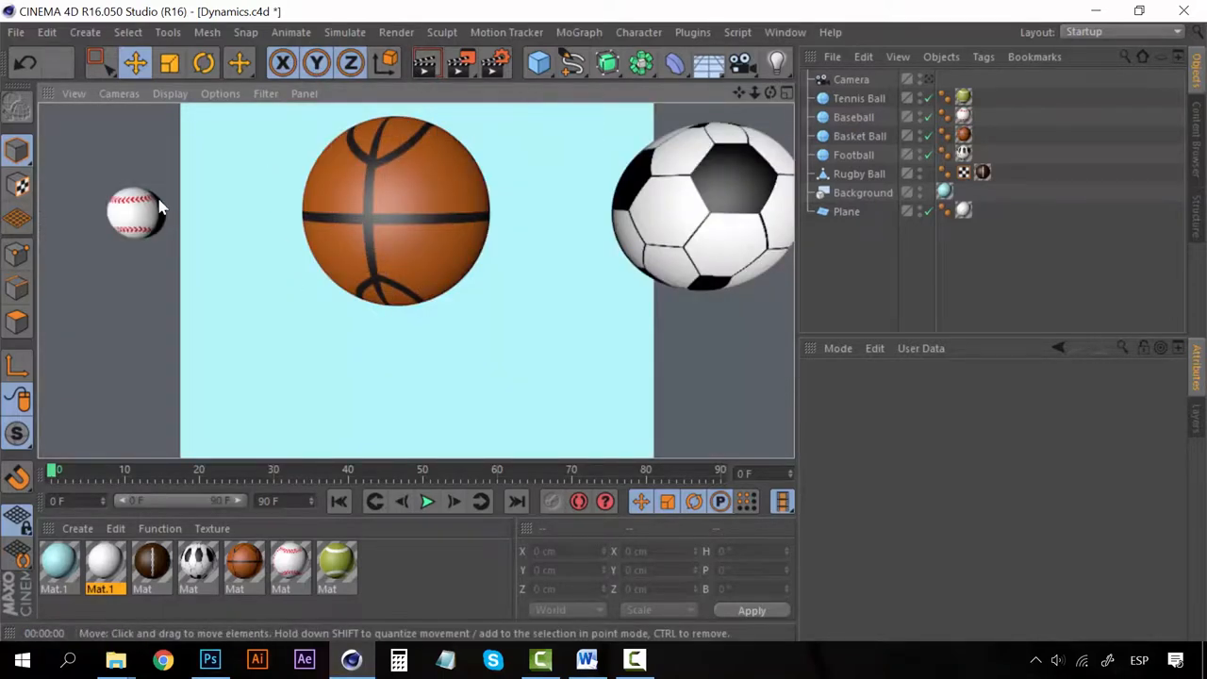
pyautogui.moveTo(357, 197)
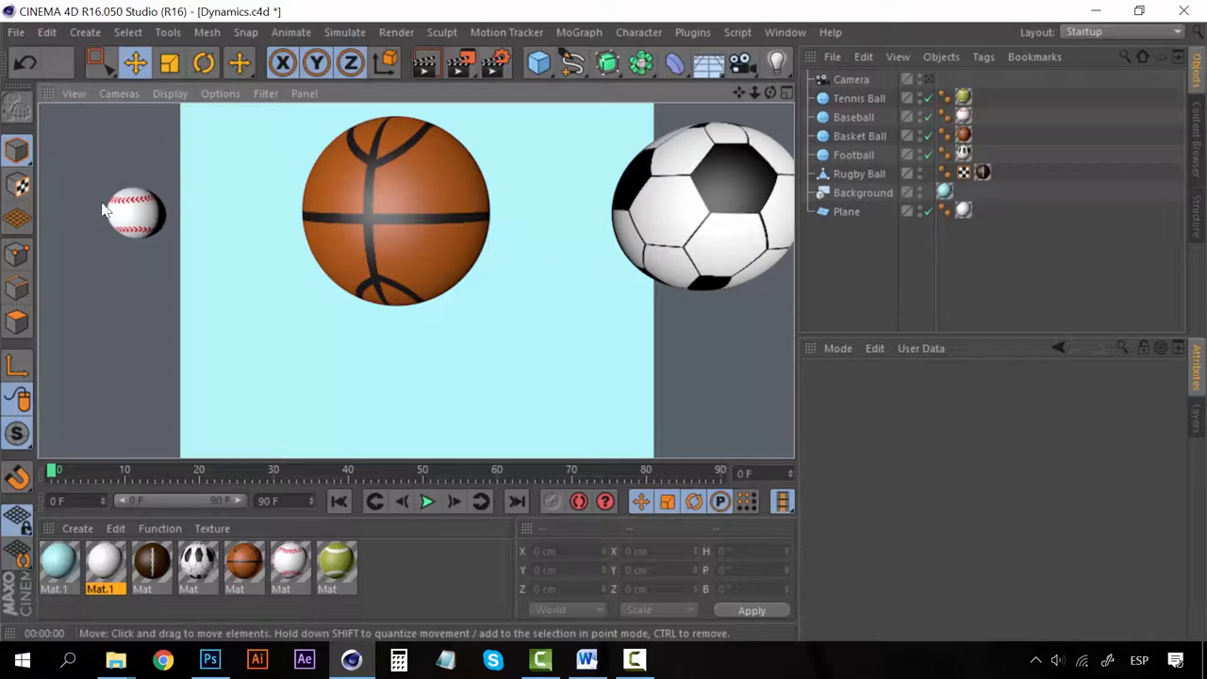
pyautogui.moveTo(181, 204)
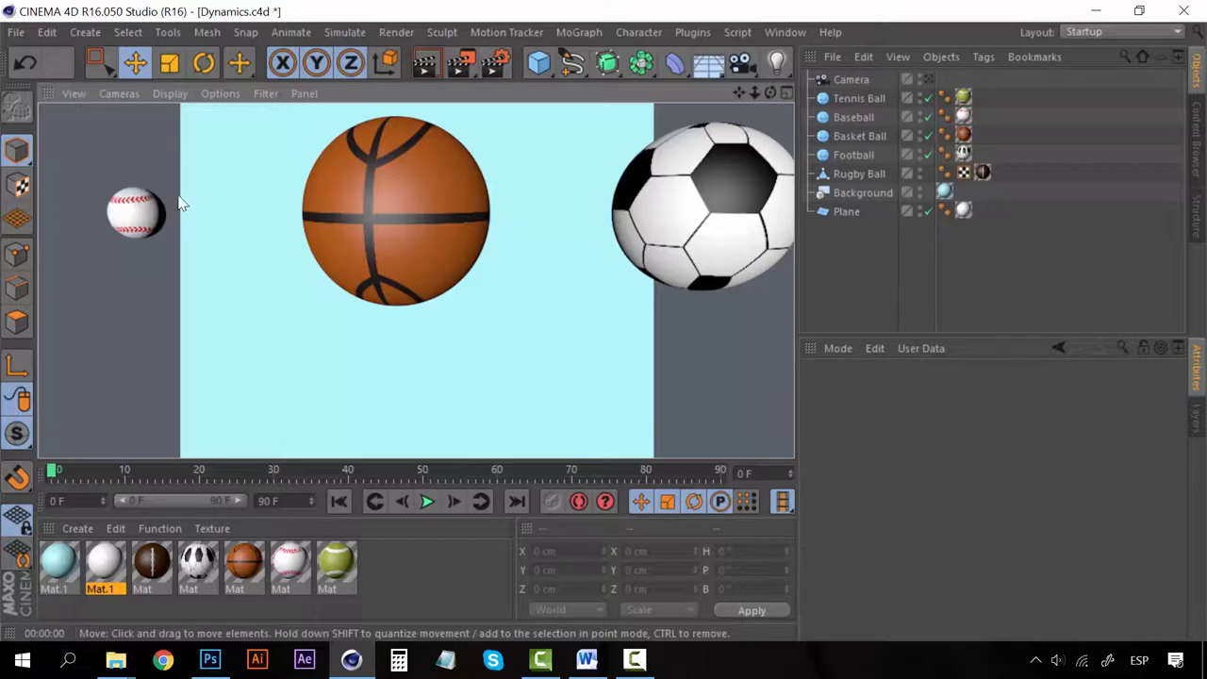
pyautogui.moveTo(374, 230)
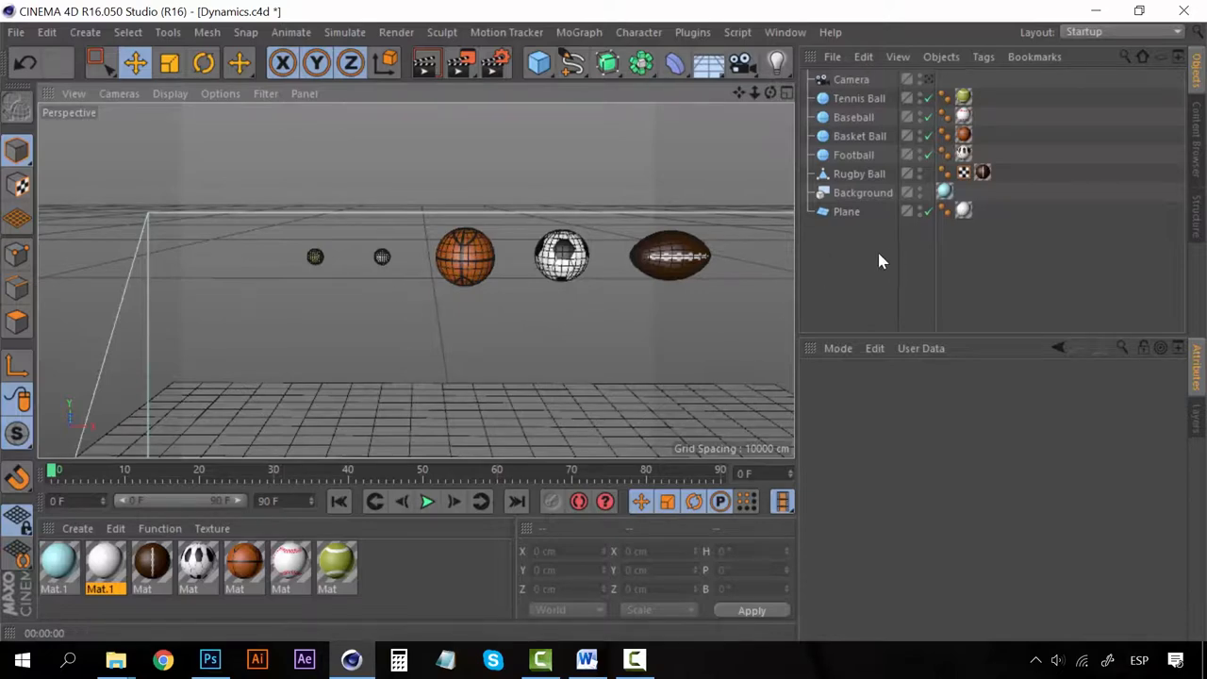
# Desaturate the Material-01 tennis-ball seam map to grey via Image > Adjustments > Desaturate.
pyautogui.click(464, 257)
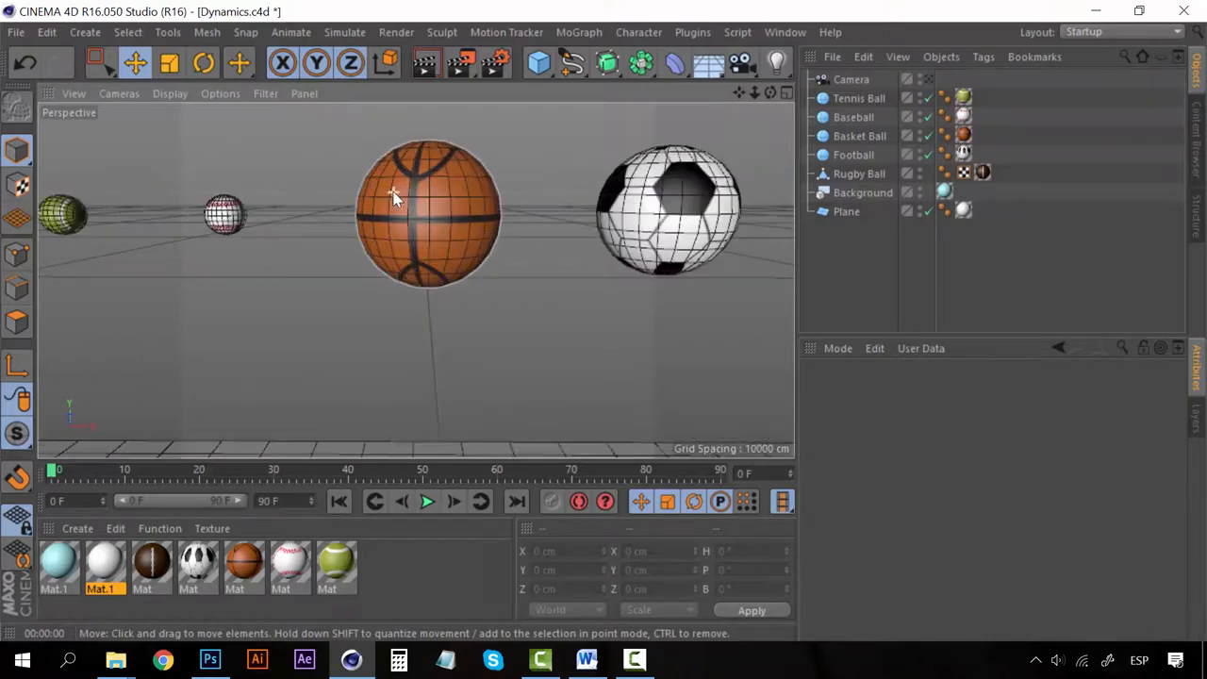
pyautogui.scroll(3)
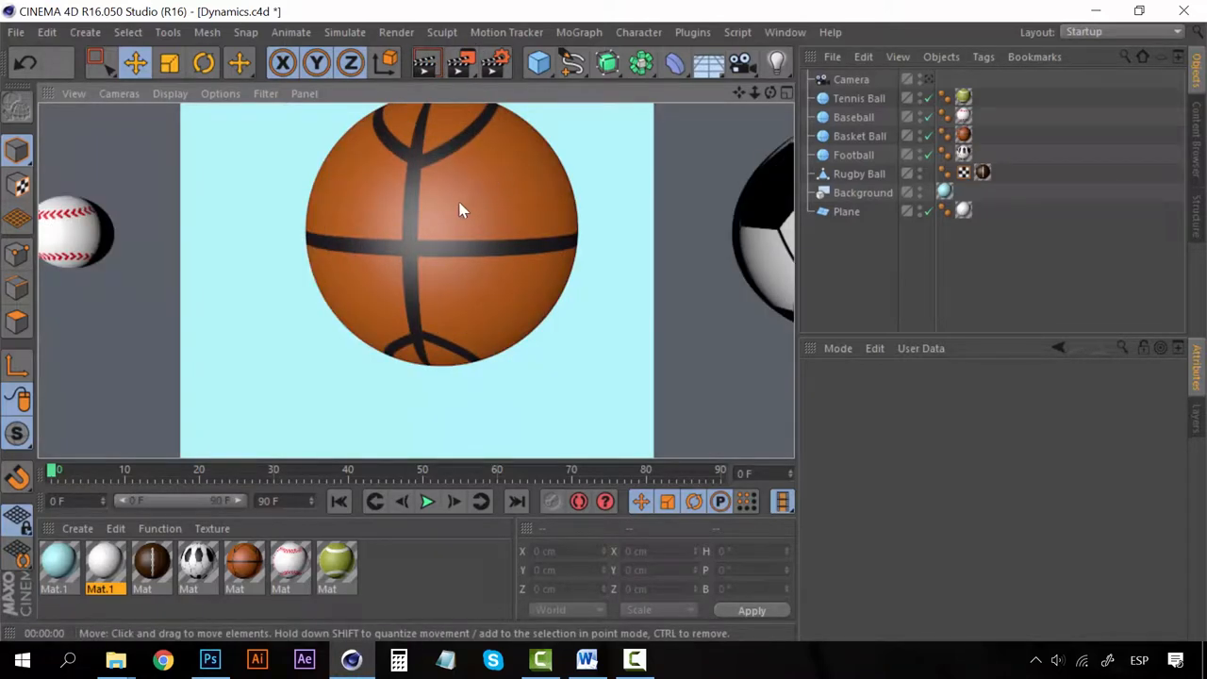
pyautogui.moveTo(347, 186)
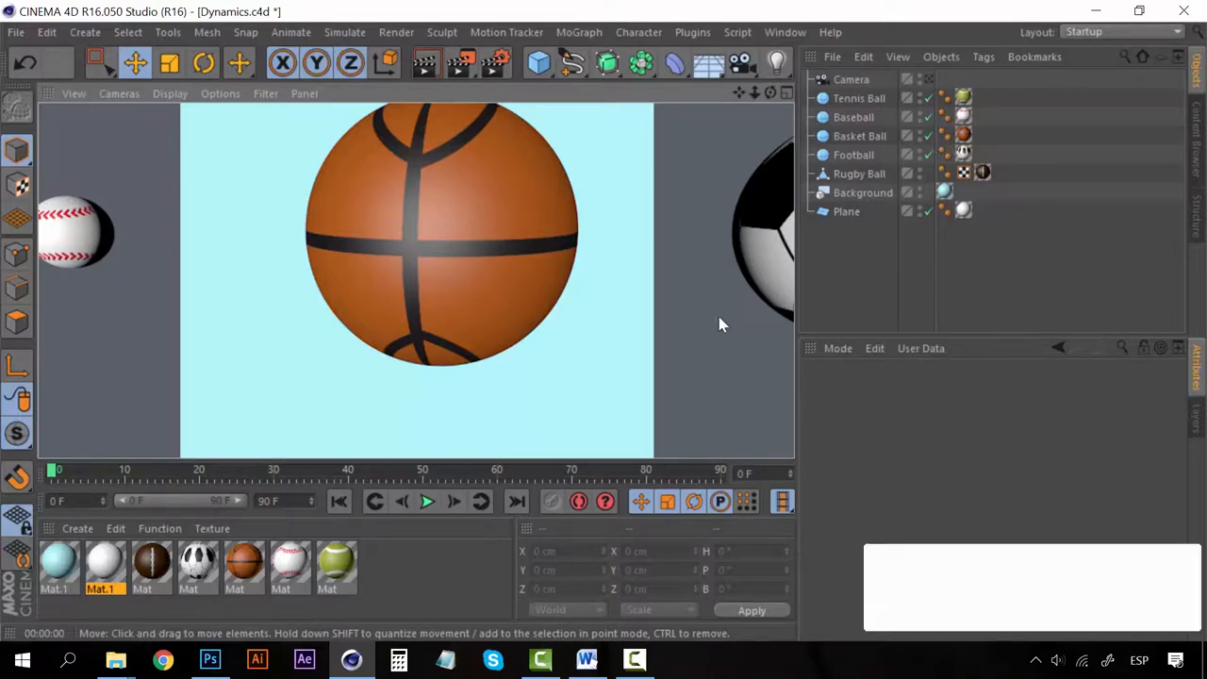
pyautogui.moveTo(424, 343)
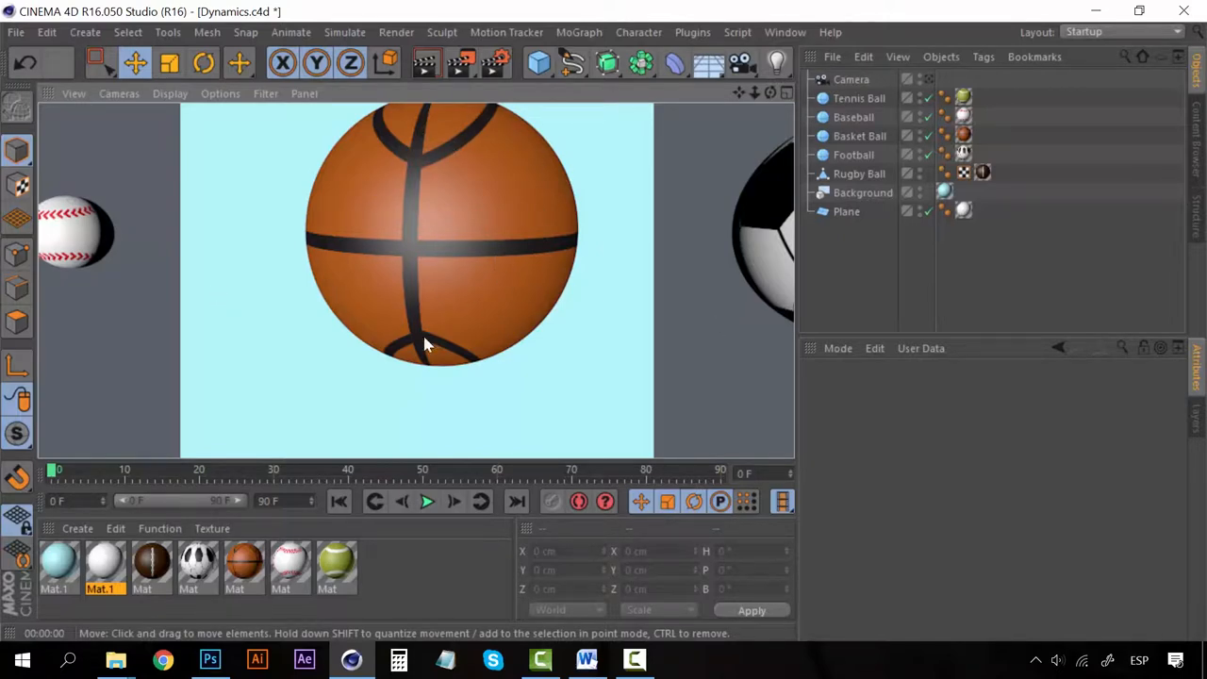
pyautogui.moveTo(517, 187)
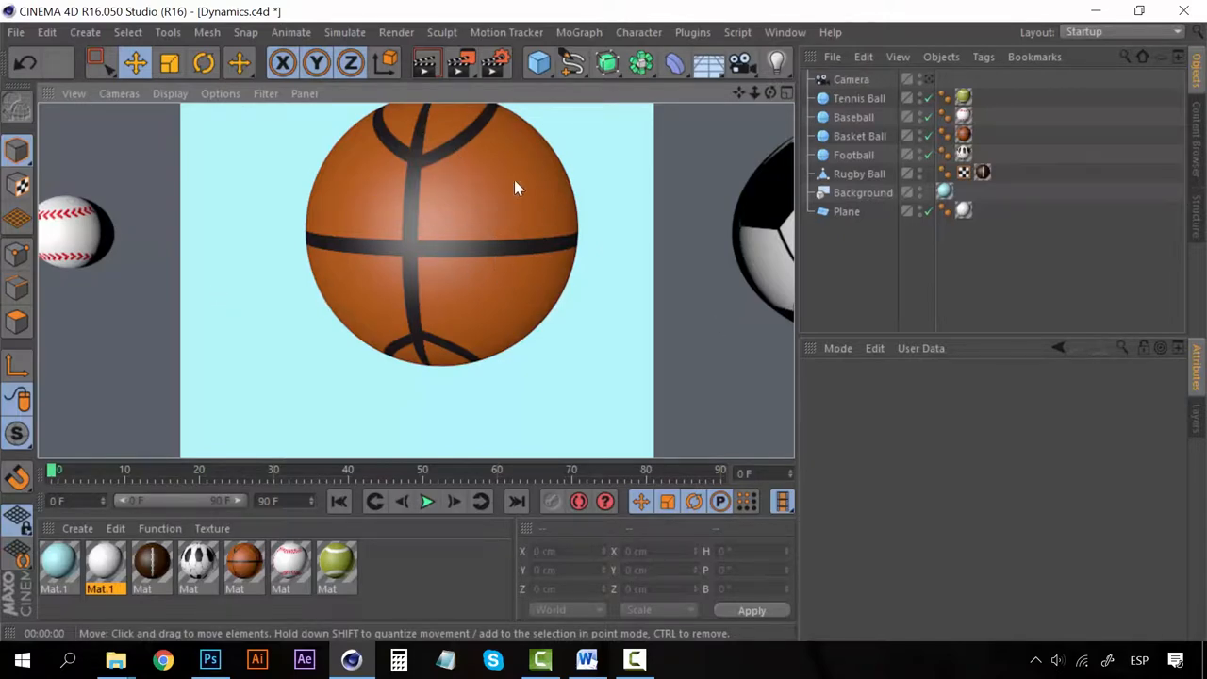
pyautogui.moveTo(683, 284)
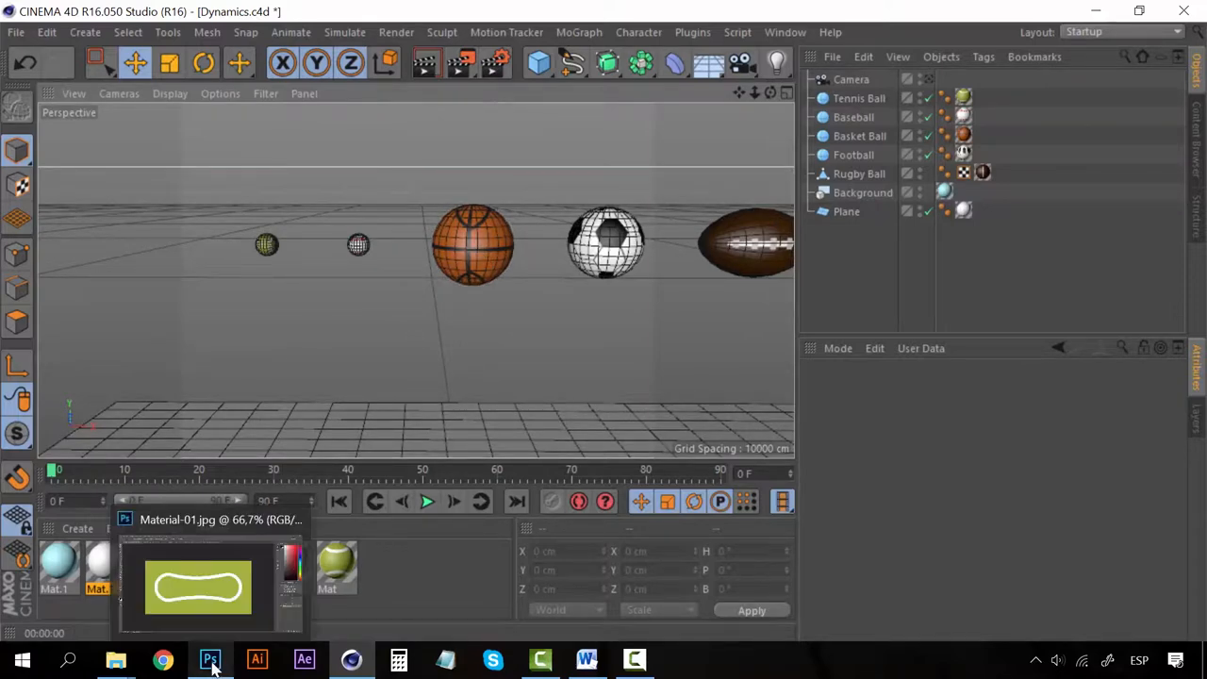
pyautogui.click(212, 661)
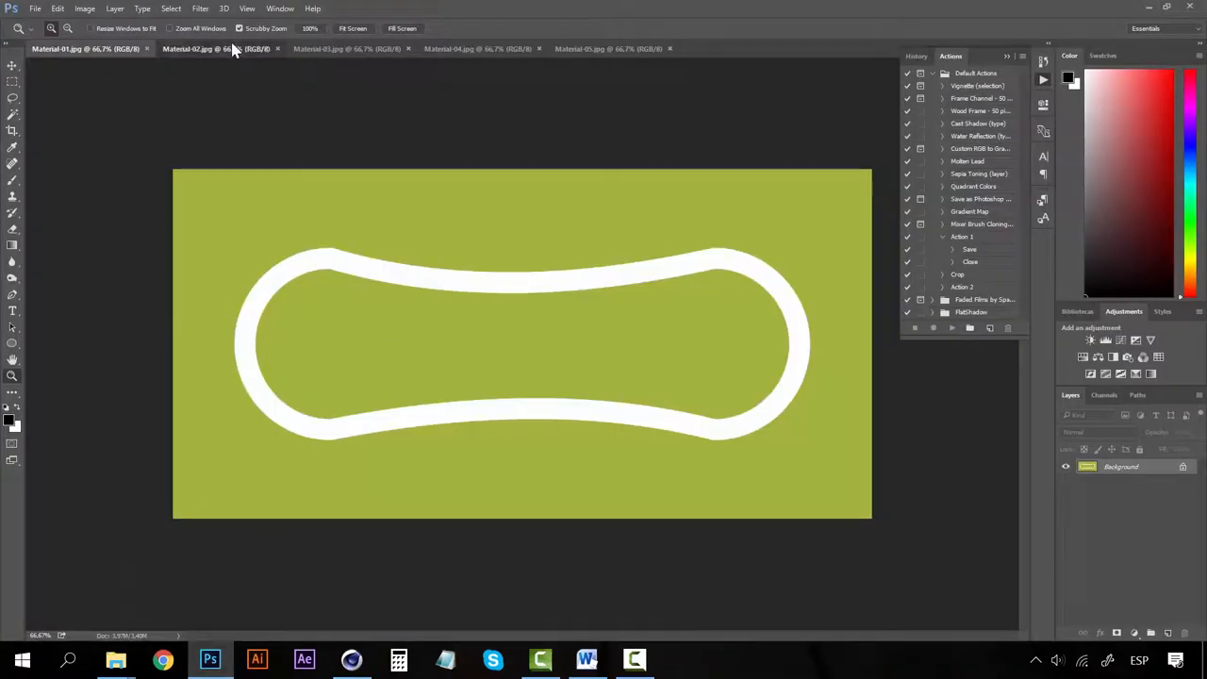
pyautogui.click(608, 49)
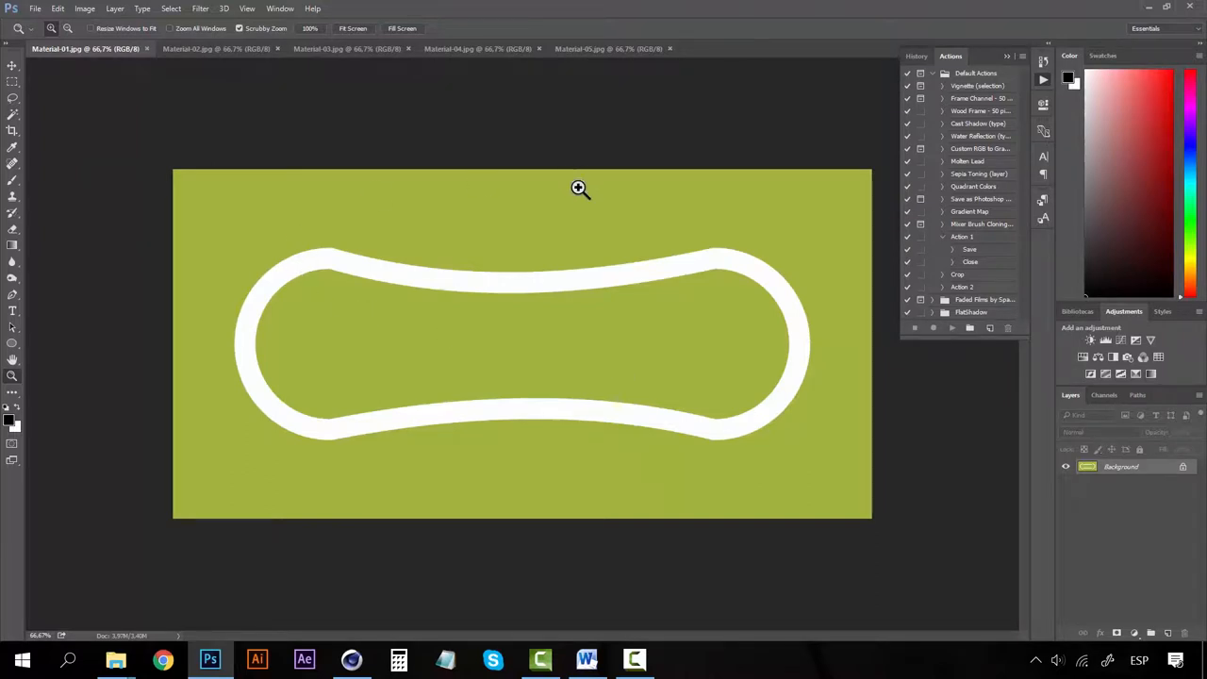
pyautogui.moveTo(79, 19)
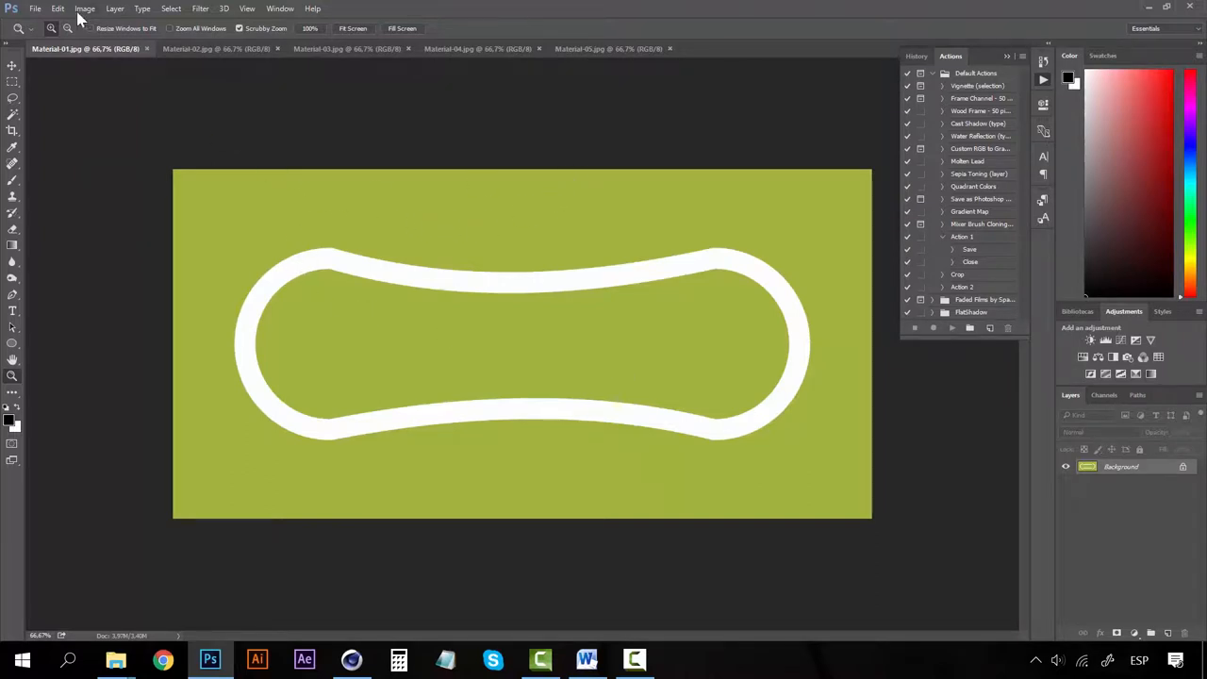
pyautogui.moveTo(173, 279)
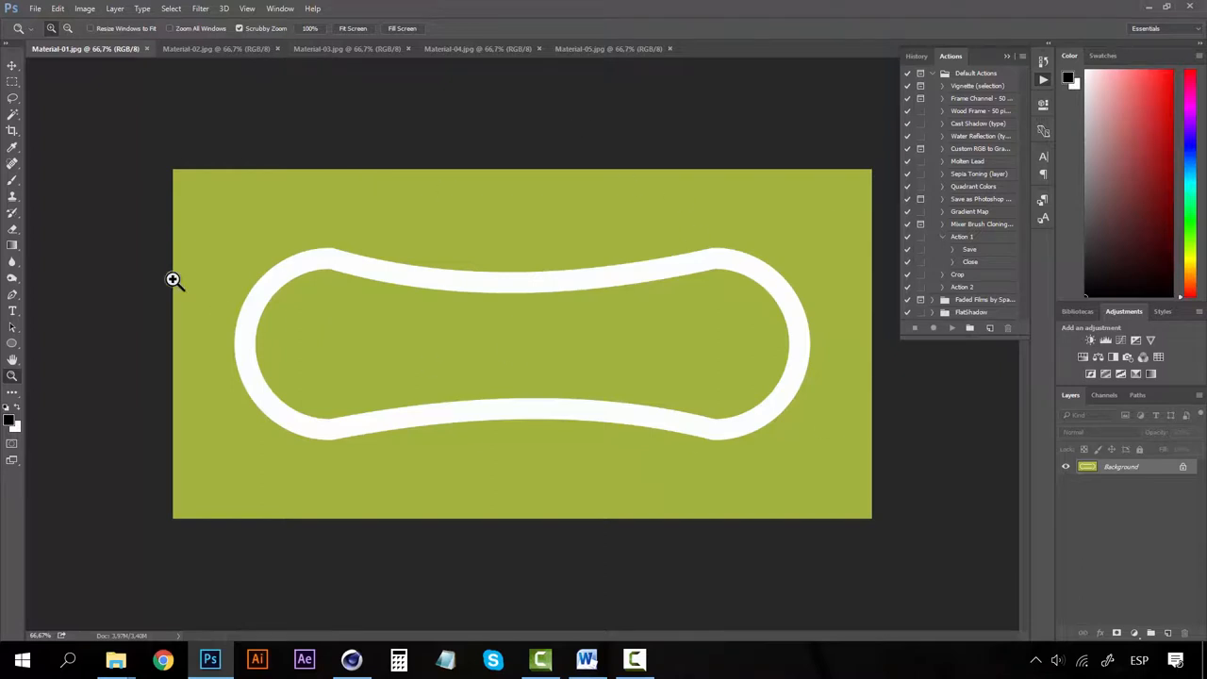
pyautogui.click(83, 8)
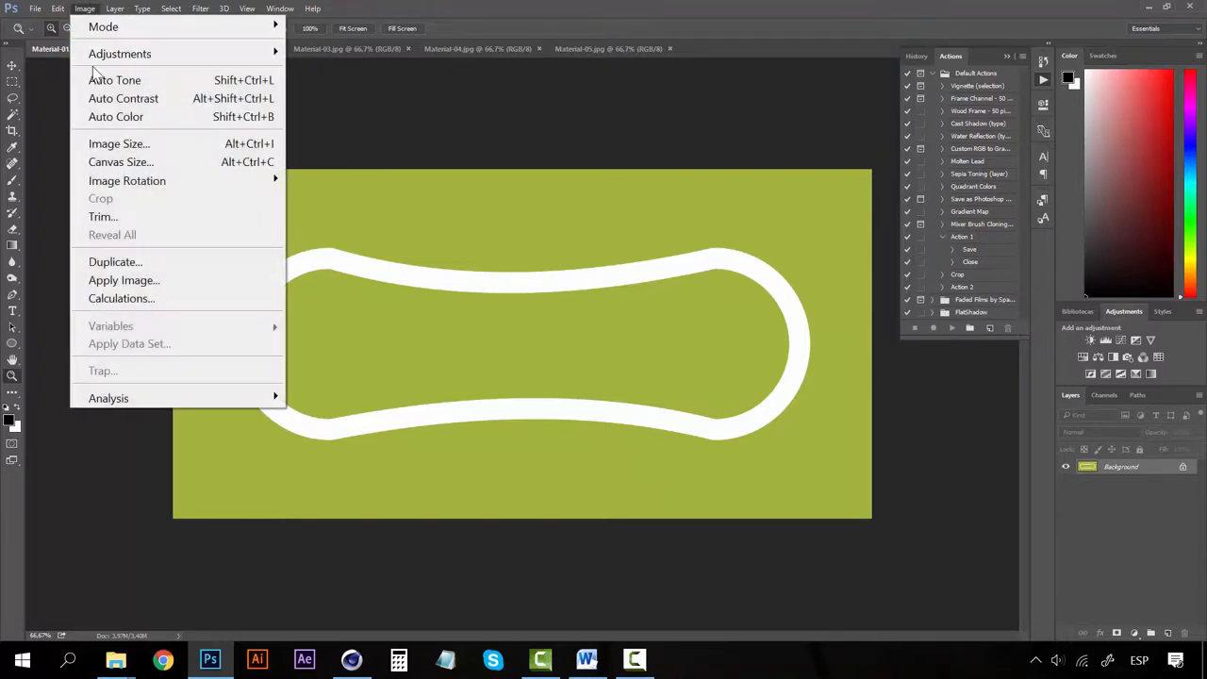
pyautogui.moveTo(120, 52)
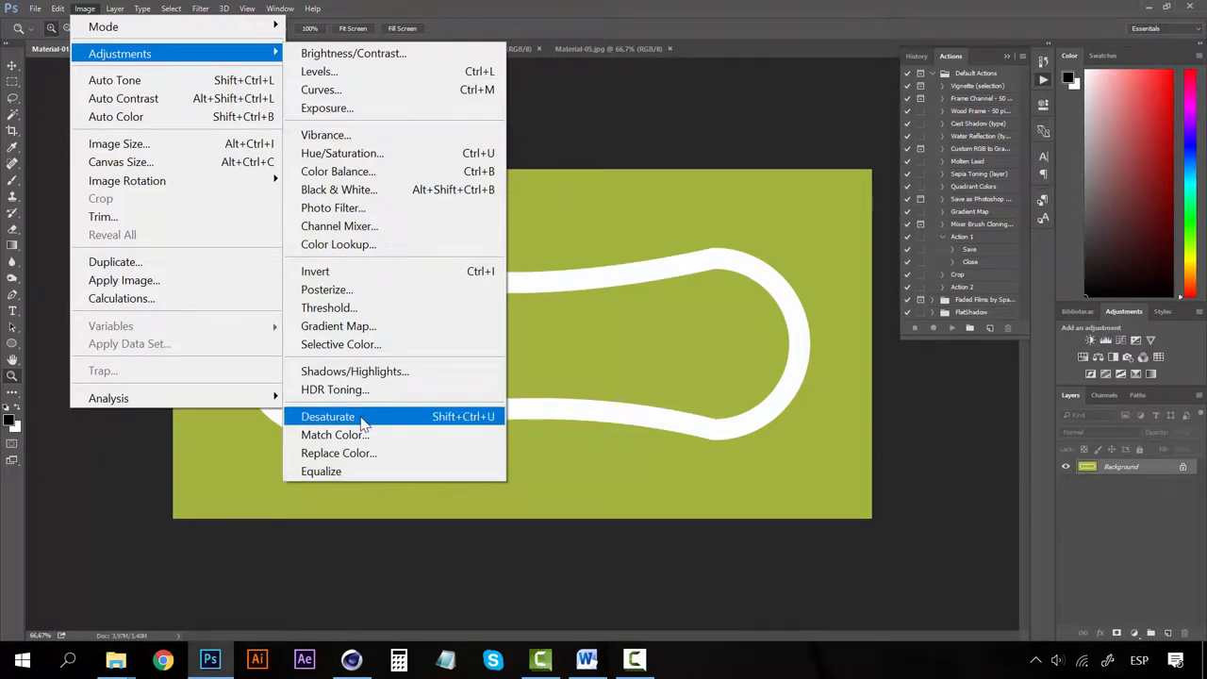
pyautogui.click(329, 417)
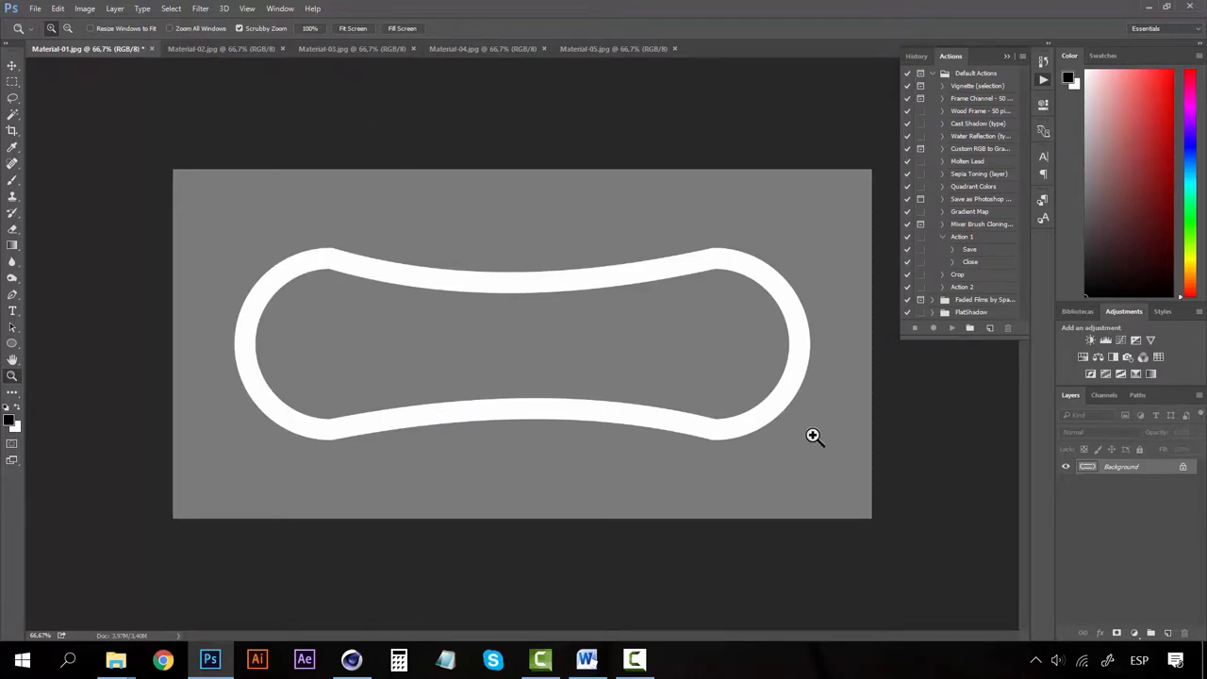
pyautogui.moveTo(1079, 575)
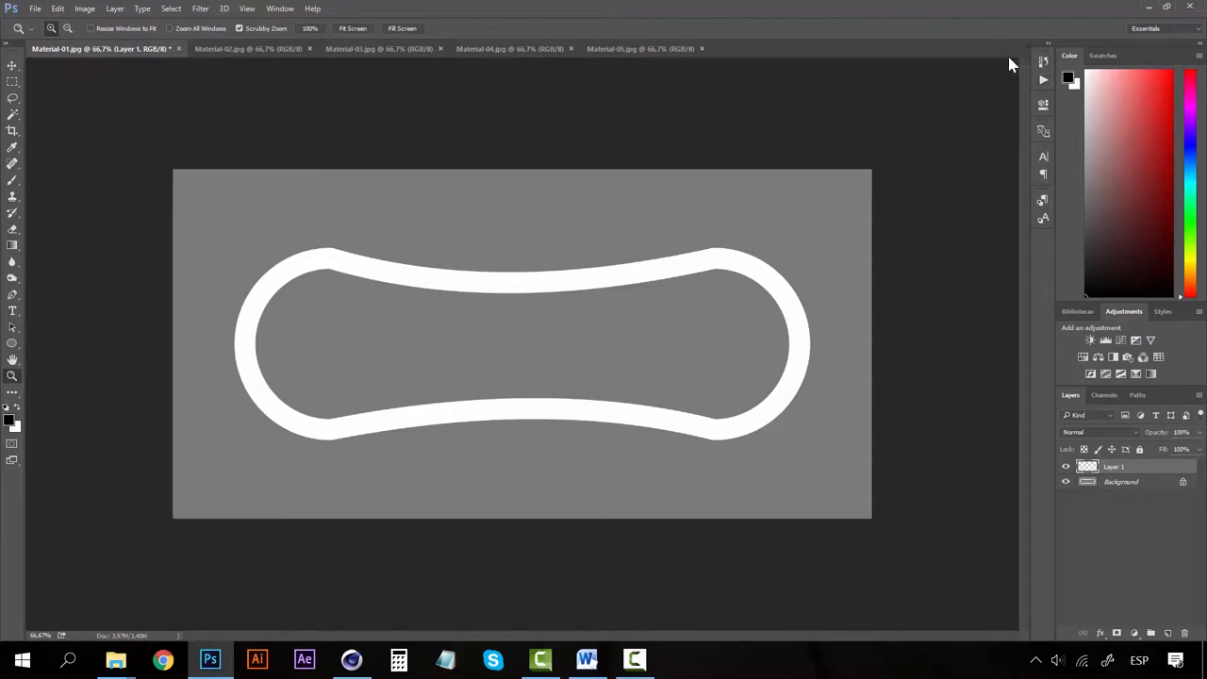
pyautogui.moveTo(122, 357)
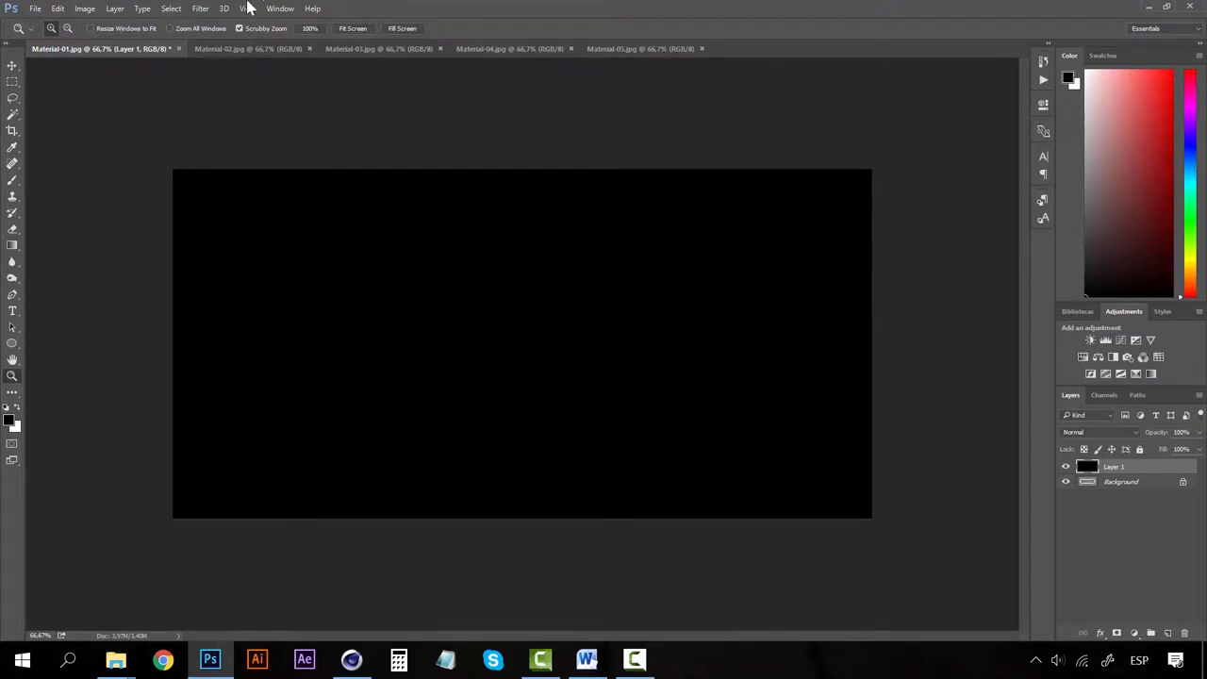
pyautogui.moveTo(200, 7)
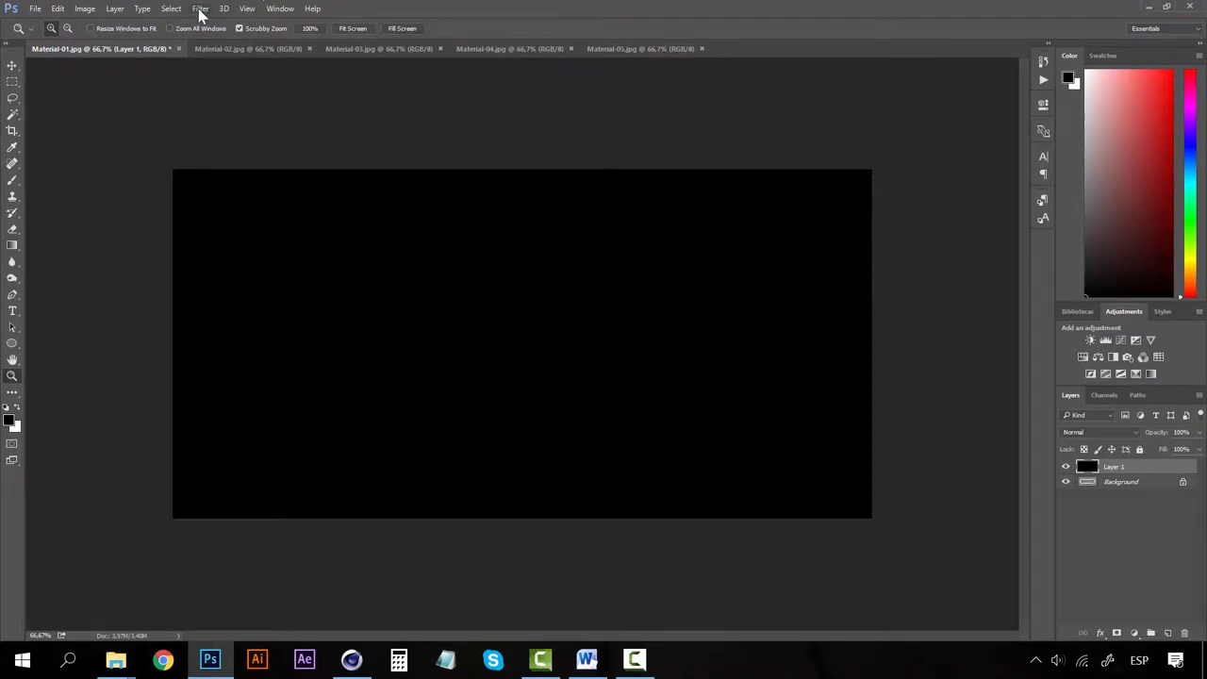
# Apply Add Noise at 40 percent, Gaussian, monochromatic to the black layer.
pyautogui.click(200, 8)
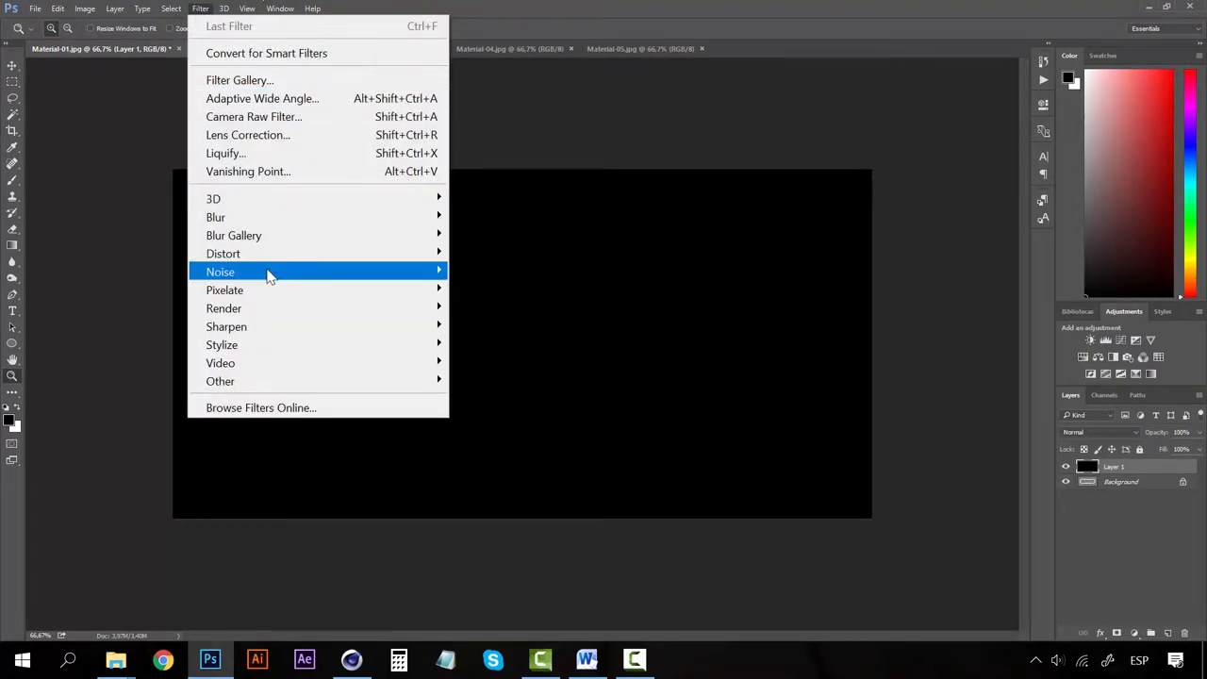
pyautogui.moveTo(219, 272)
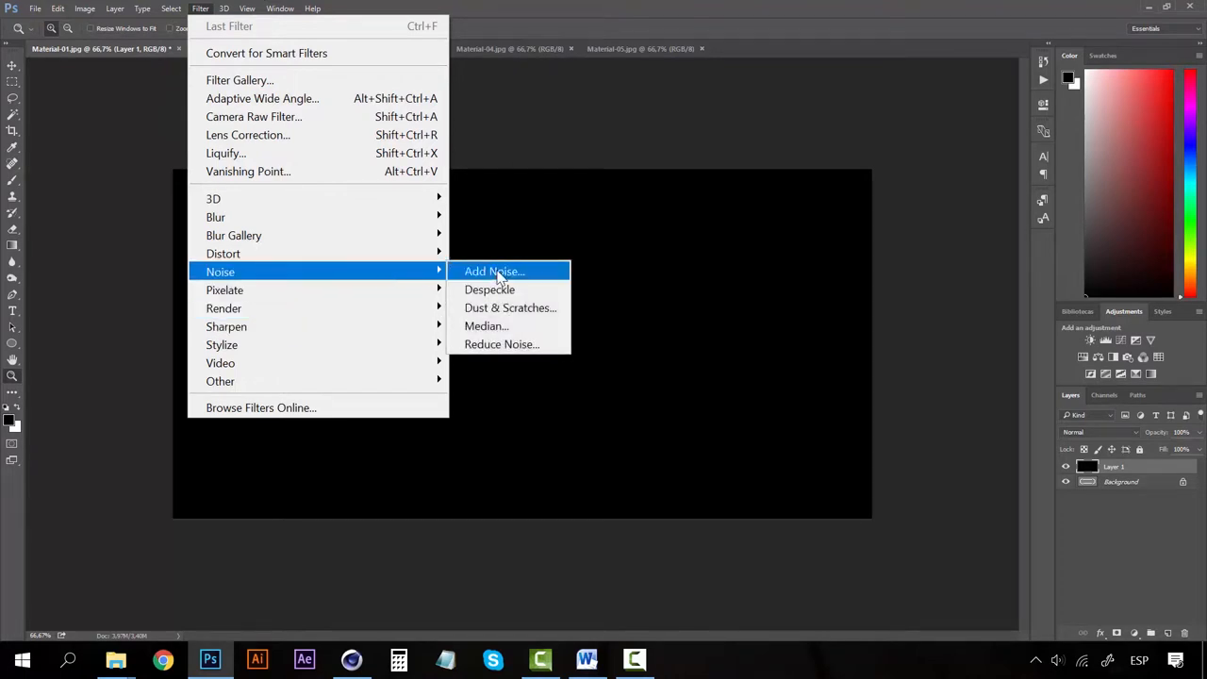
pyautogui.click(494, 272)
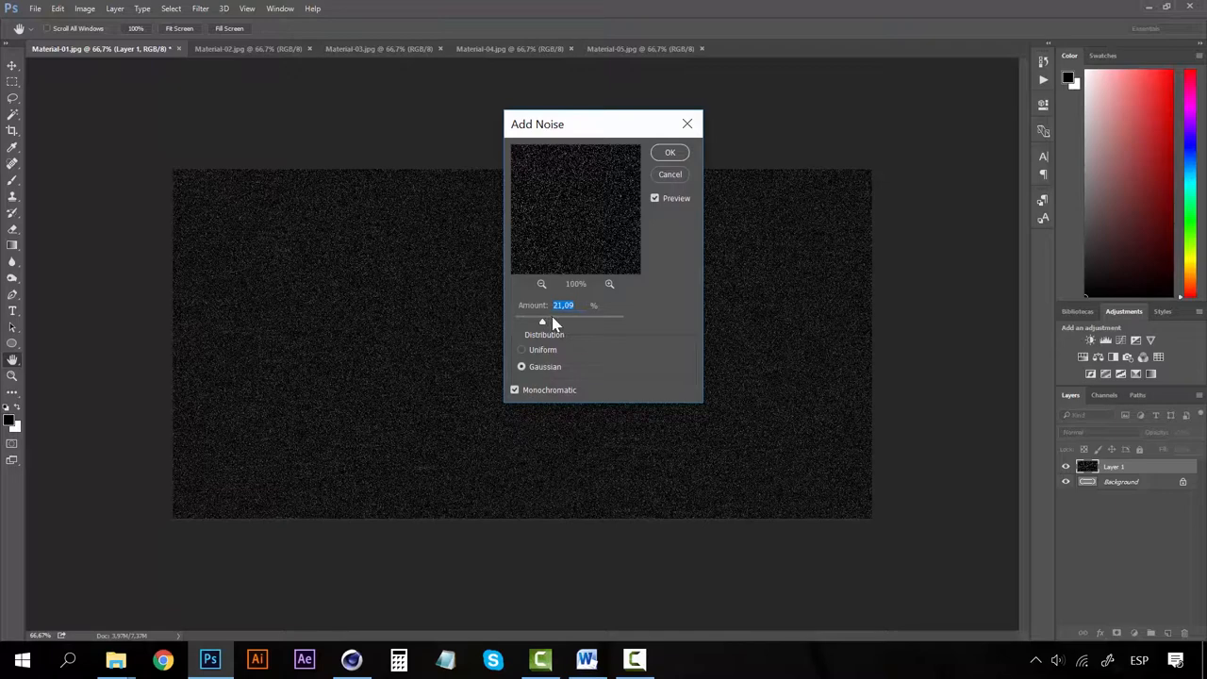
pyautogui.moveTo(544, 321); pyautogui.dragTo(570, 320)
pyautogui.write('40')
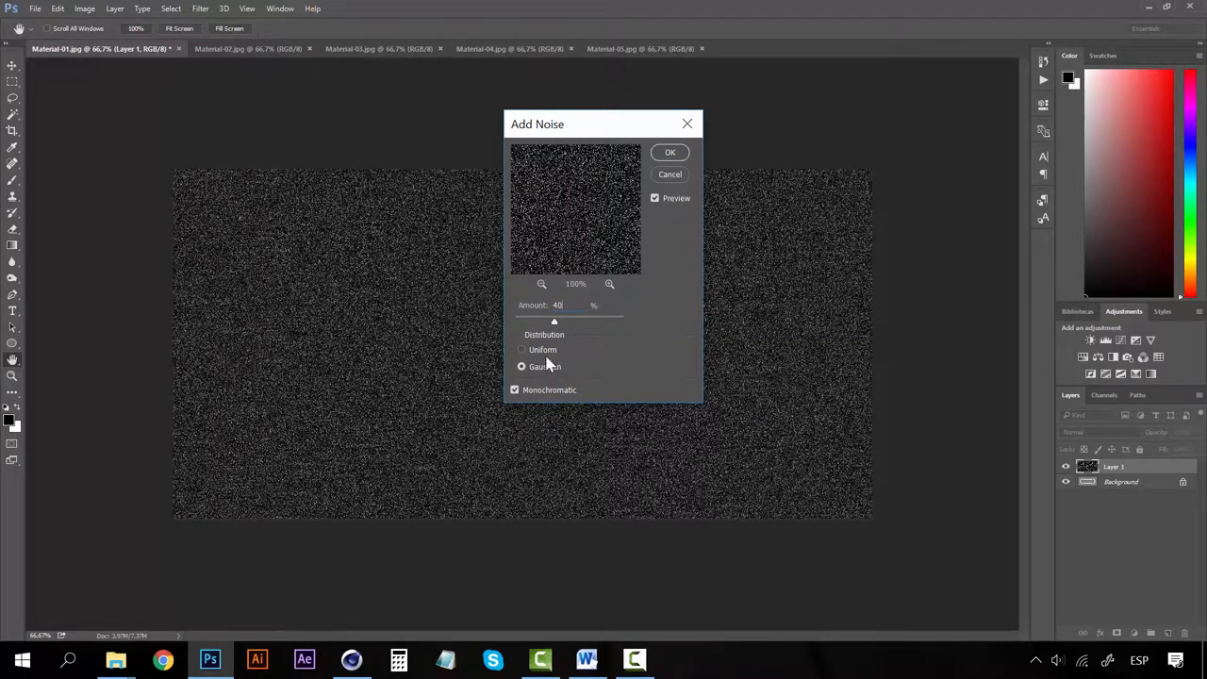
pyautogui.click(521, 366)
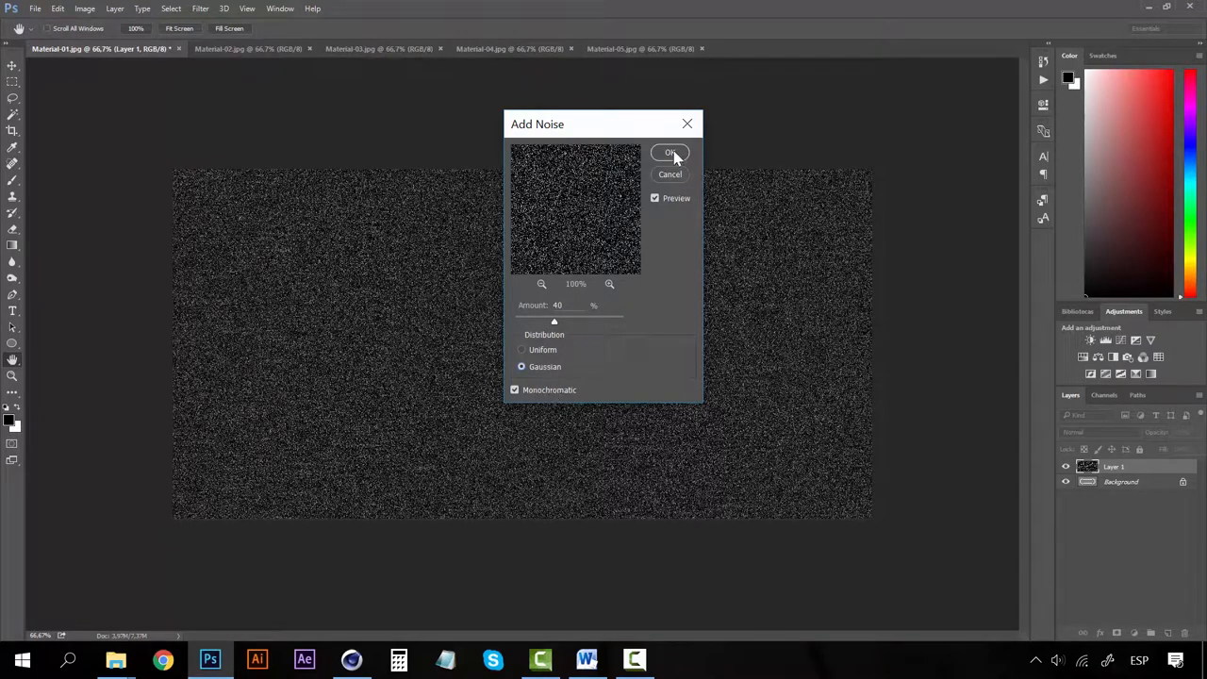
pyautogui.click(672, 152)
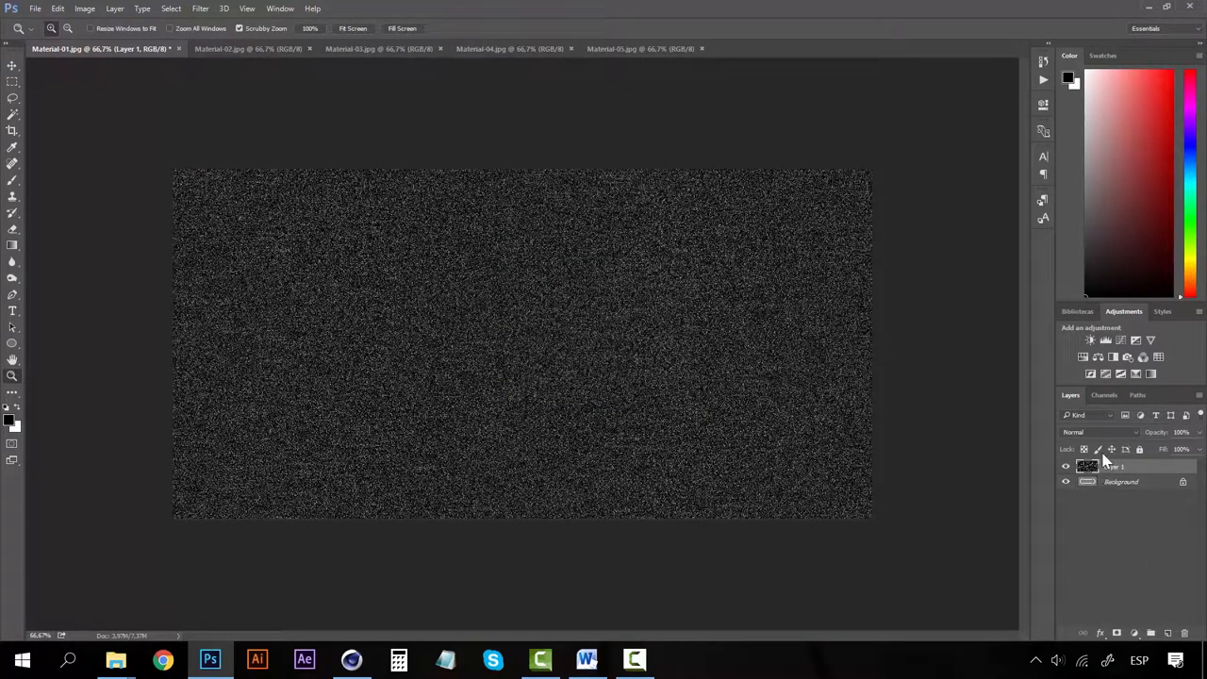
pyautogui.moveTo(1117, 436)
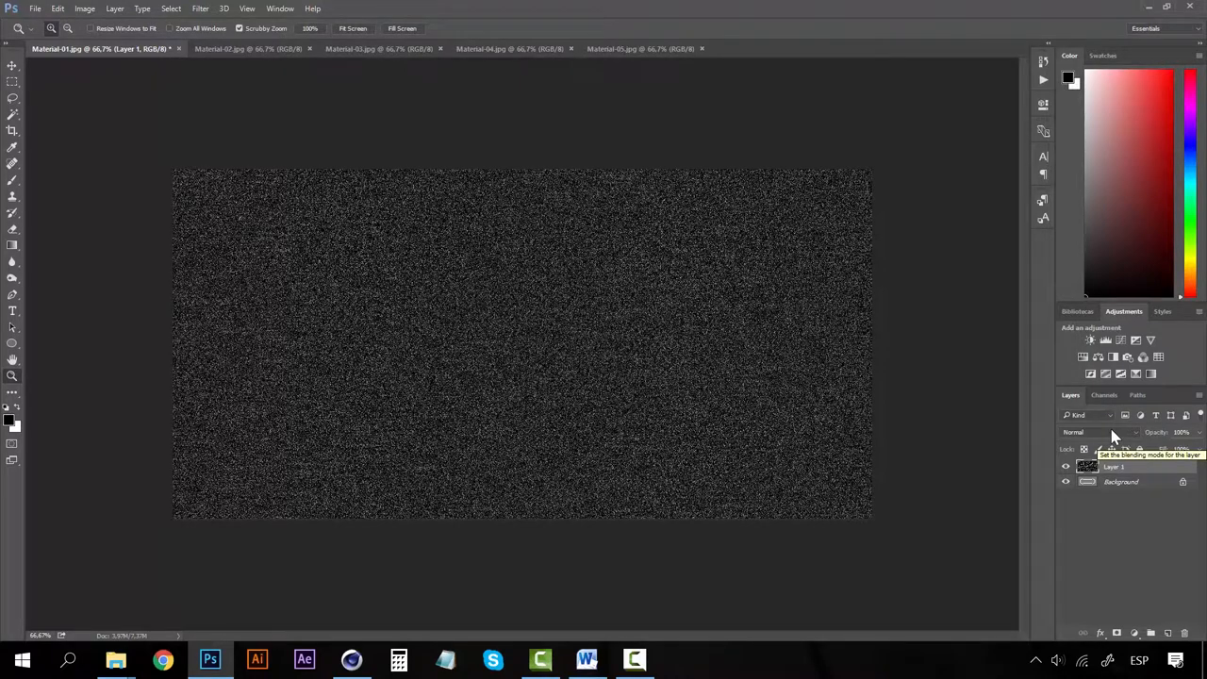
# Set Layer 1 to Screen blending, invert its tones and adjust its opacity over the seam map.
pyautogui.click(1102, 432)
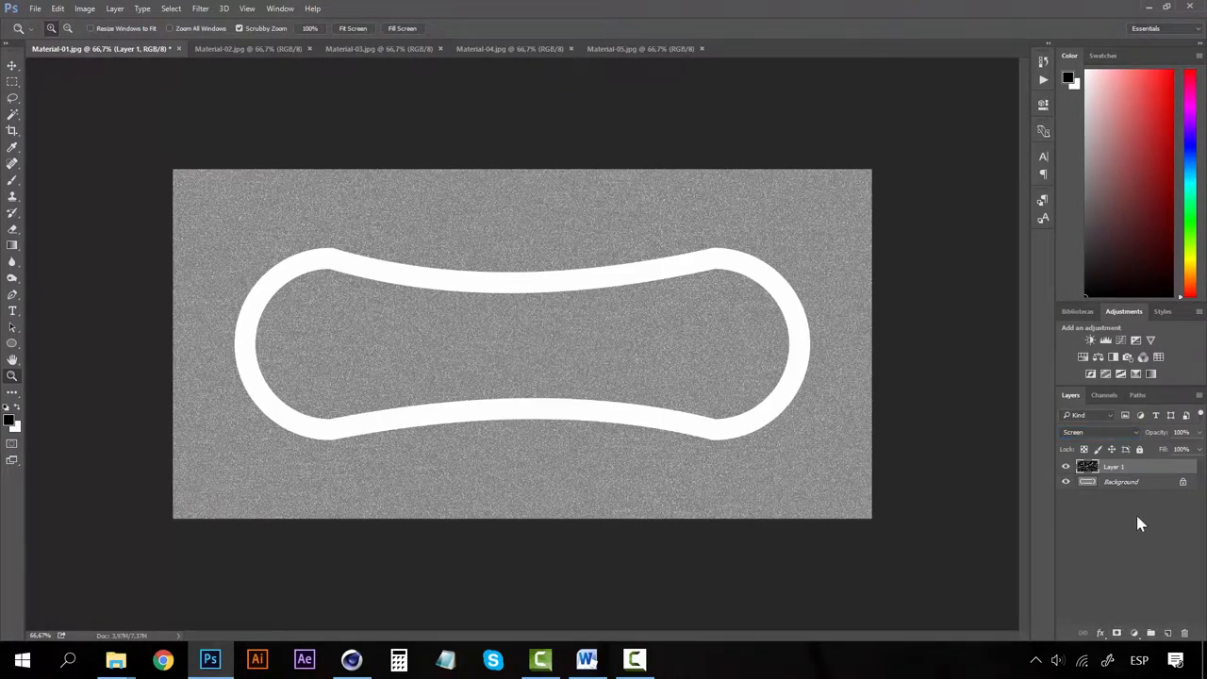
pyautogui.click(83, 8)
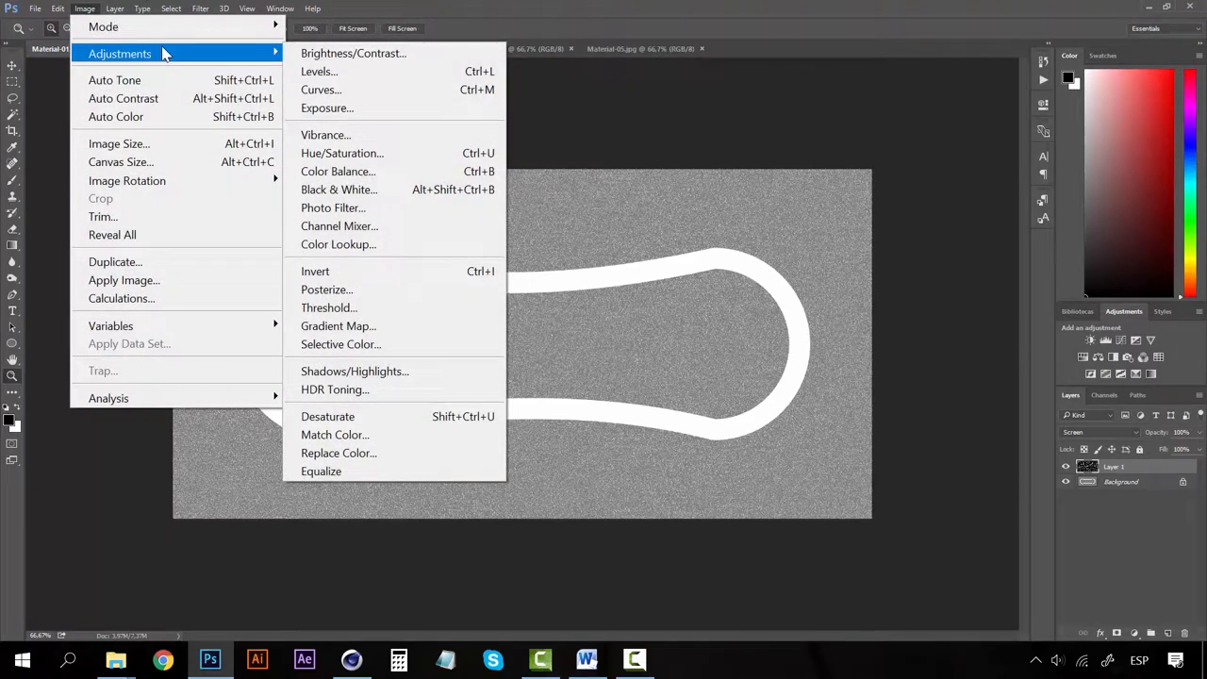
pyautogui.moveTo(315, 271)
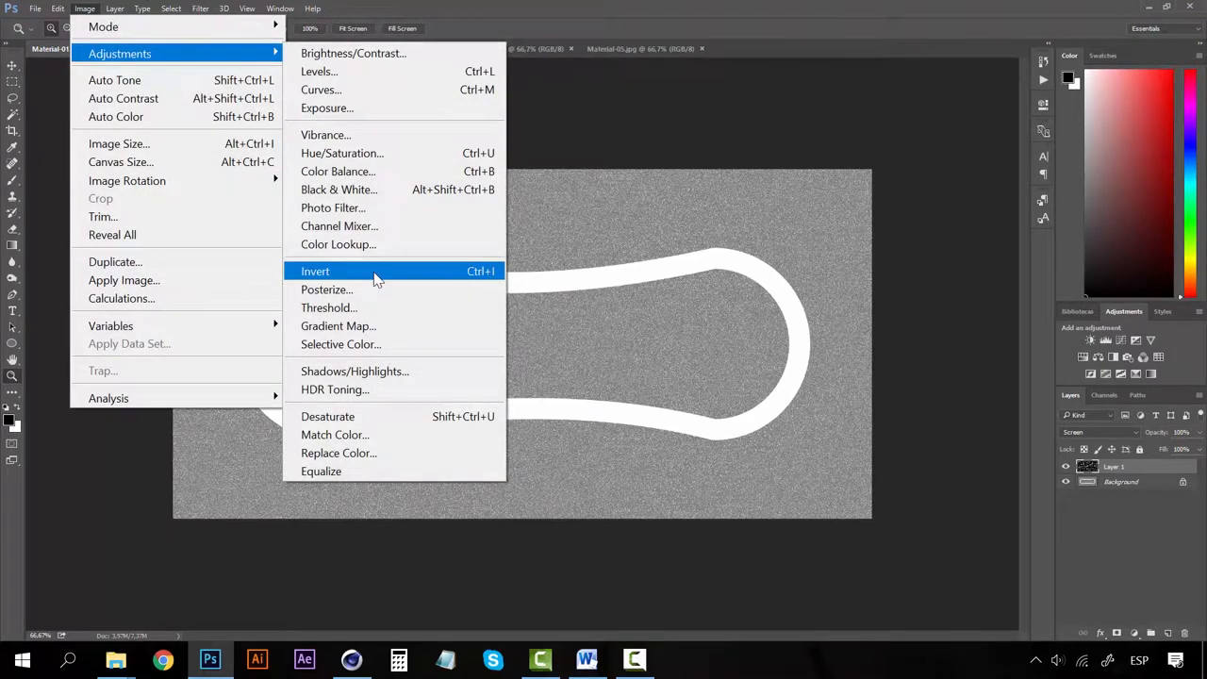
pyautogui.click(315, 272)
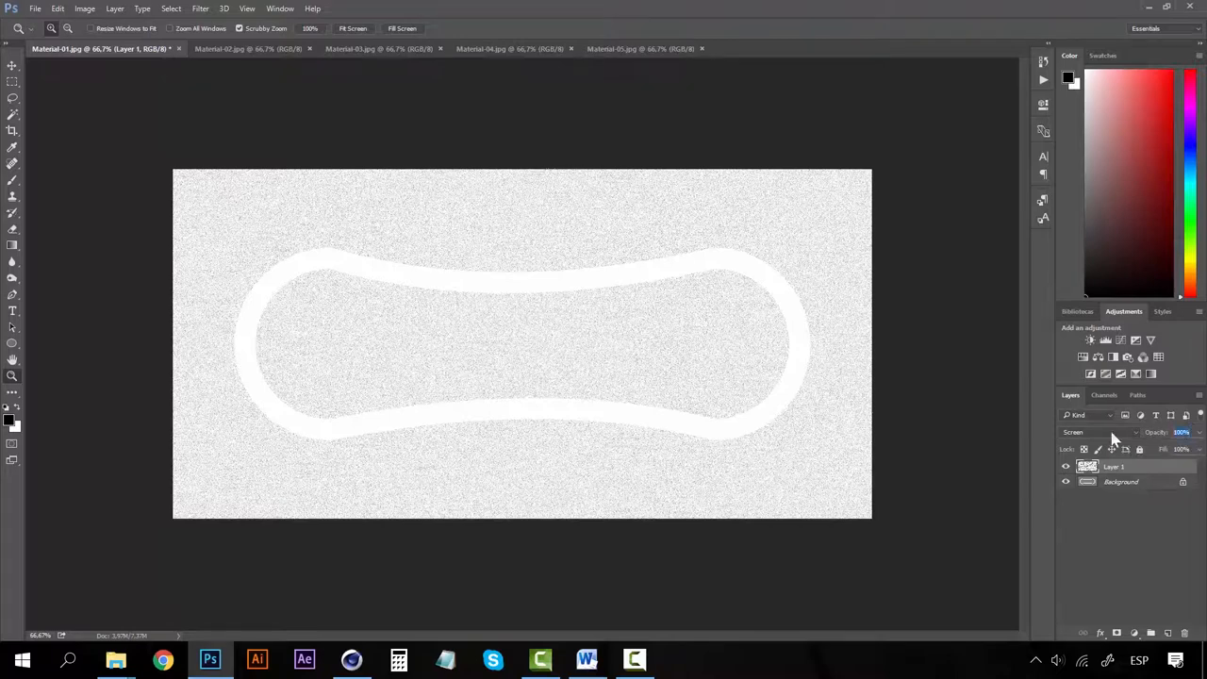
pyautogui.click(1181, 432)
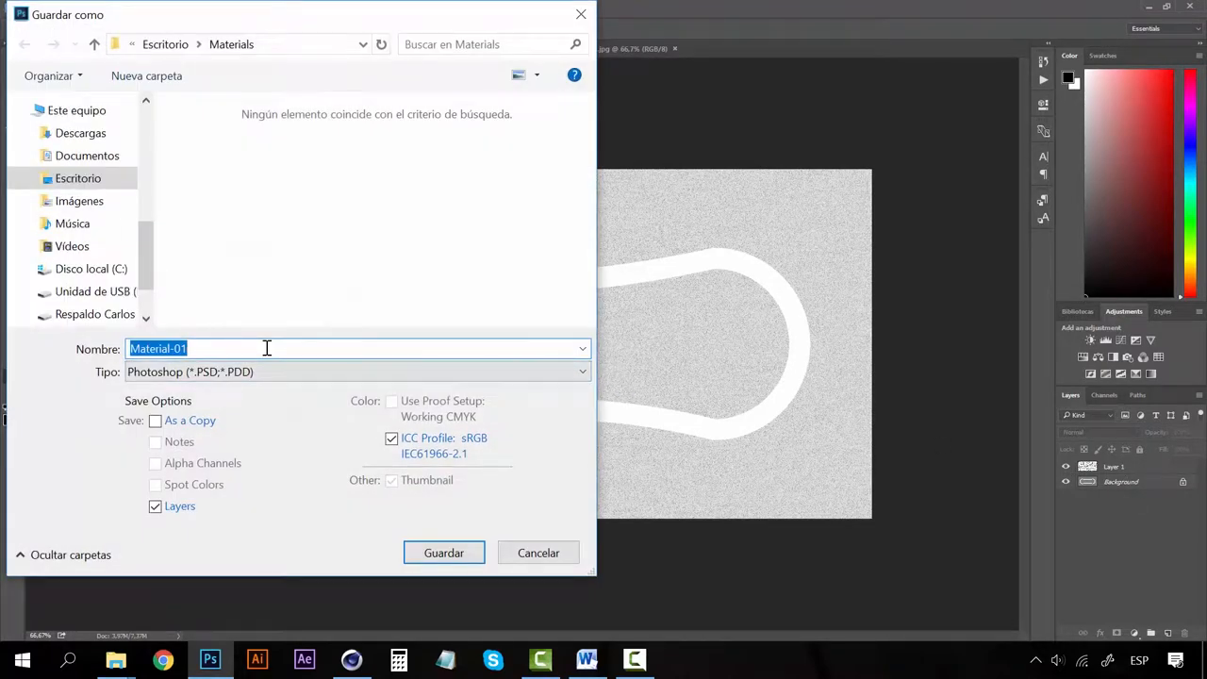
# Save the speckled seam map as a JPEG named 'Tennis Material Bump' in the Materials folder.
pyautogui.write('Tennis')
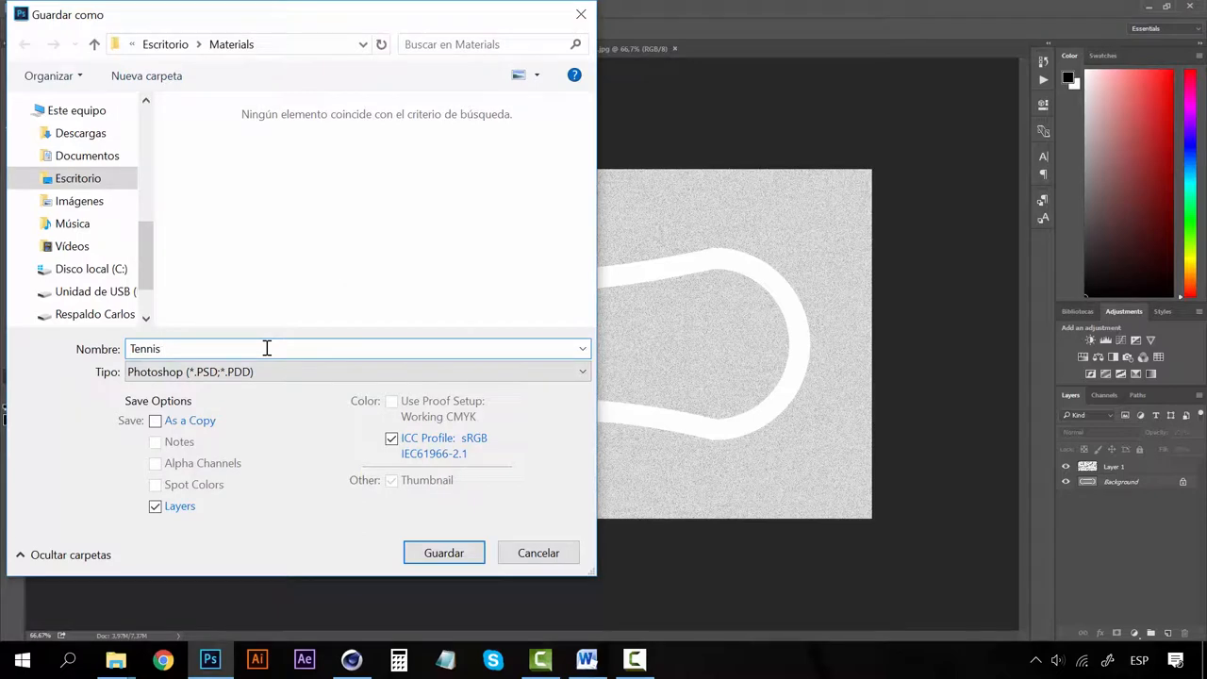
pyautogui.write('Material Bump')
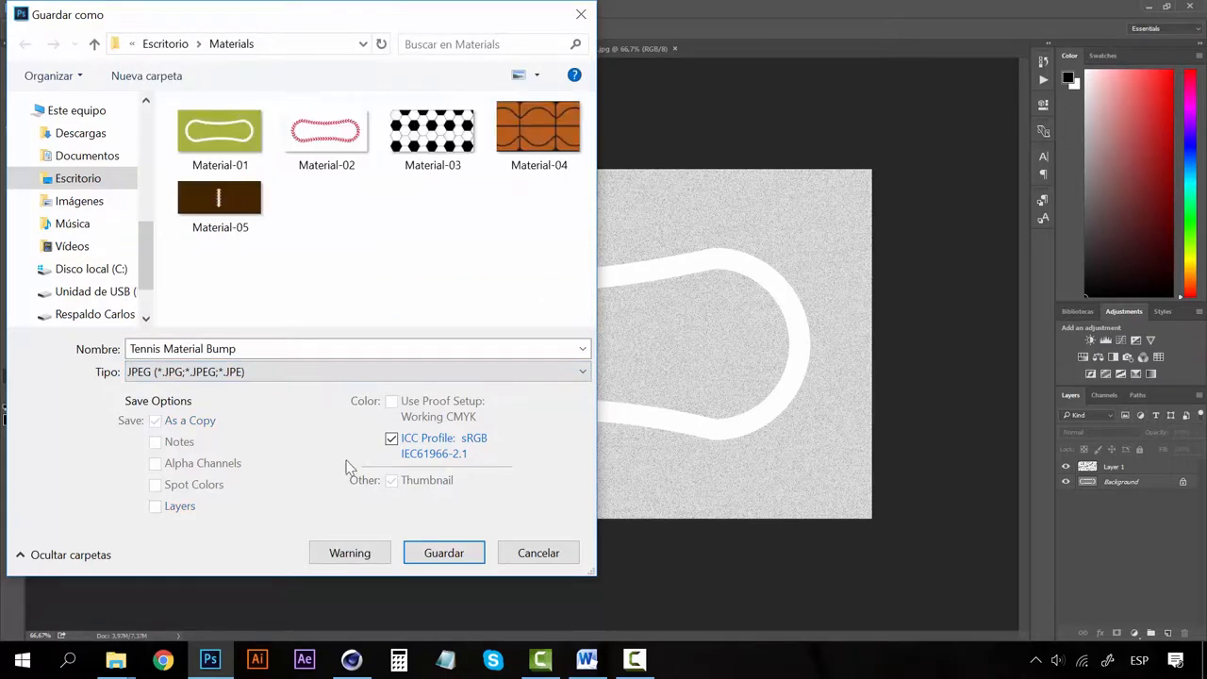
pyautogui.click(444, 553)
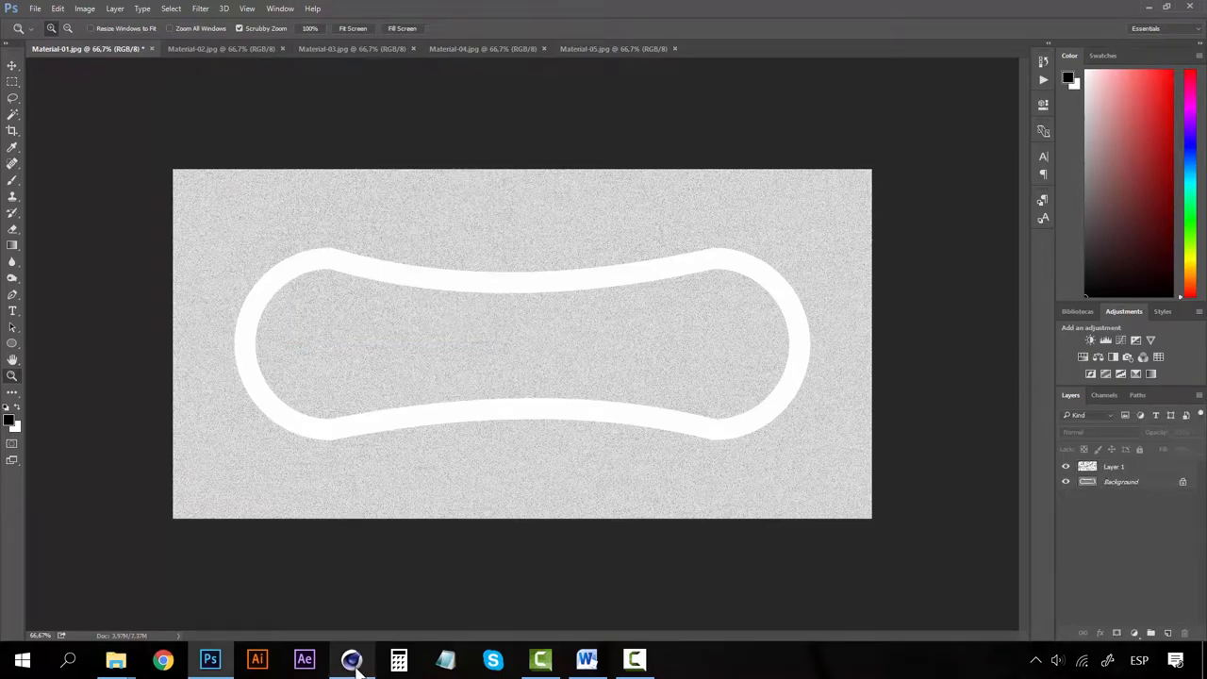
# Open the Mat material in Cinema 4D's Material Editor and enable its Bump channel.
pyautogui.click(351, 660)
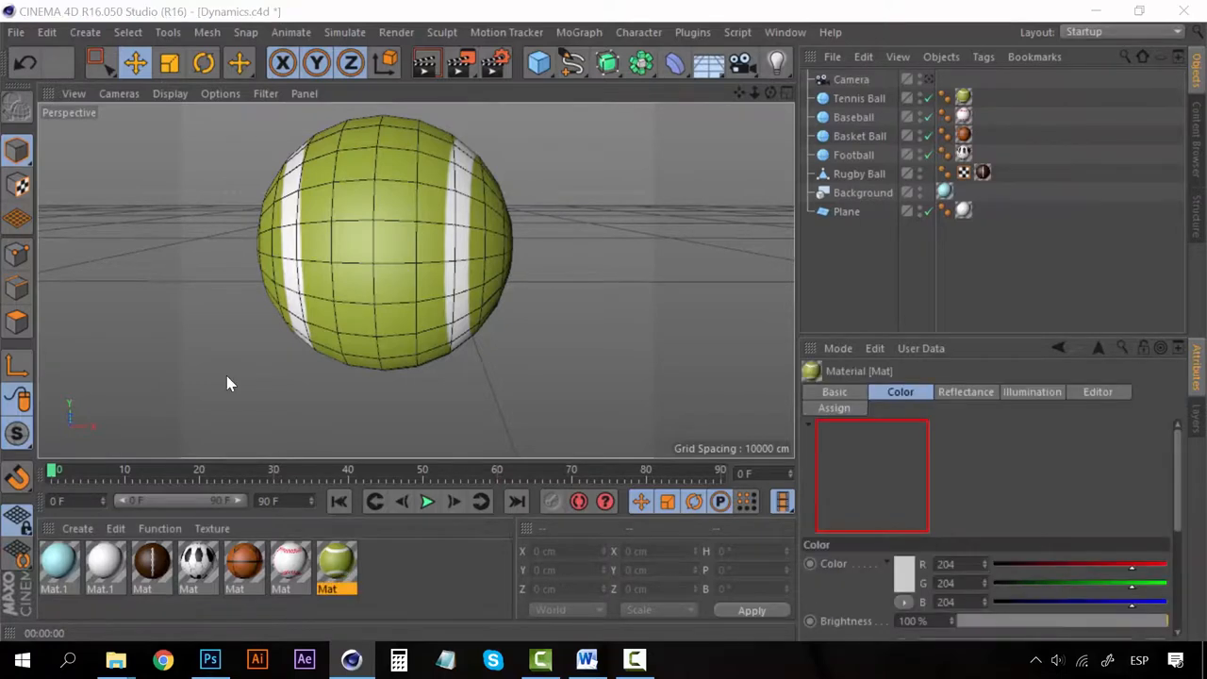
pyautogui.doubleClick(336, 563)
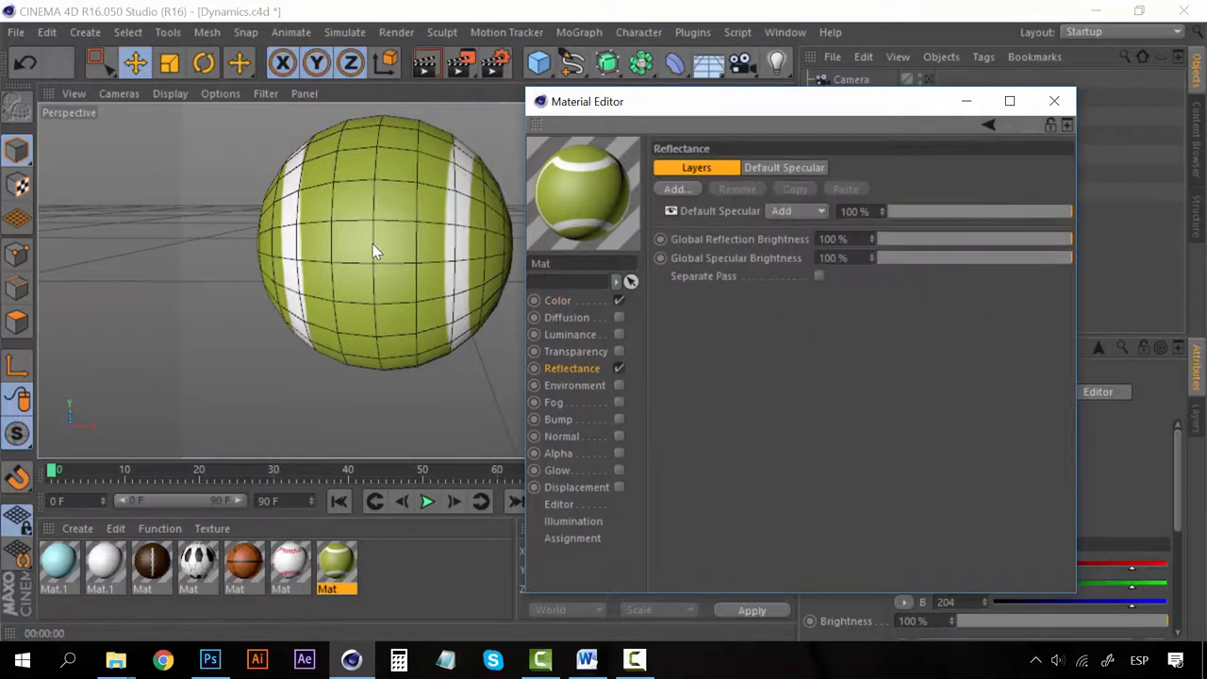
pyautogui.click(558, 418)
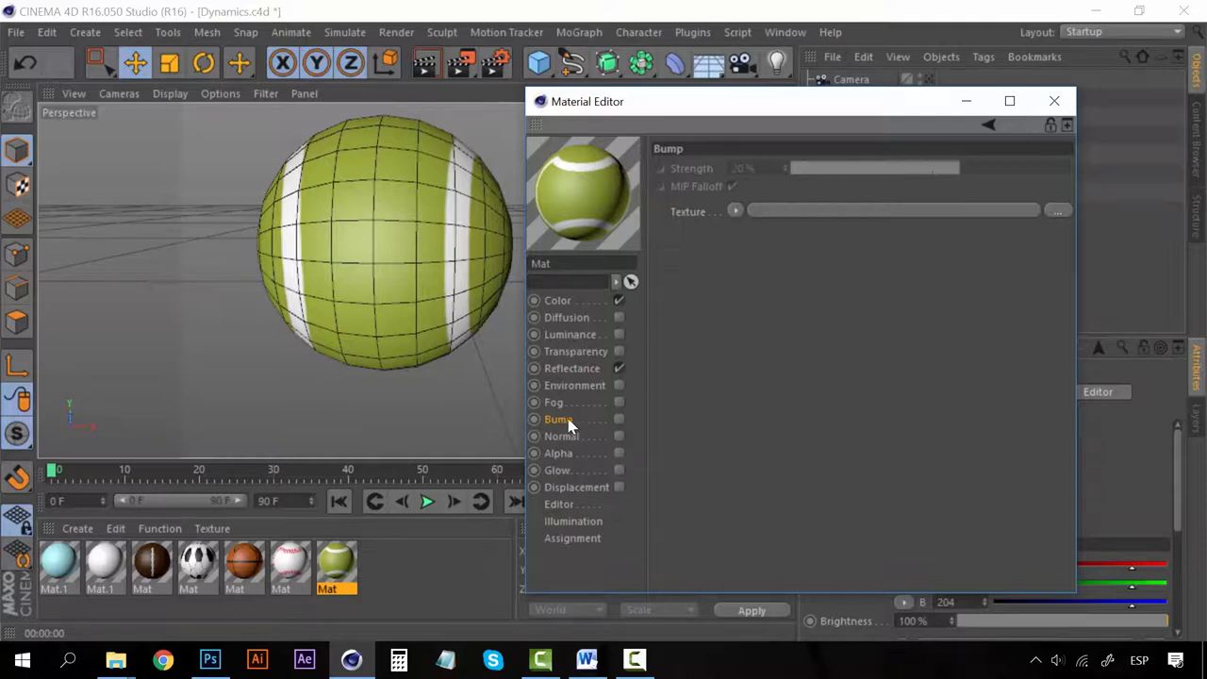
pyautogui.moveTo(620, 430)
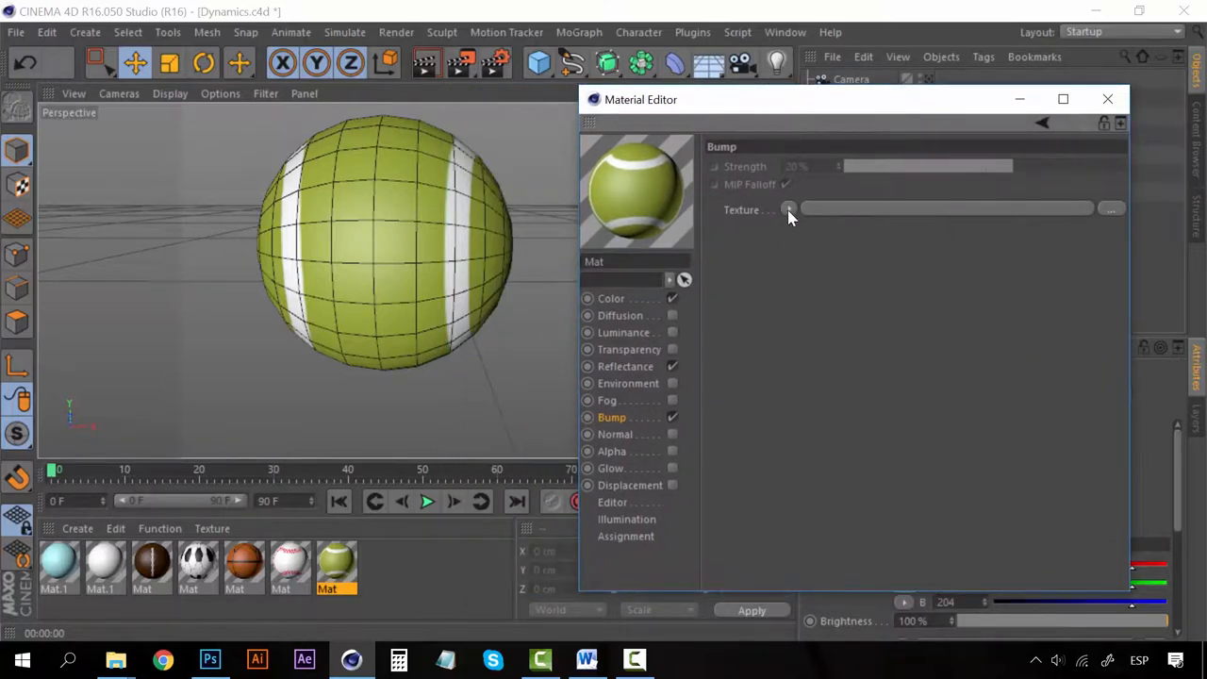
# Load Tennis Material Bump.jpg as the bump texture at 40 percent strength.
pyautogui.click(789, 209)
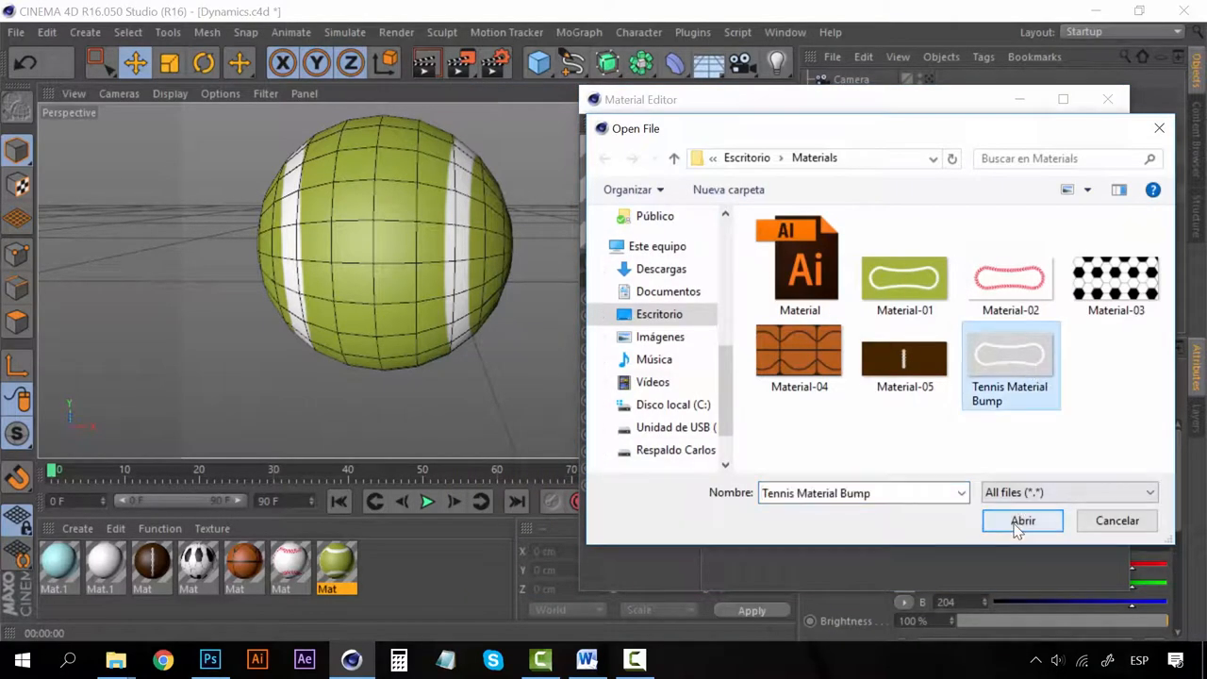
pyautogui.click(1023, 521)
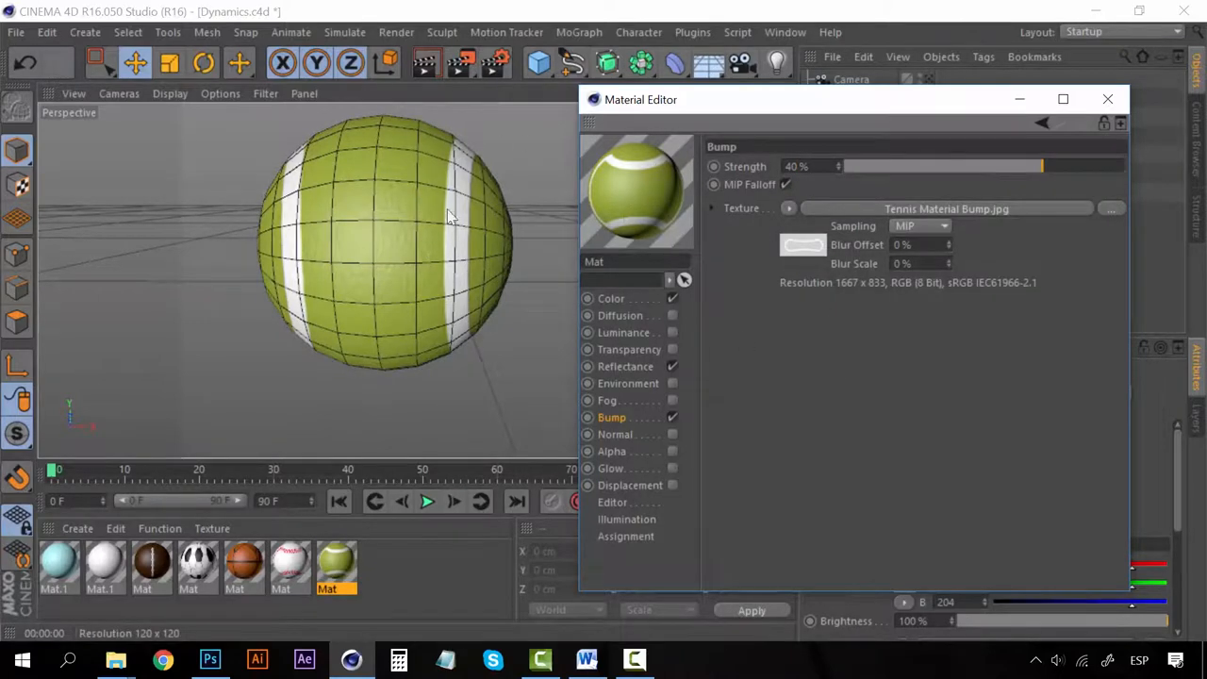
pyautogui.moveTo(632, 206)
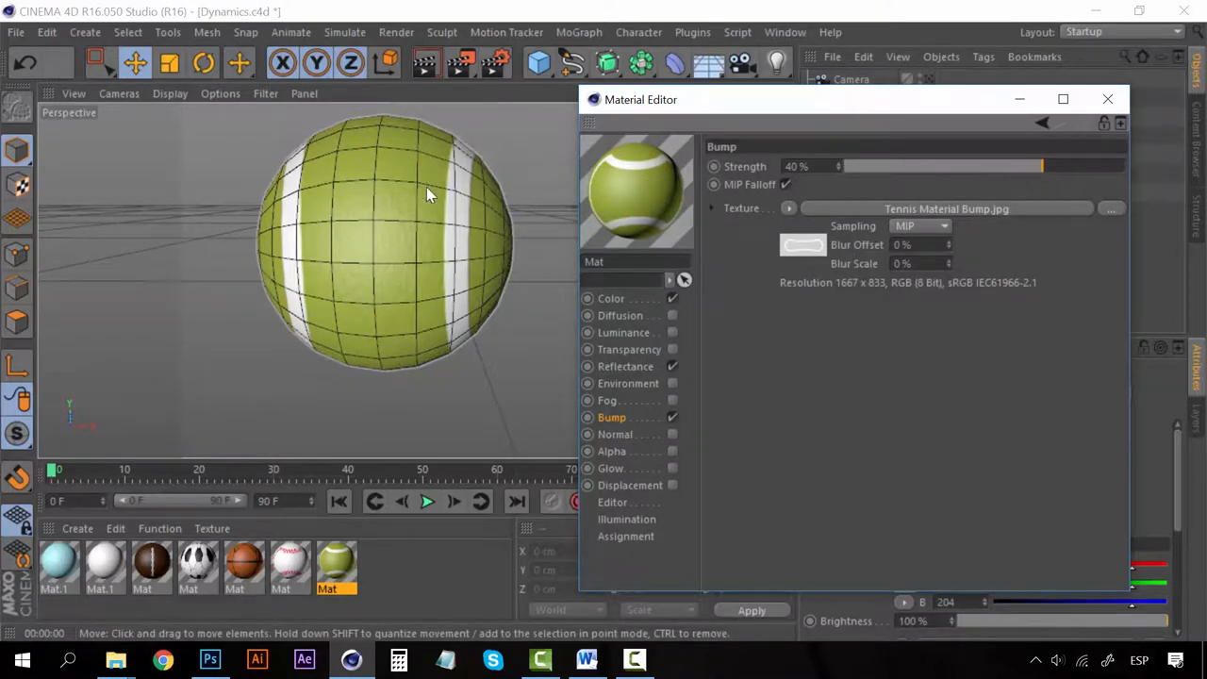
pyautogui.moveTo(356, 193)
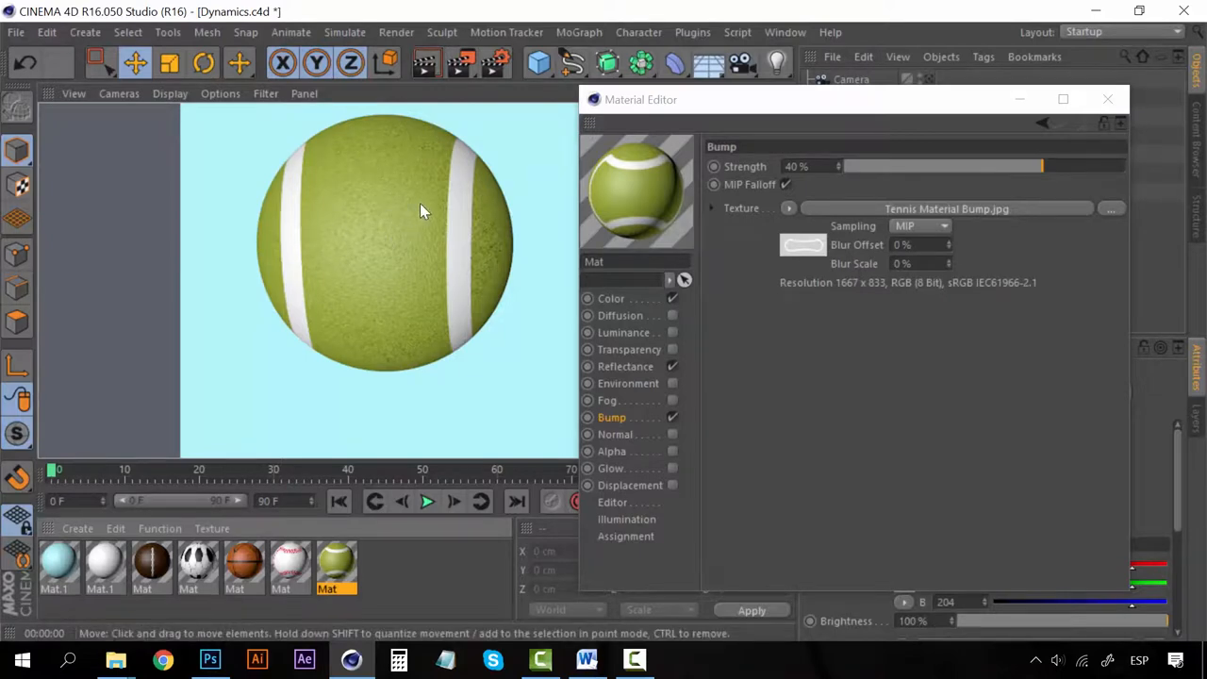
pyautogui.moveTo(306, 254)
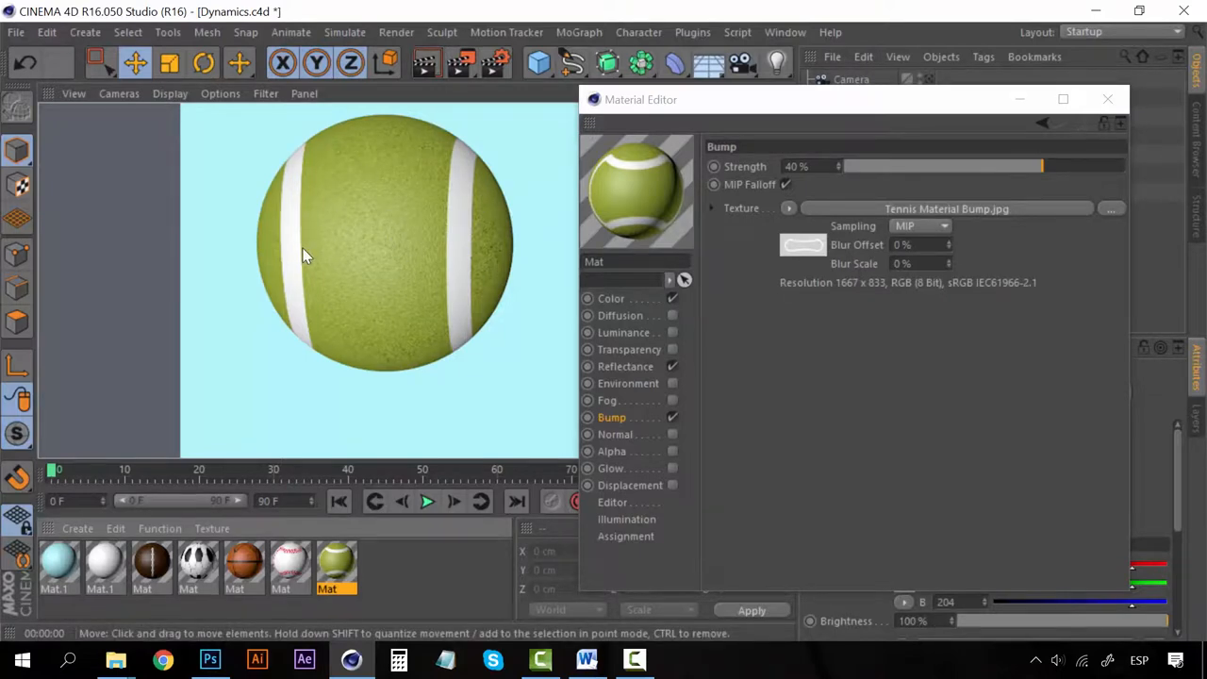
pyautogui.moveTo(419, 191)
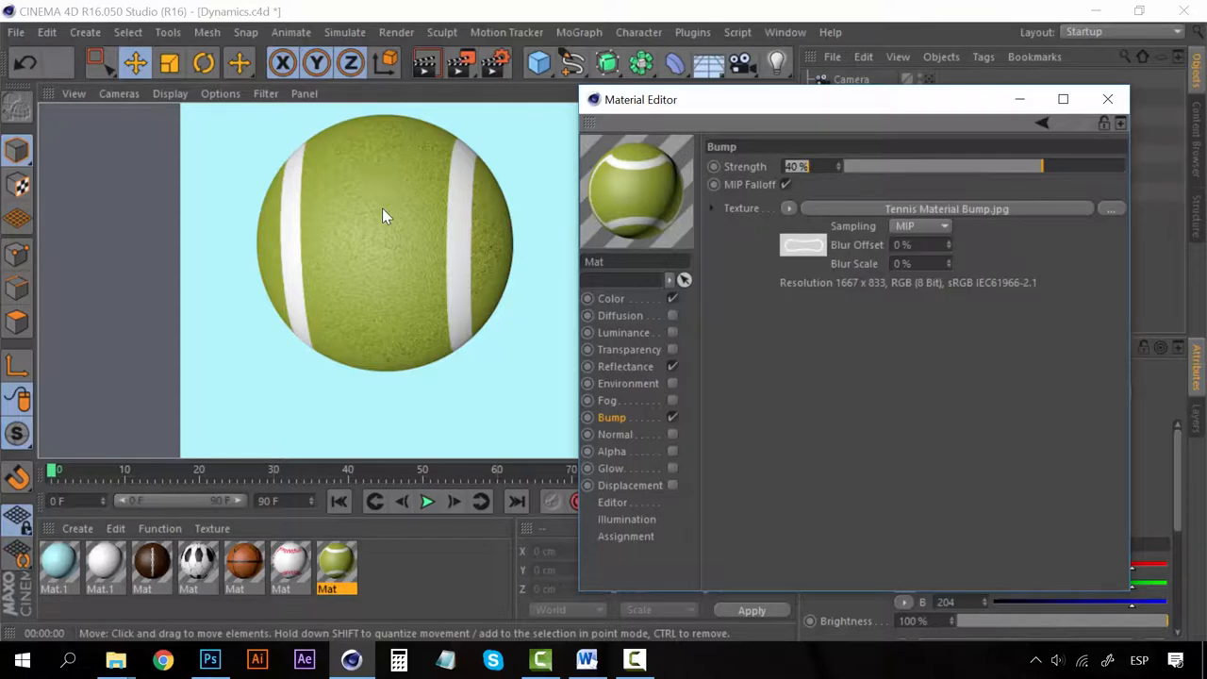
pyautogui.moveTo(959, 366)
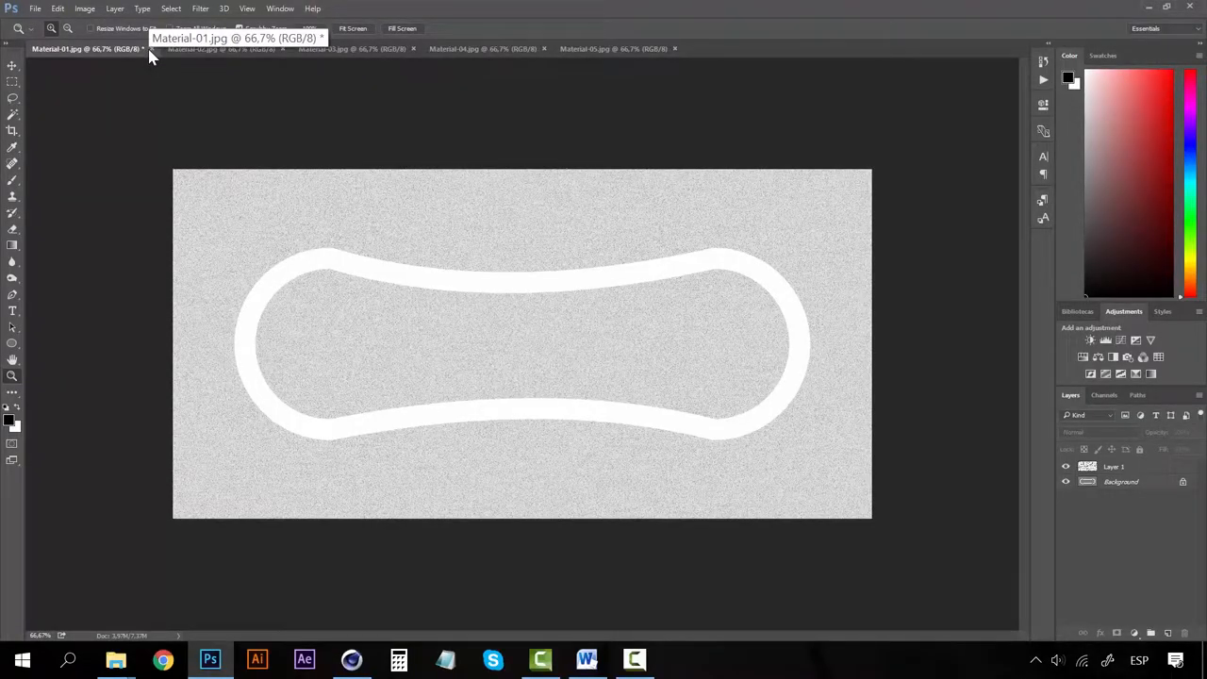
# Close the finished Material-01 tennis map document.
pyautogui.click(151, 49)
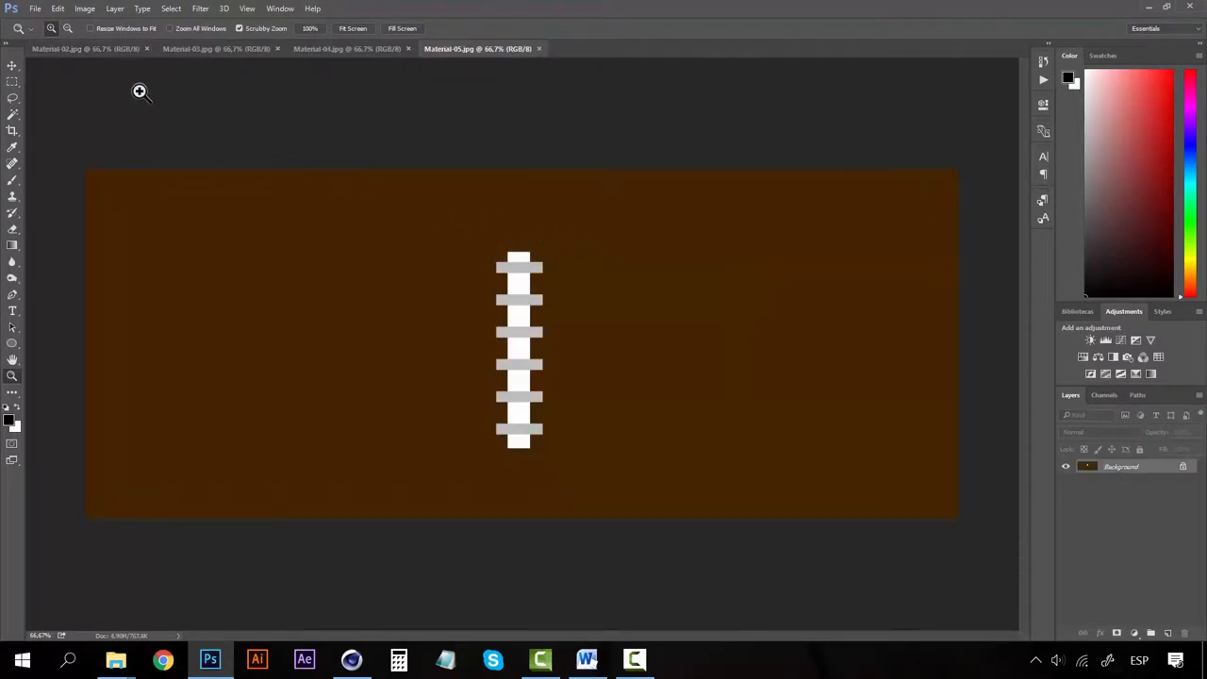
pyautogui.moveTo(74, 59)
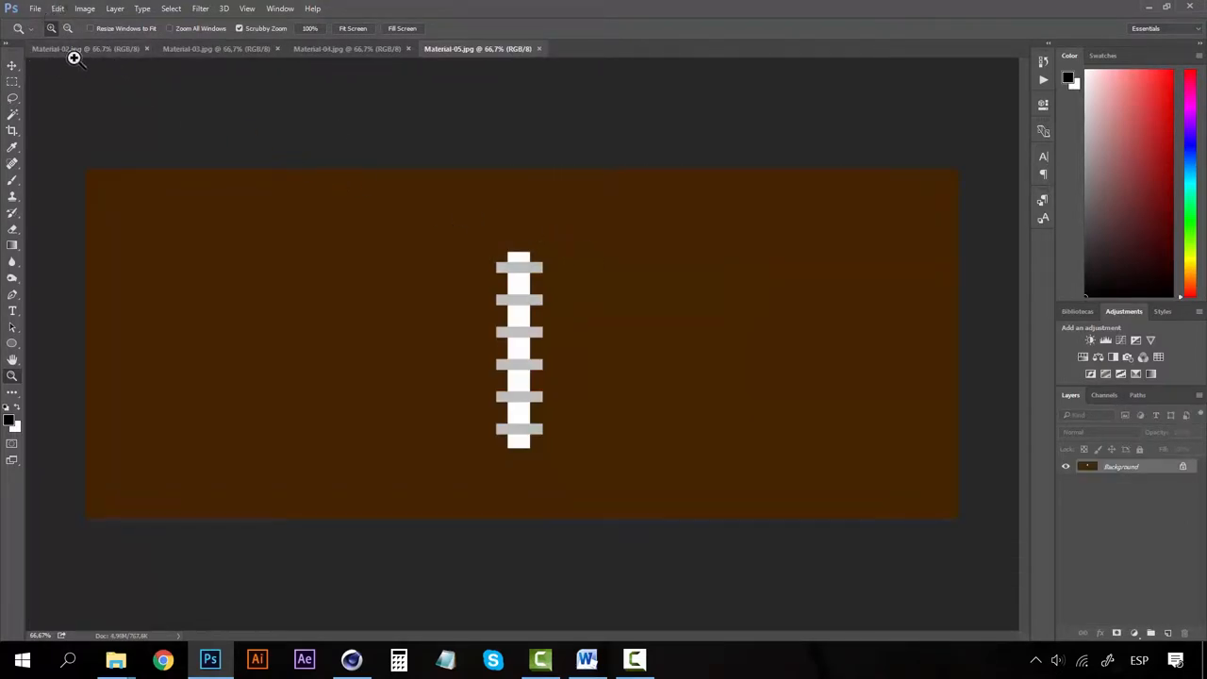
# Desaturate the Material-02 baseball stitch map and add noise to its black layer.
pyautogui.click(85, 49)
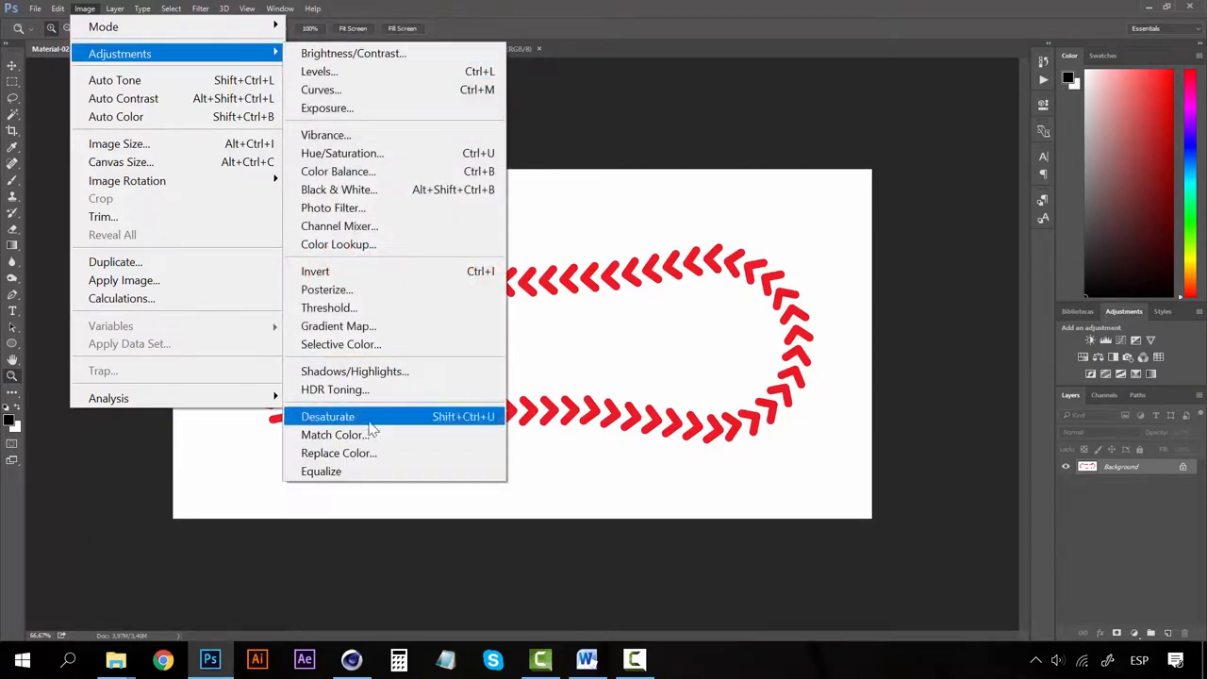
pyautogui.click(328, 417)
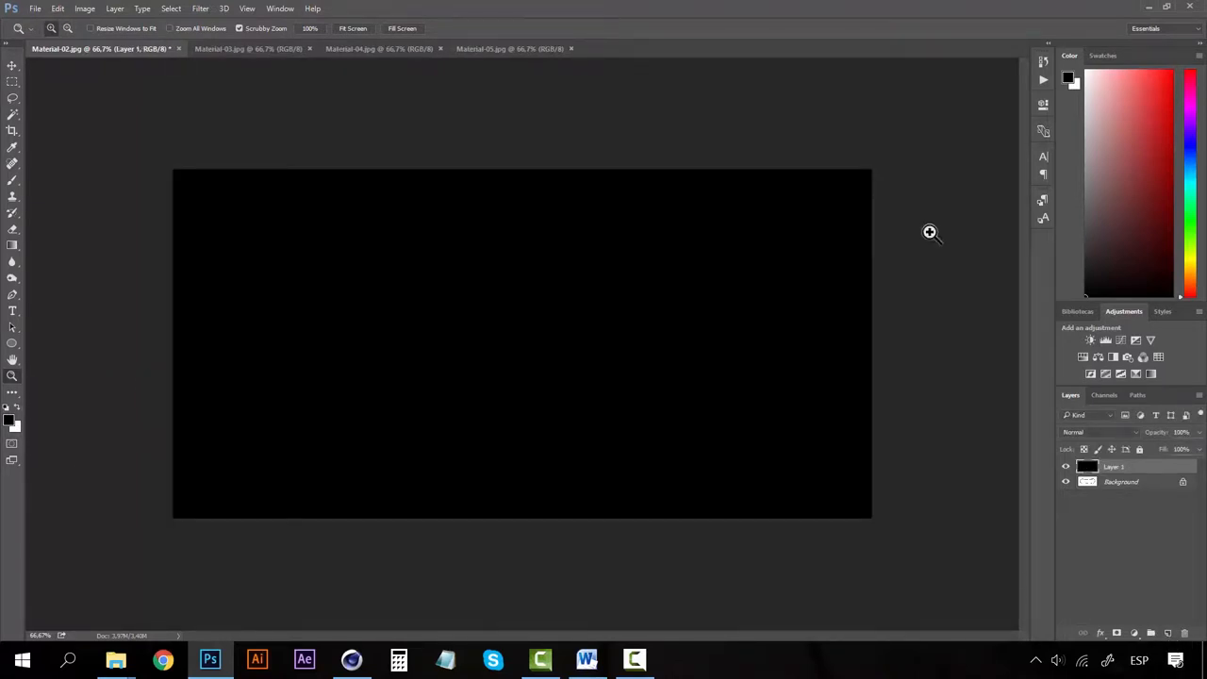
pyautogui.click(199, 8)
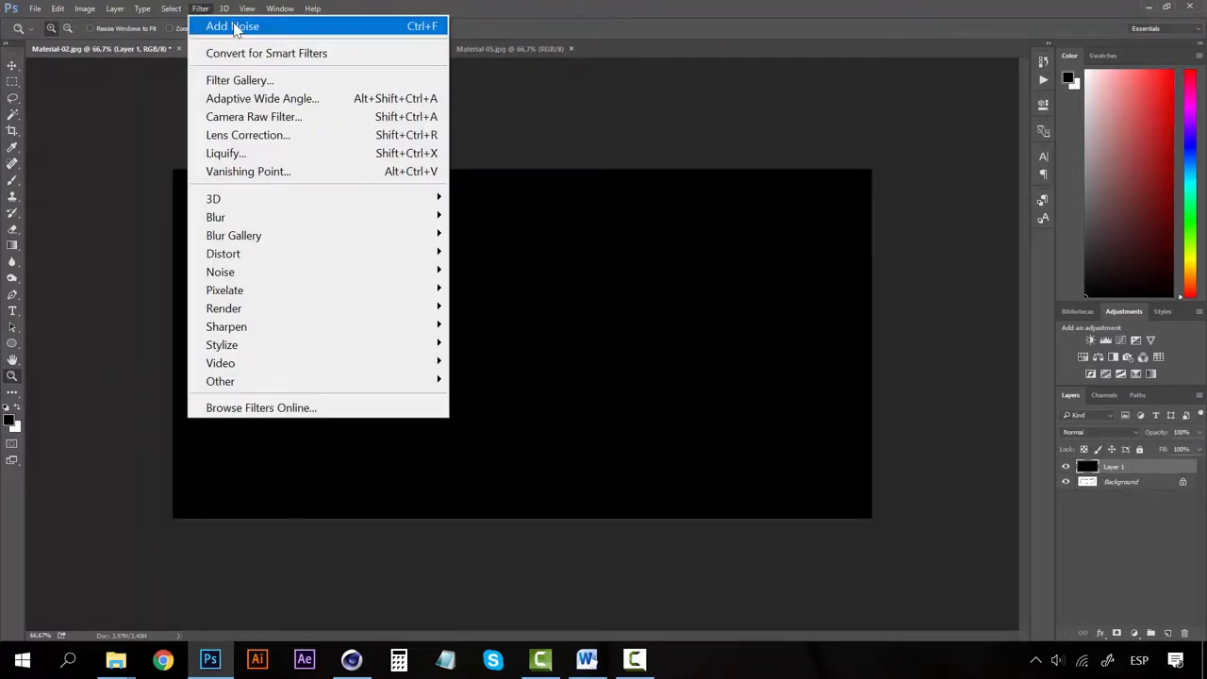
pyautogui.click(232, 26)
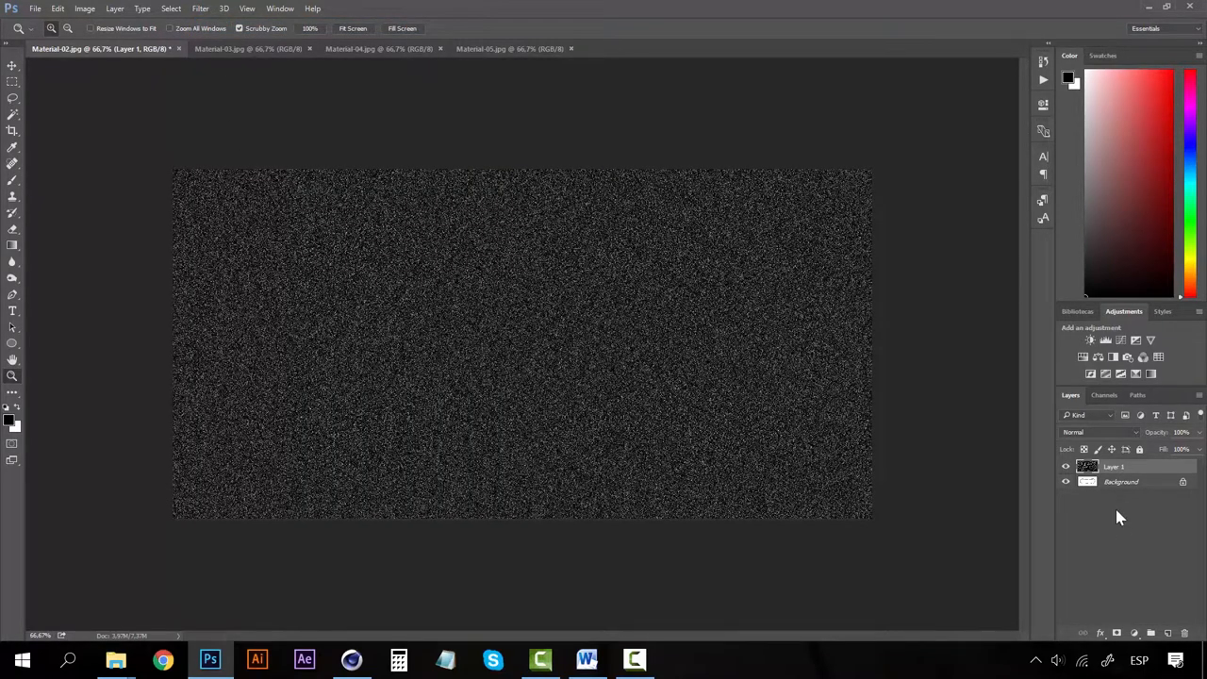
# Blend the noise layer in Screen mode and invert it over the grey stitch map.
pyautogui.click(1098, 432)
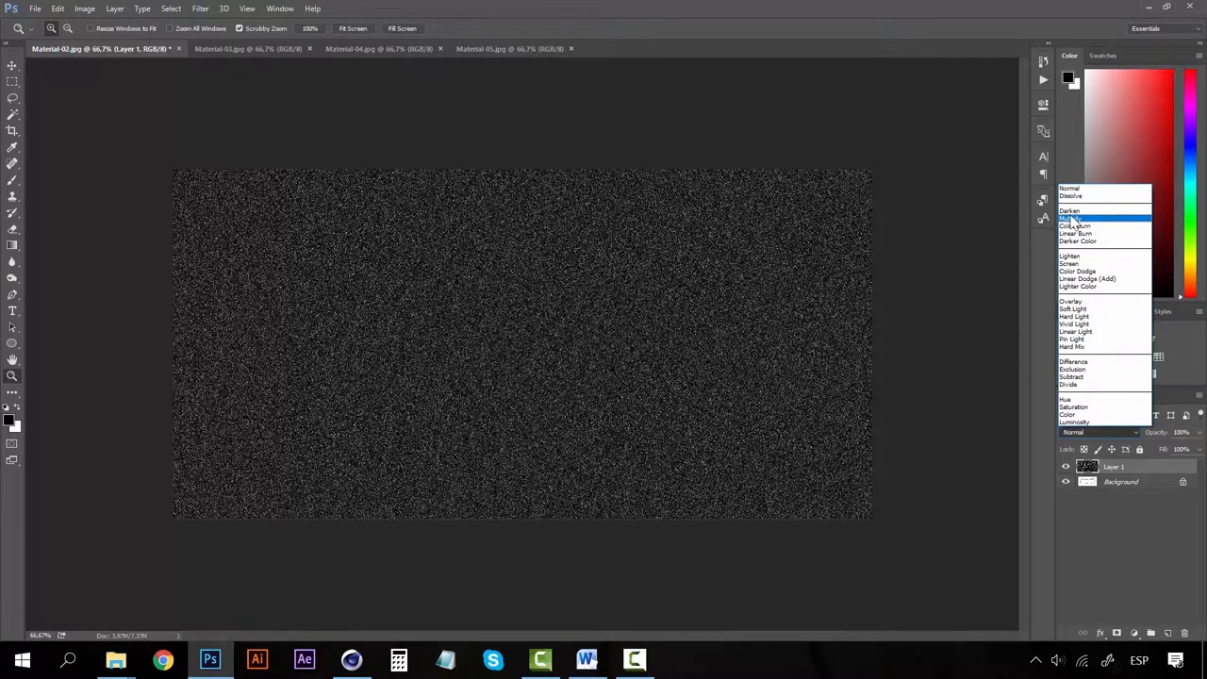
pyautogui.click(1072, 264)
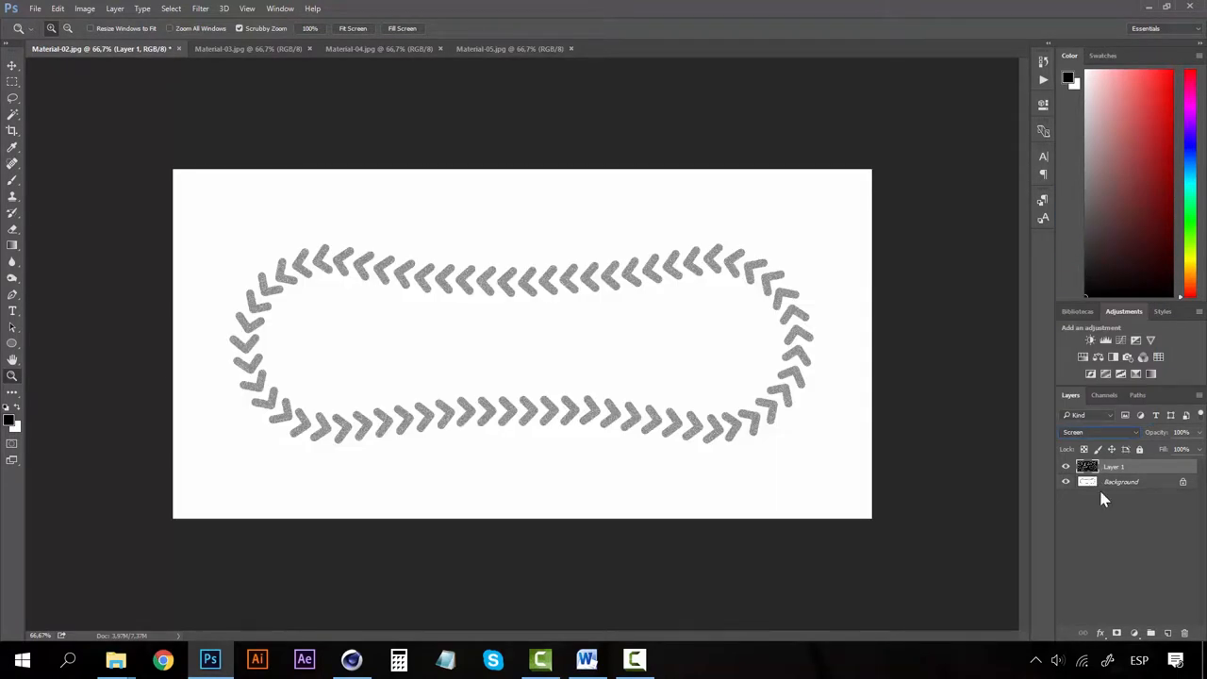
pyautogui.click(83, 8)
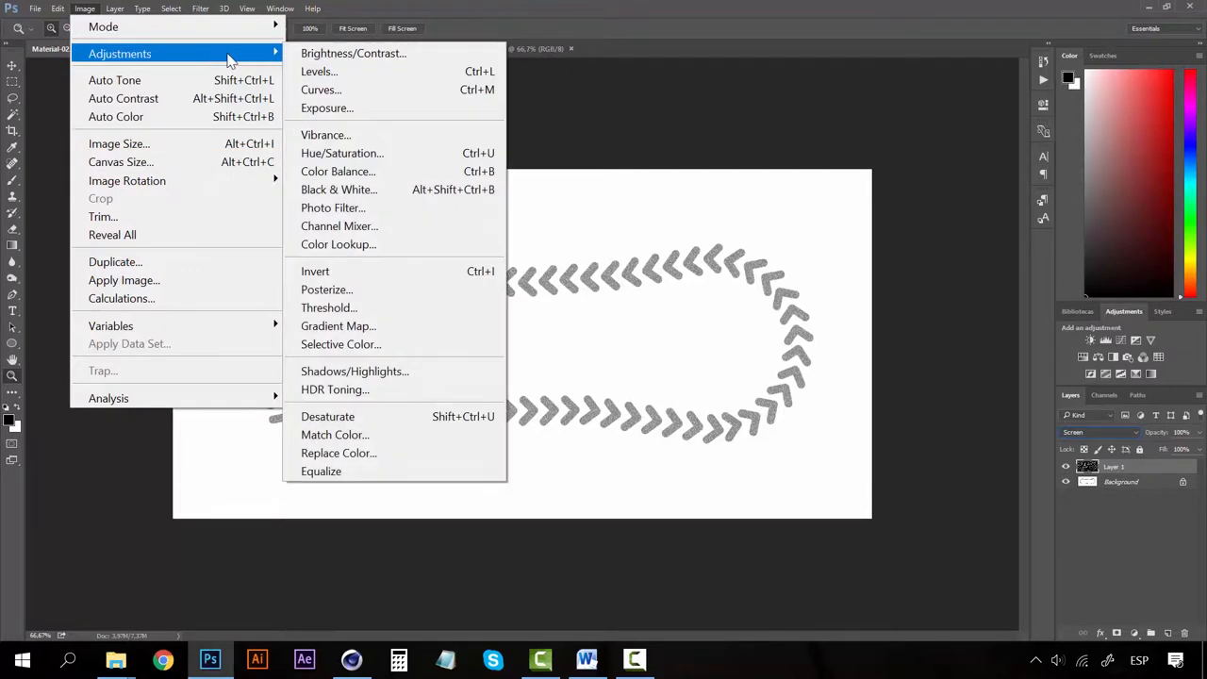
pyautogui.click(315, 271)
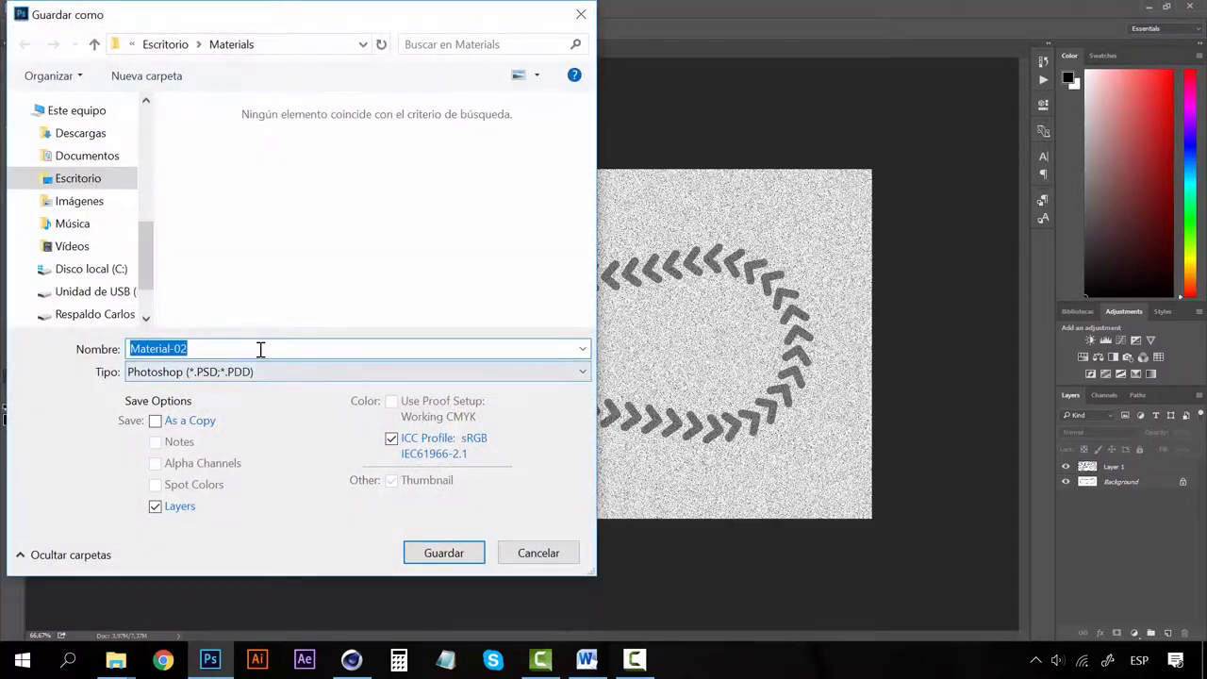
# Save the grainy stitch map as 'Baseball bump' in the Materials folder.
pyautogui.write('Baseball bump')
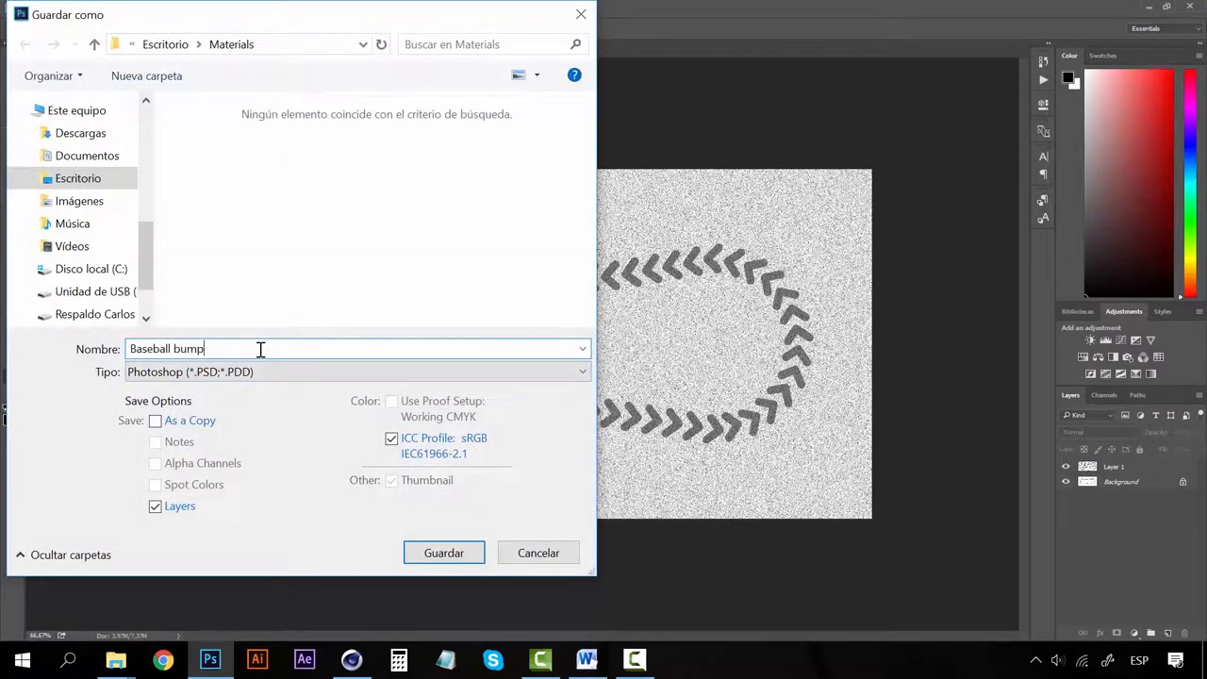
pyautogui.click(581, 371)
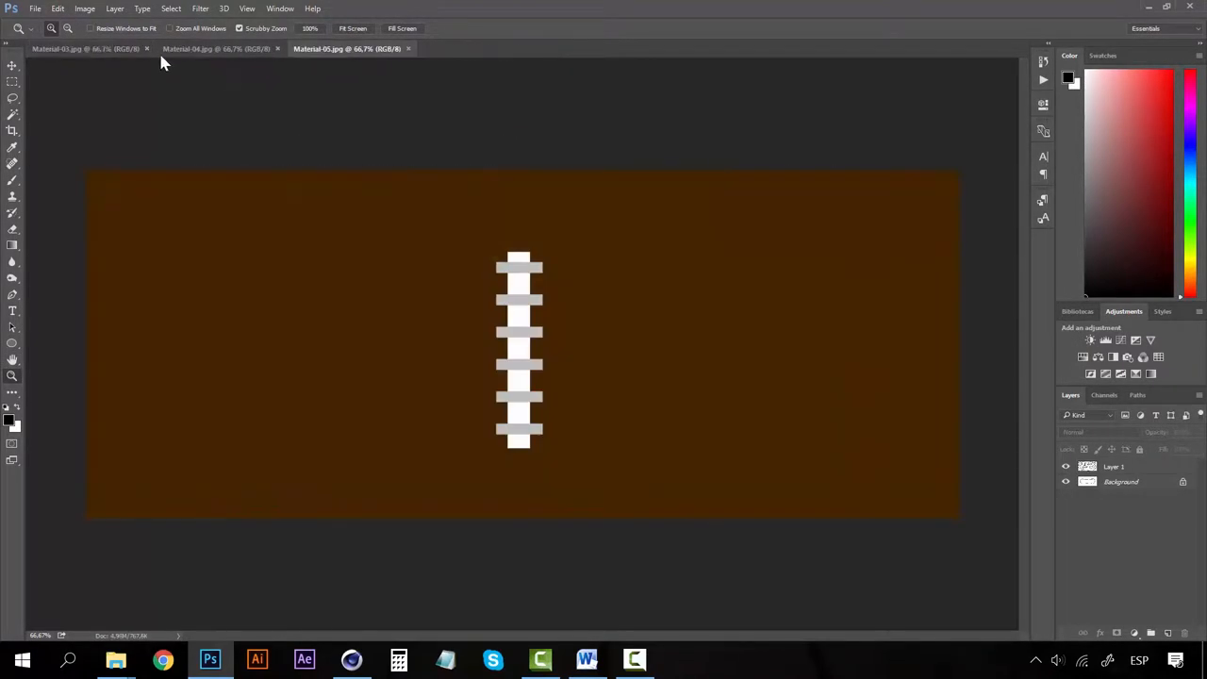
# Invert the noisy Material-03 hexagon soccer map and save it as 'Football'.
pyautogui.click(85, 49)
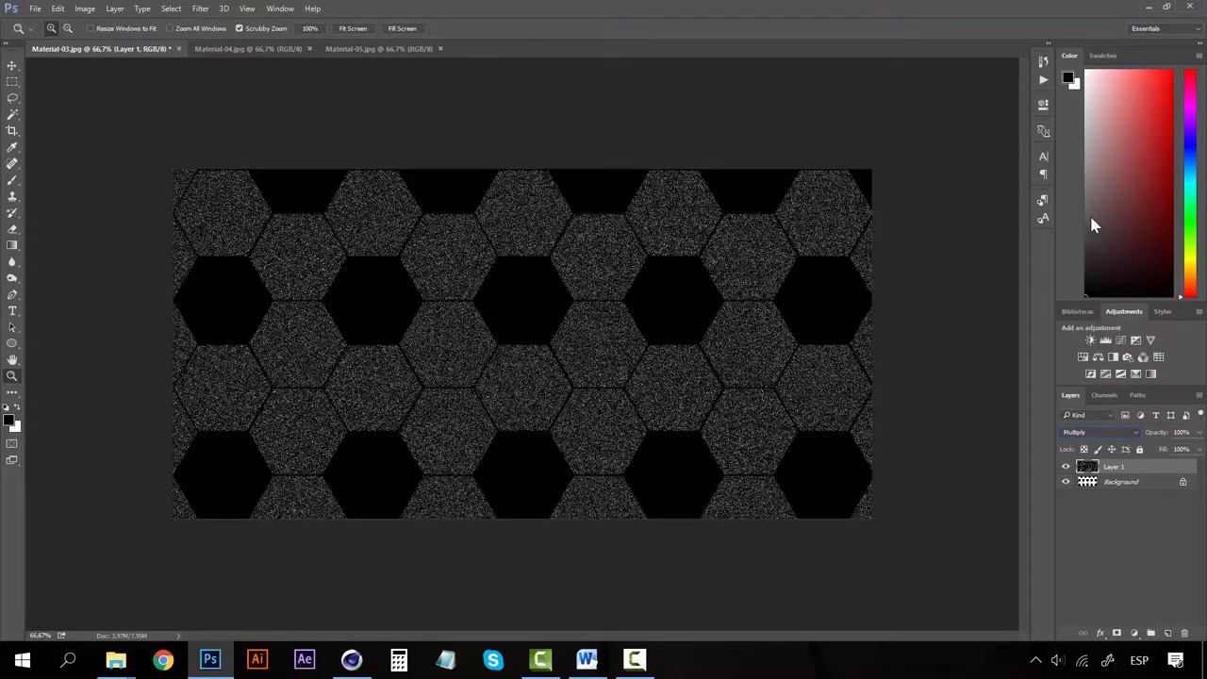
pyautogui.click(83, 8)
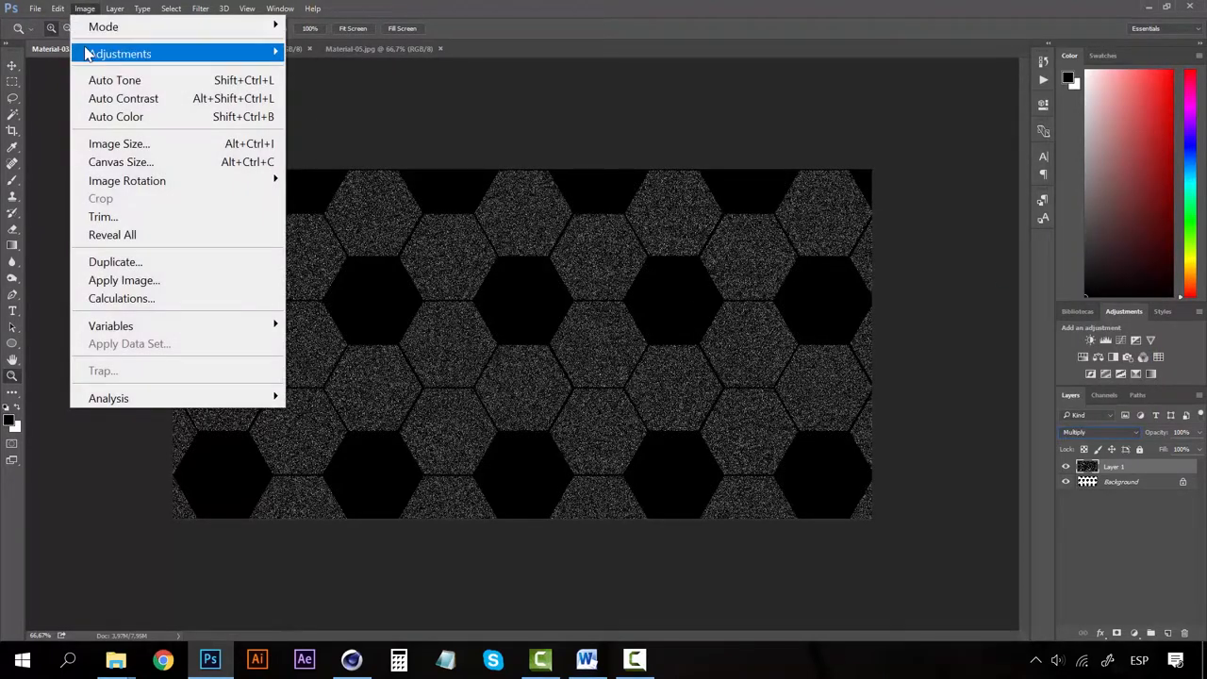
pyautogui.click(313, 271)
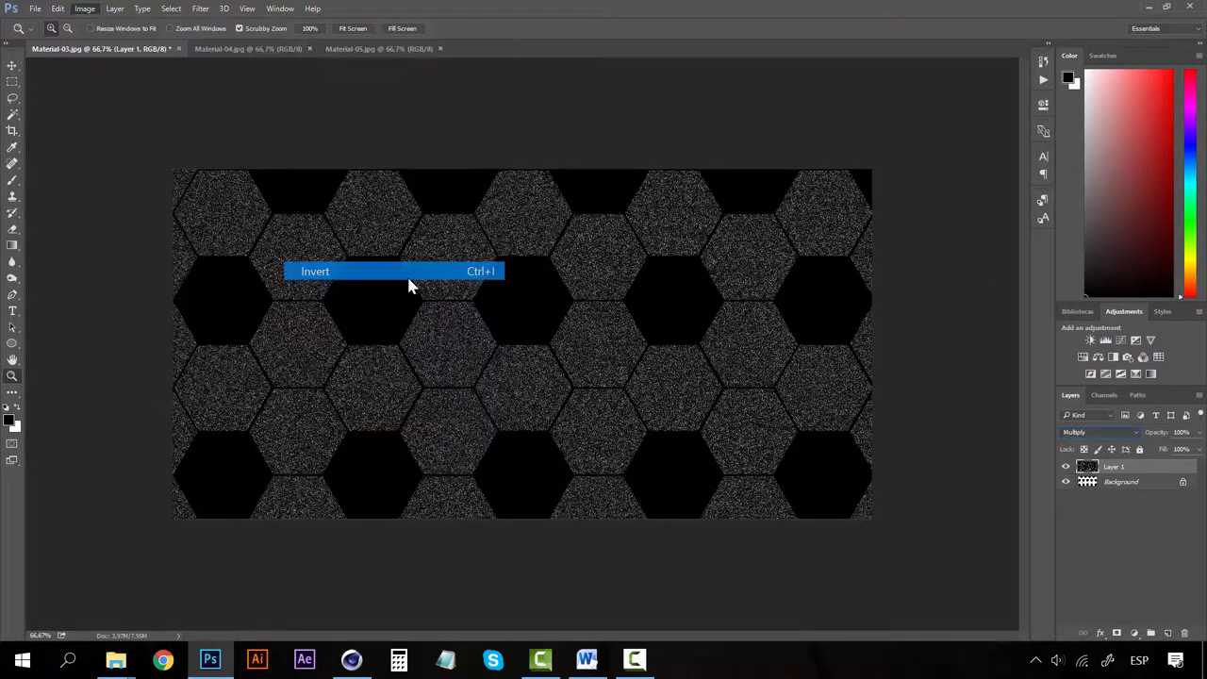
pyautogui.click(315, 272)
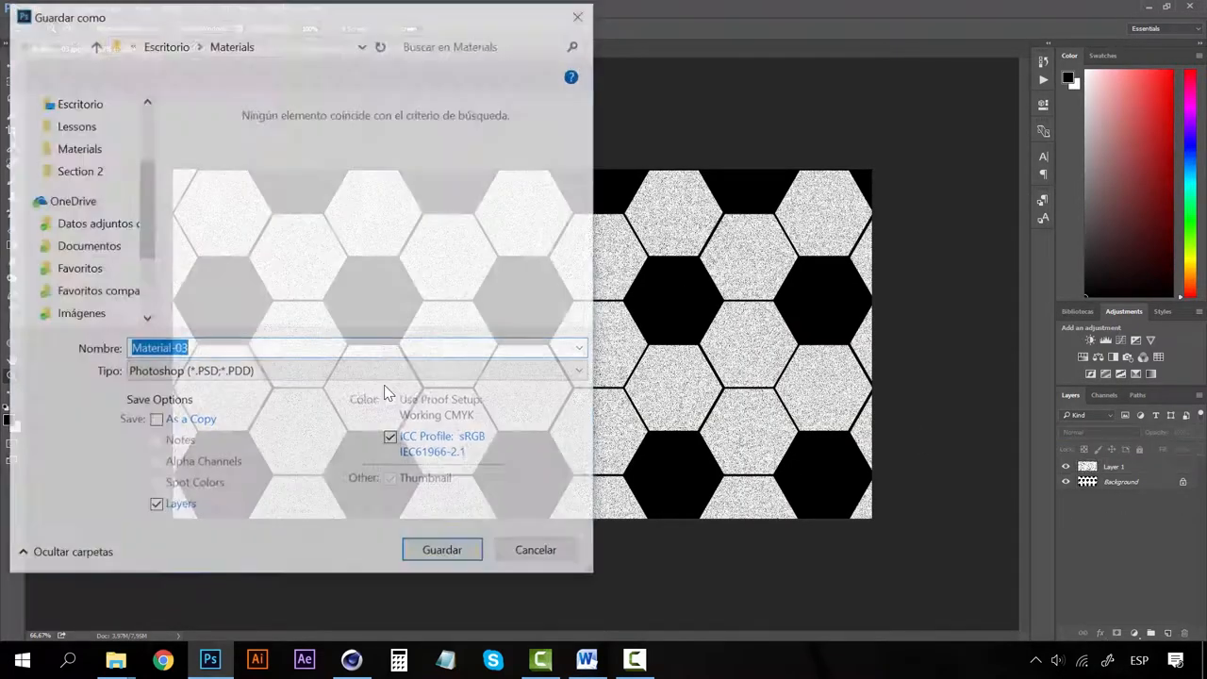
pyautogui.write('Footbal')
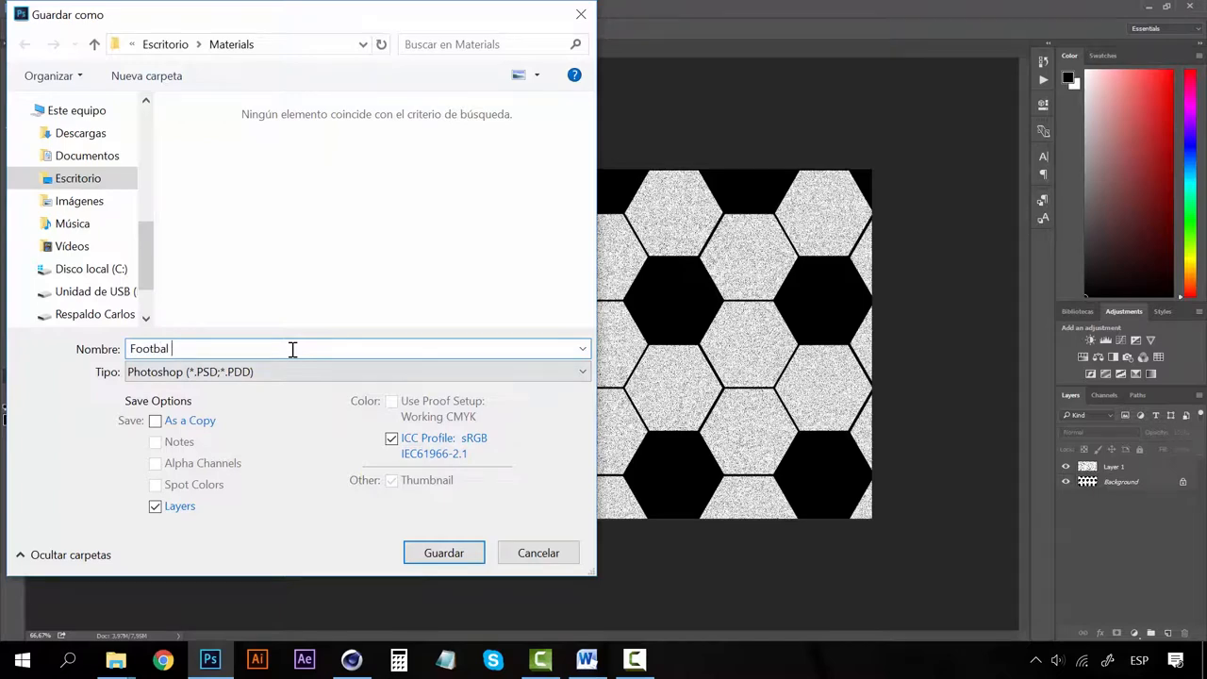
pyautogui.click(581, 370)
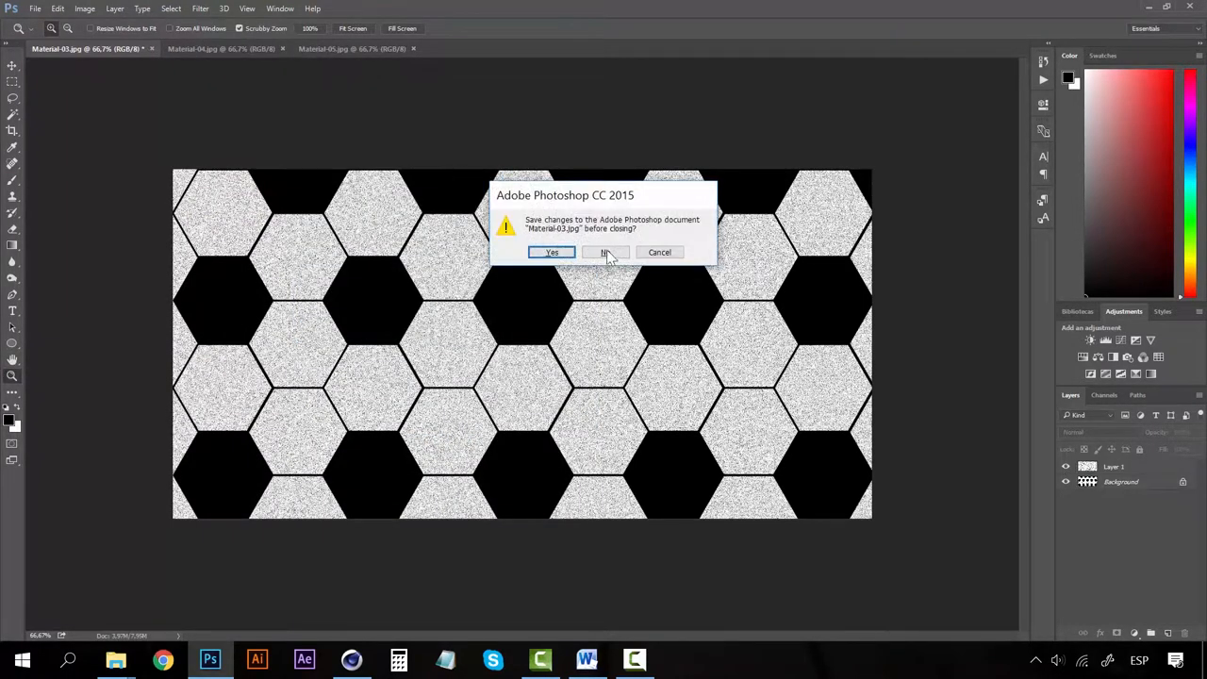
# Add a desaturated noise layer over the rugby map, blend it so the laces show, and save.
pyautogui.click(605, 253)
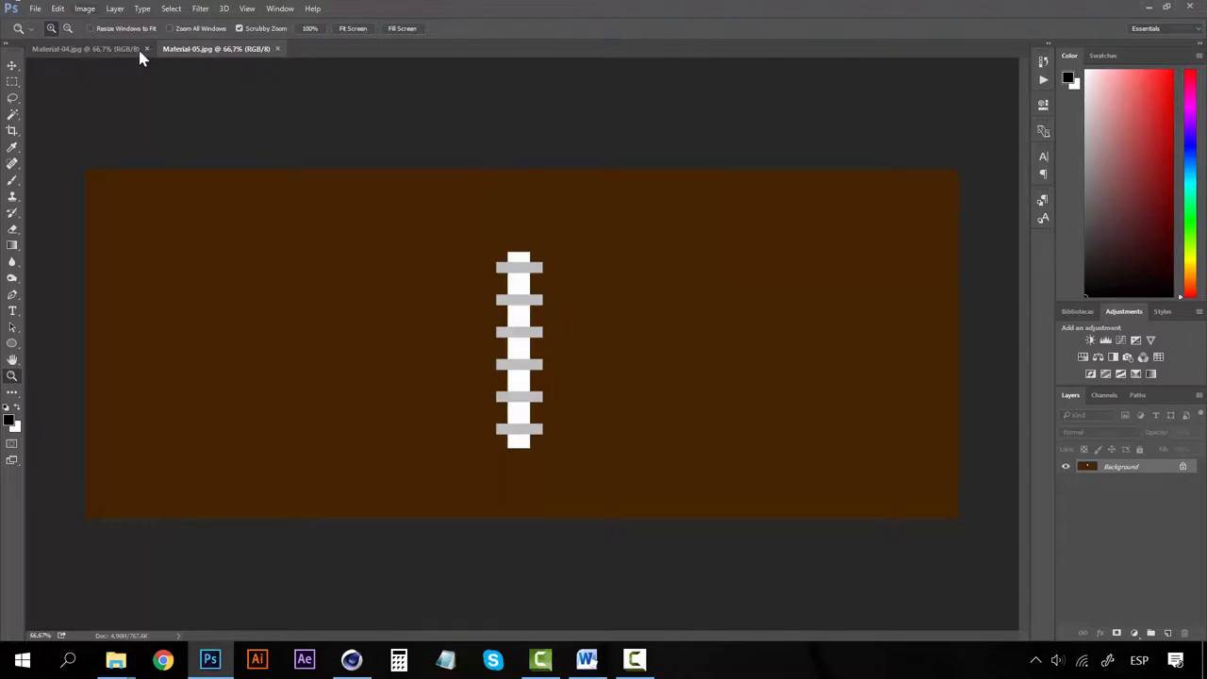
pyautogui.click(83, 7)
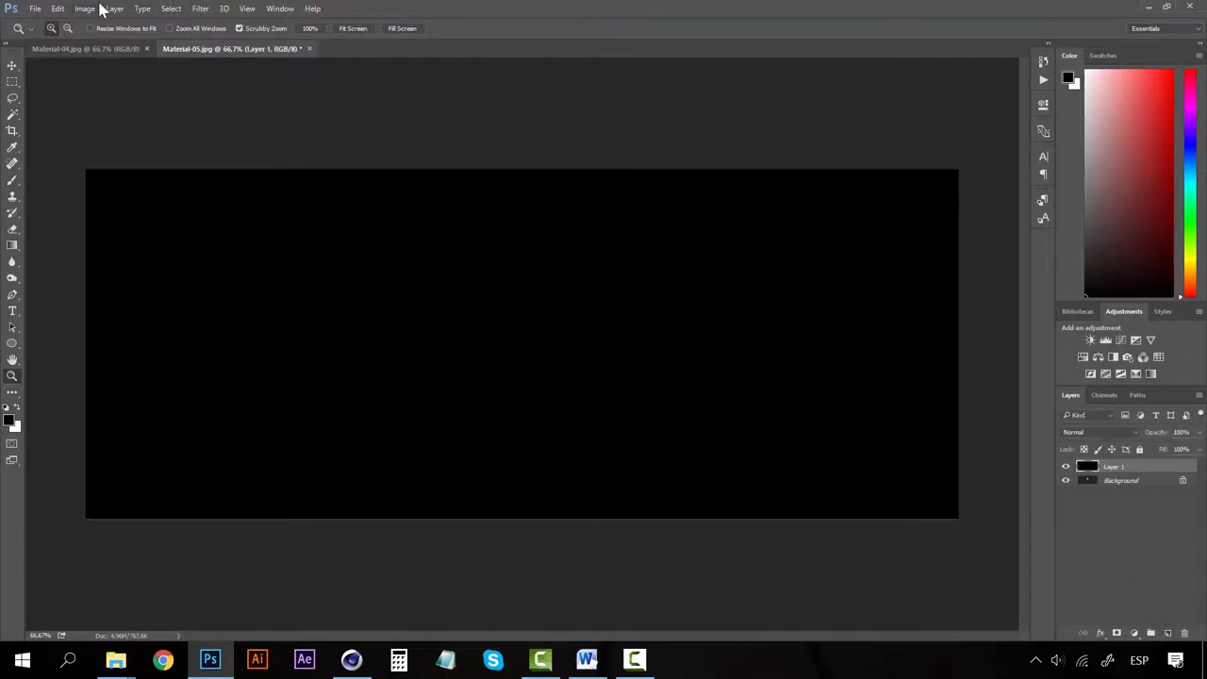
pyautogui.click(85, 8)
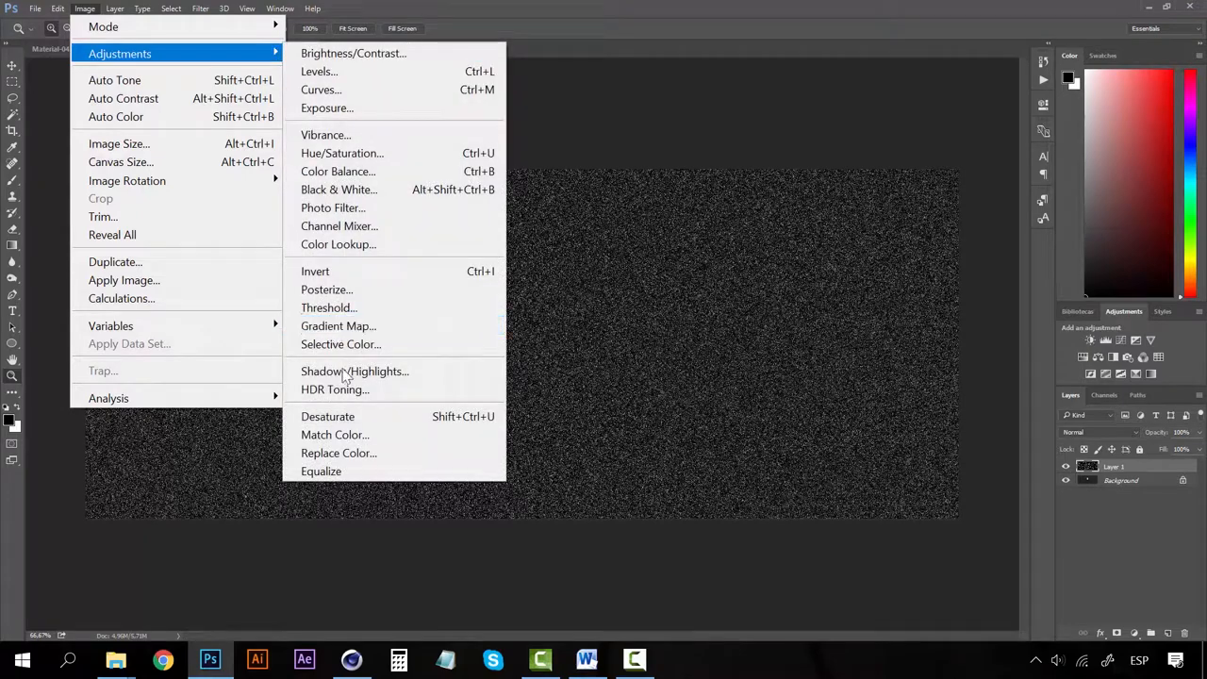
pyautogui.click(316, 271)
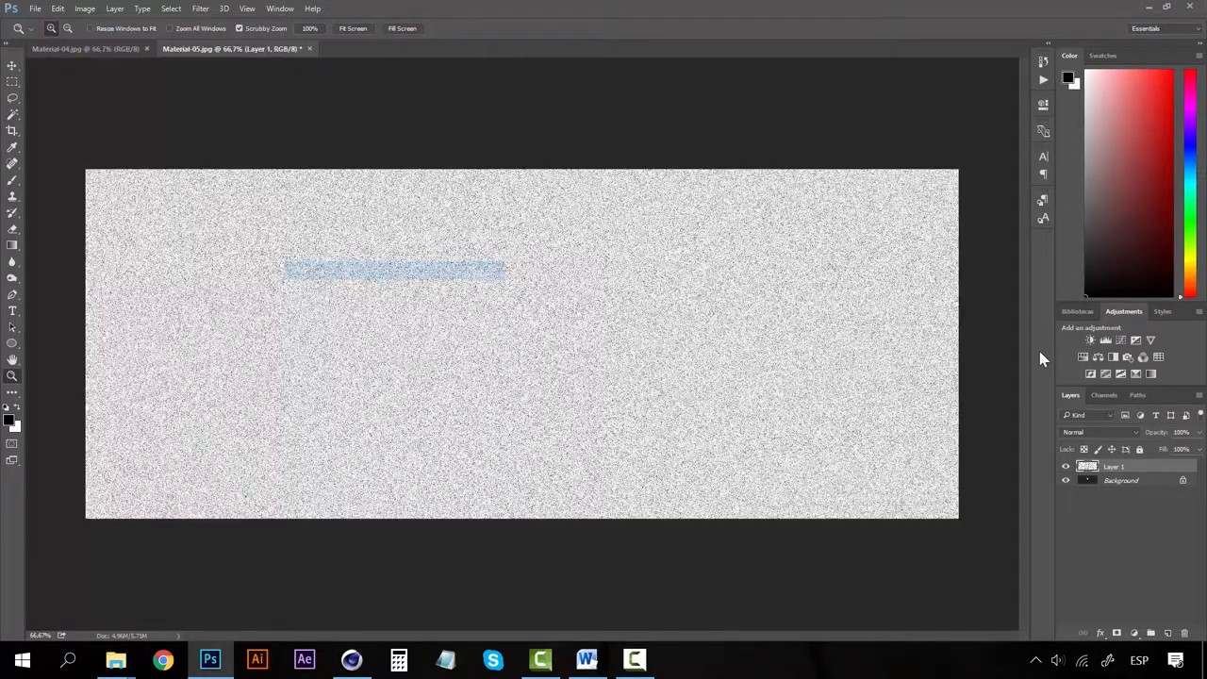
pyautogui.click(1098, 432)
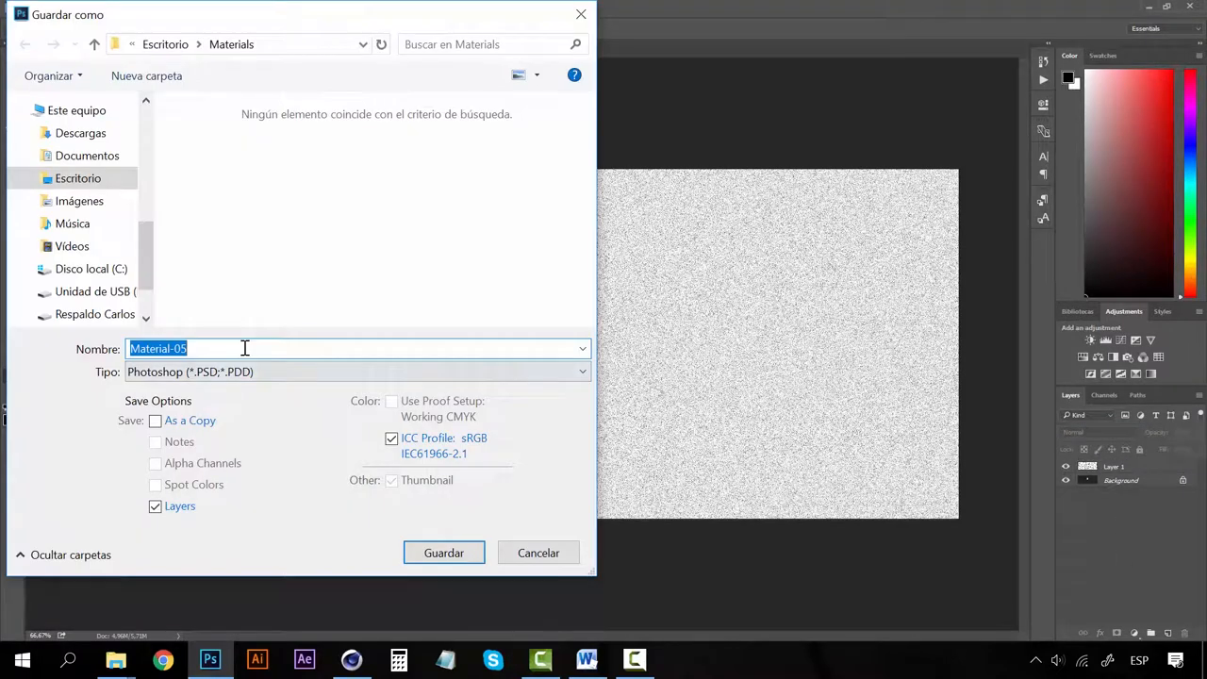
pyautogui.click(444, 553)
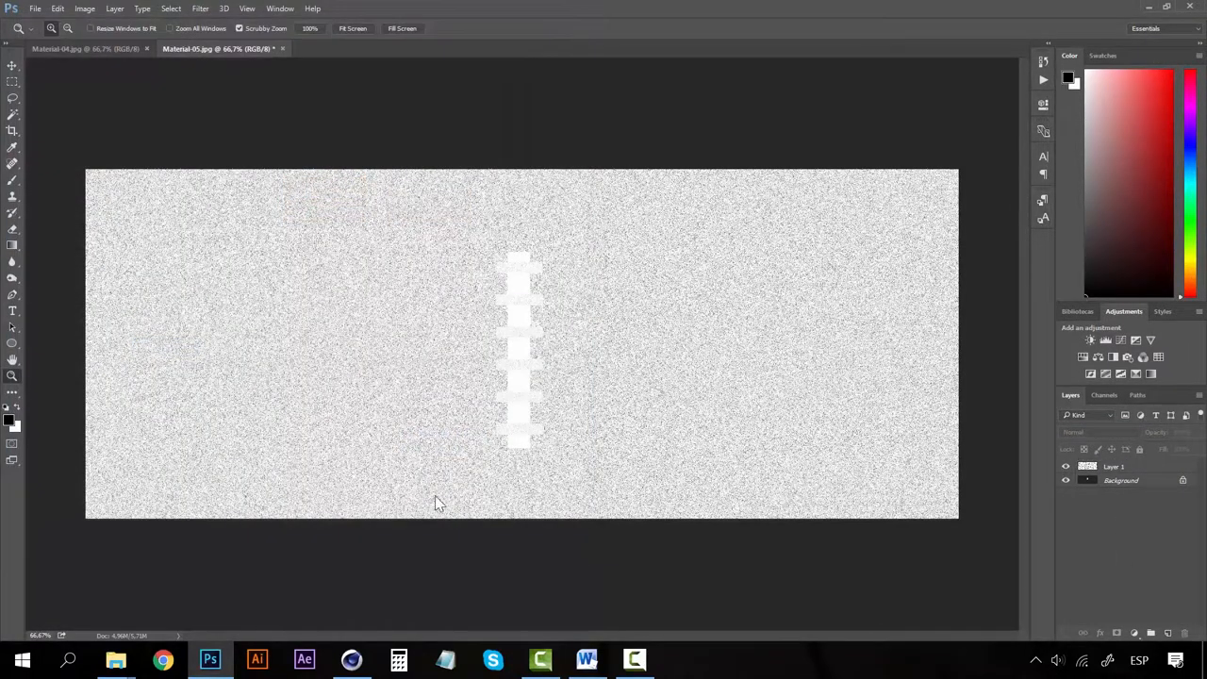
pyautogui.moveTo(471, 179)
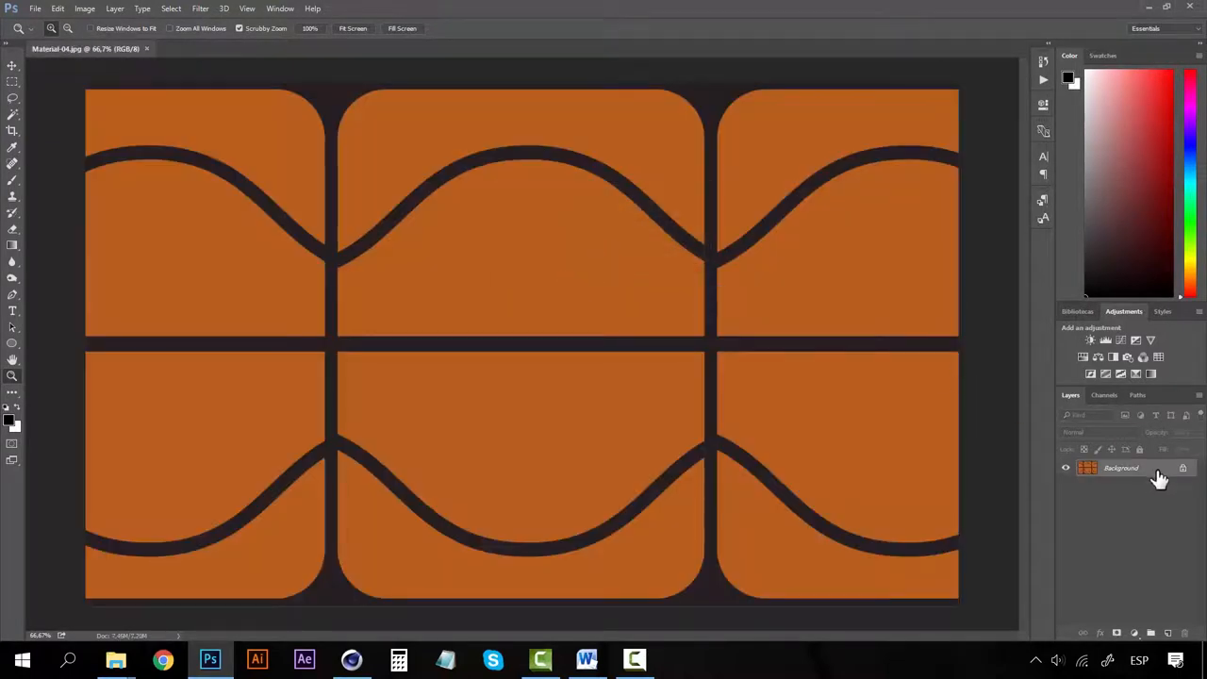
# Add a noise layer over the basketball map and blend it so the seams show faintly.
pyautogui.click(83, 8)
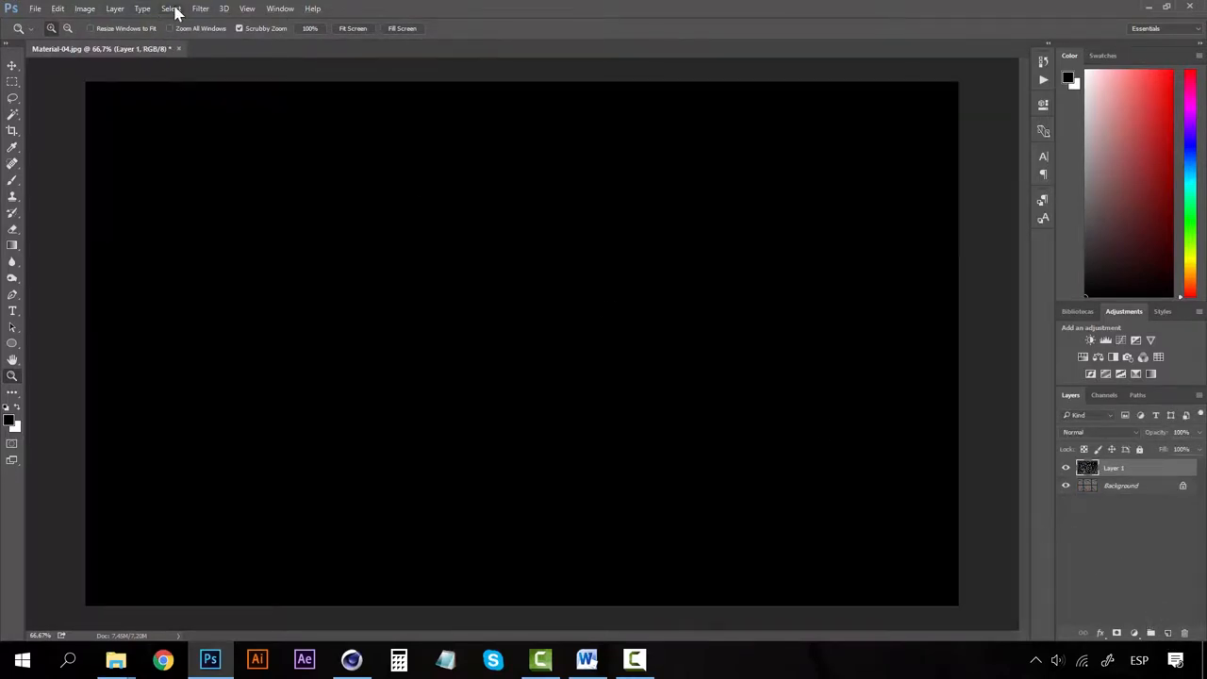
pyautogui.click(85, 7)
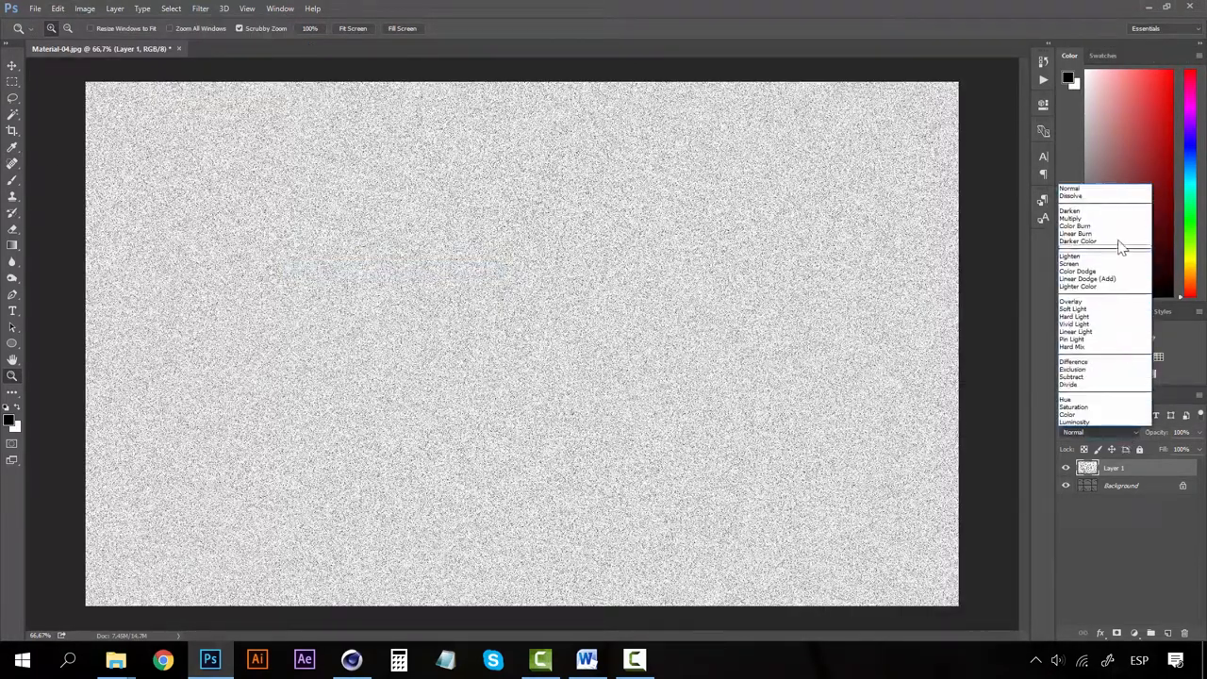
pyautogui.click(1077, 264)
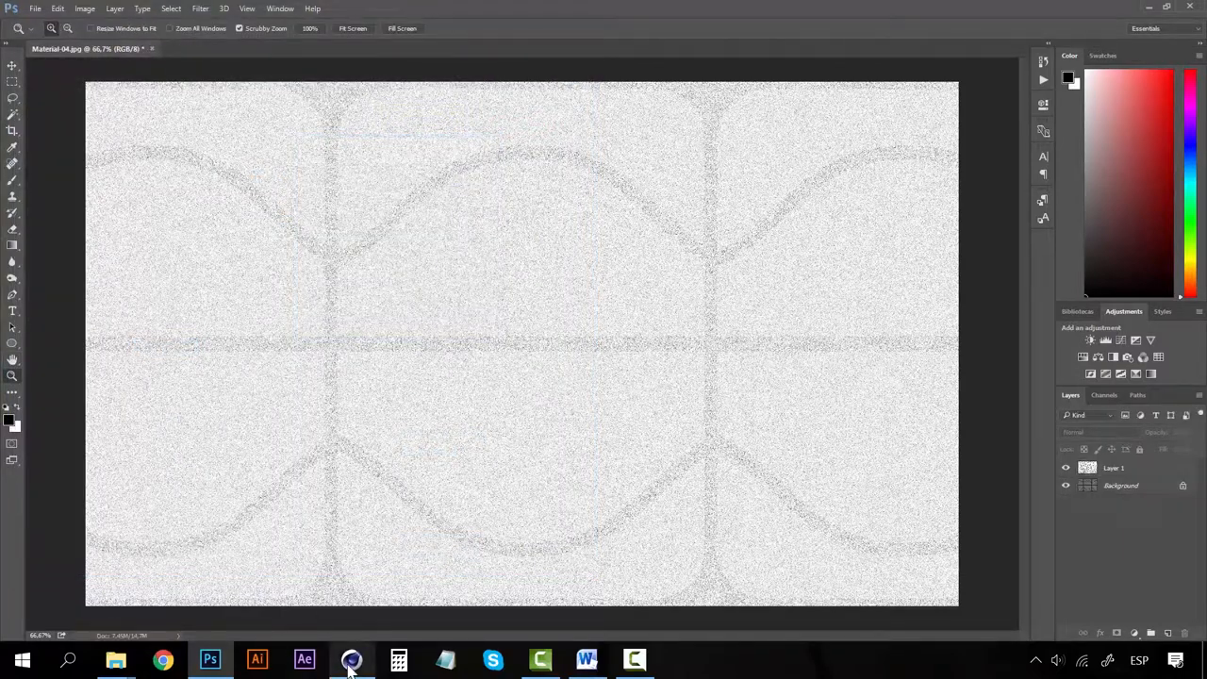
pyautogui.click(350, 660)
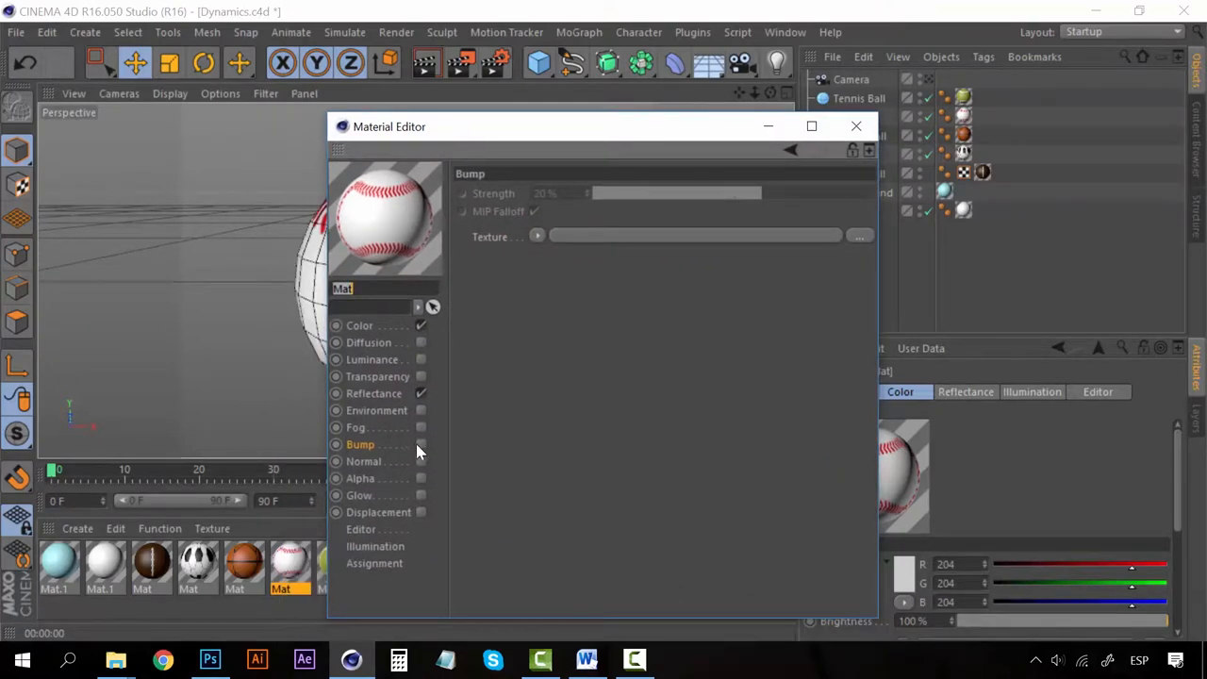
# Enable Bump on the baseball material and load Baseball bump.jpg at 10% strength.
pyautogui.click(421, 445)
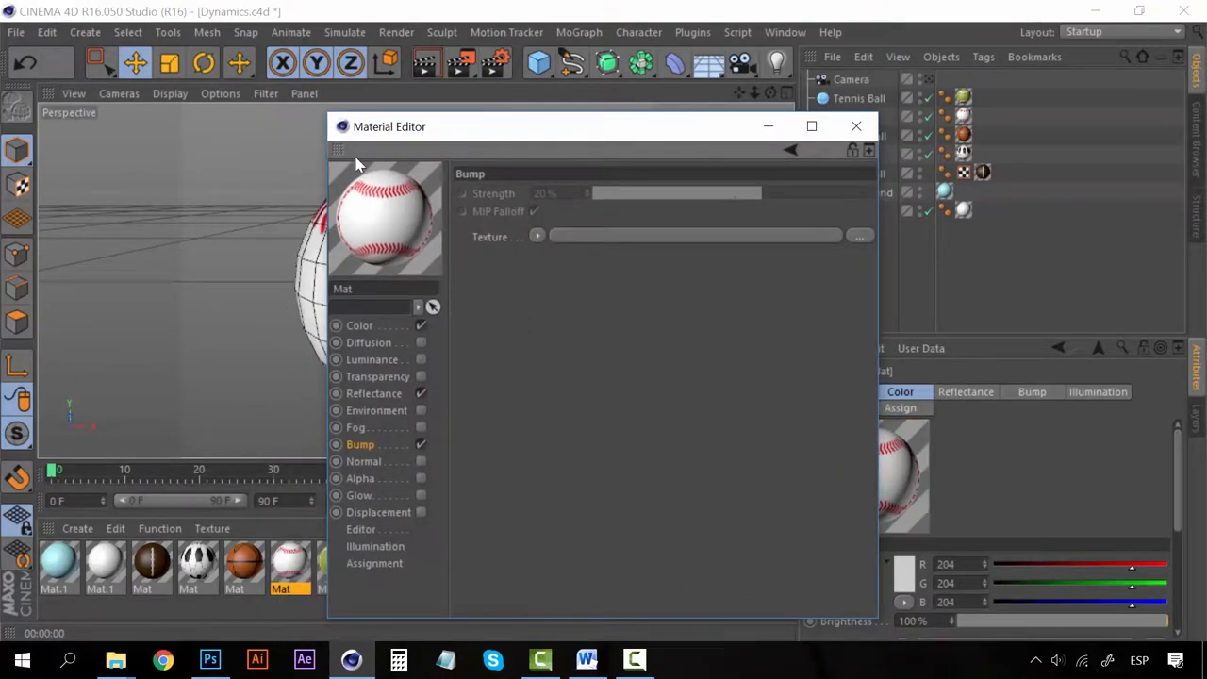
pyautogui.click(860, 238)
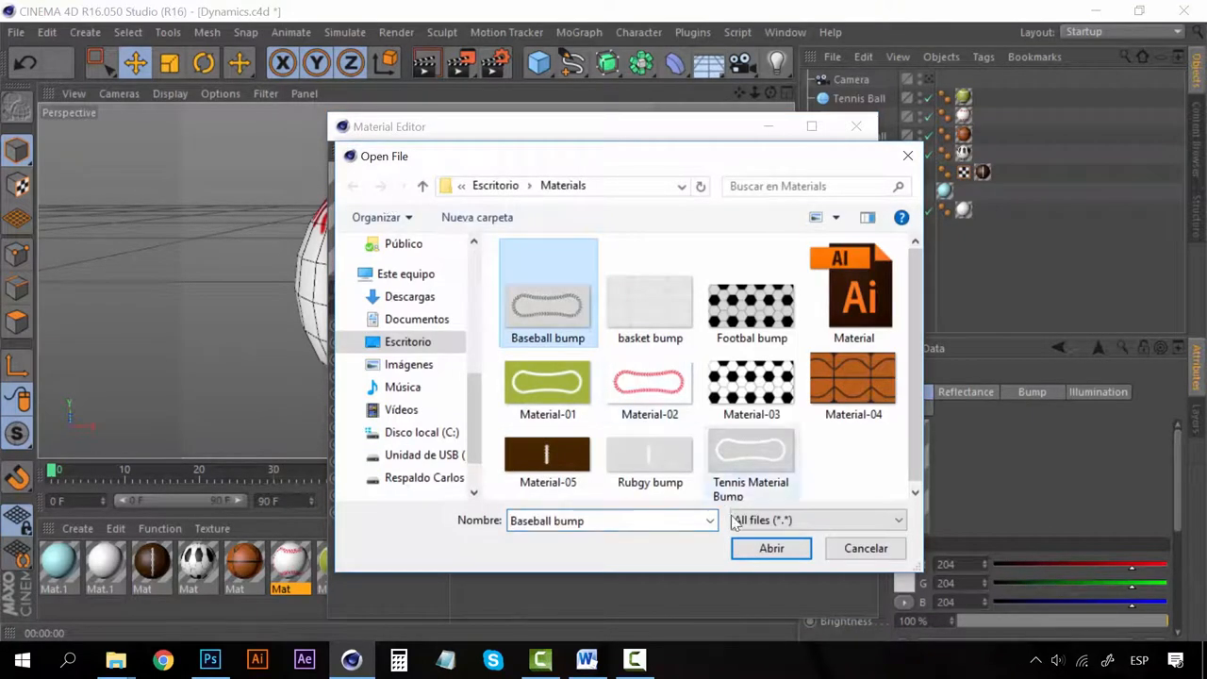
pyautogui.click(770, 547)
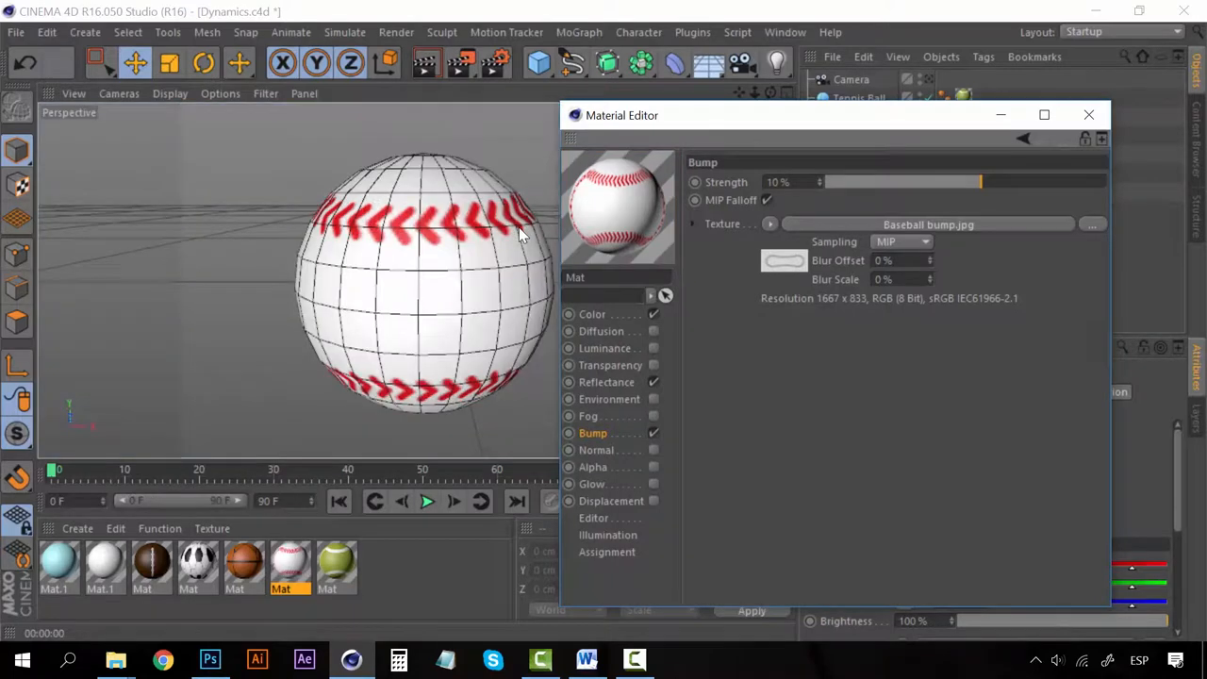
pyautogui.click(426, 64)
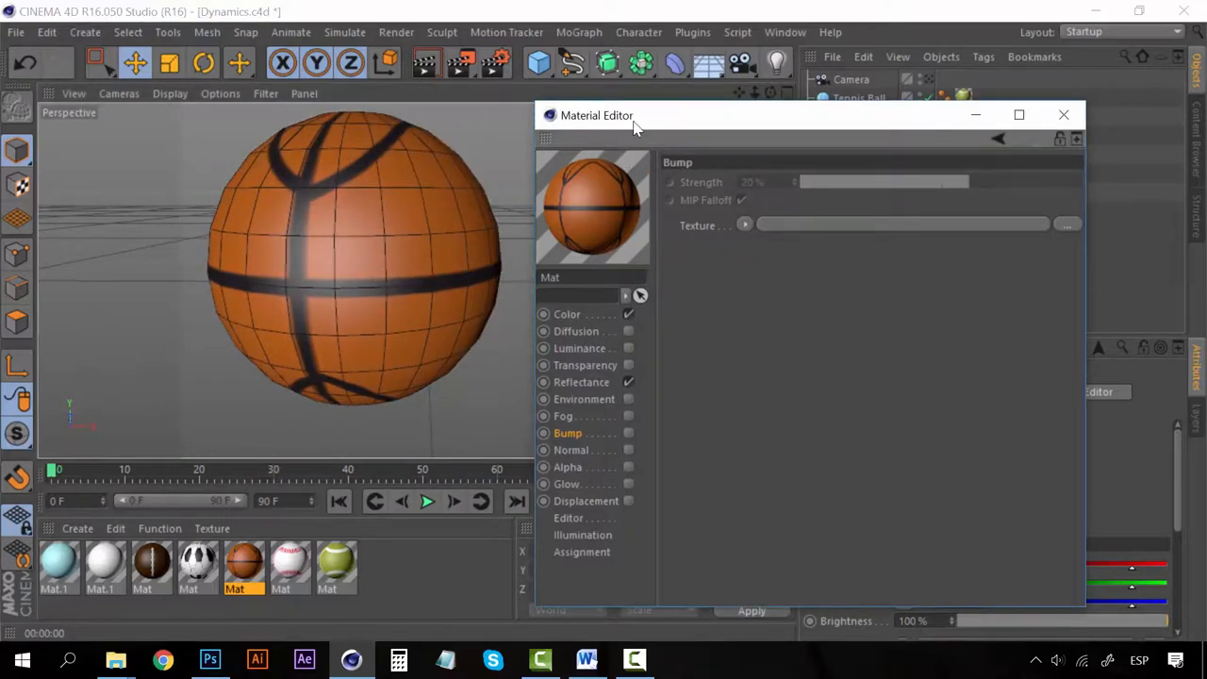
pyautogui.moveTo(588, 445)
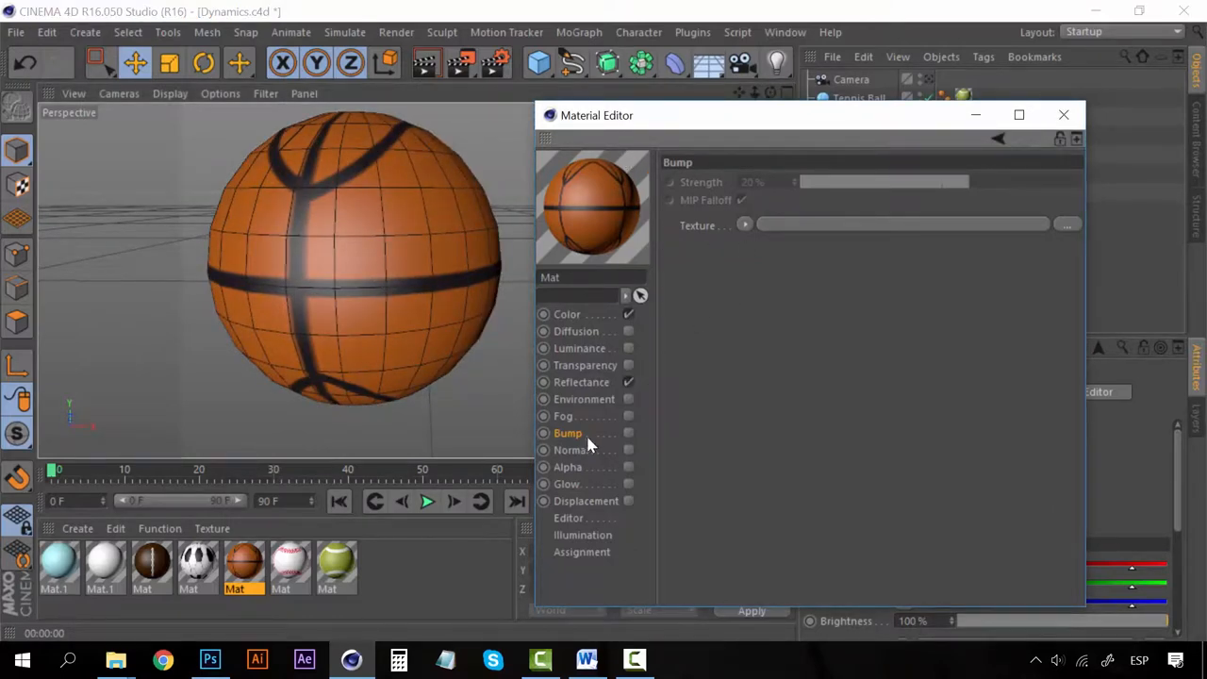
# Enable Bump on the basketball material and load basket bump.jpg at 20% strength.
pyautogui.click(743, 225)
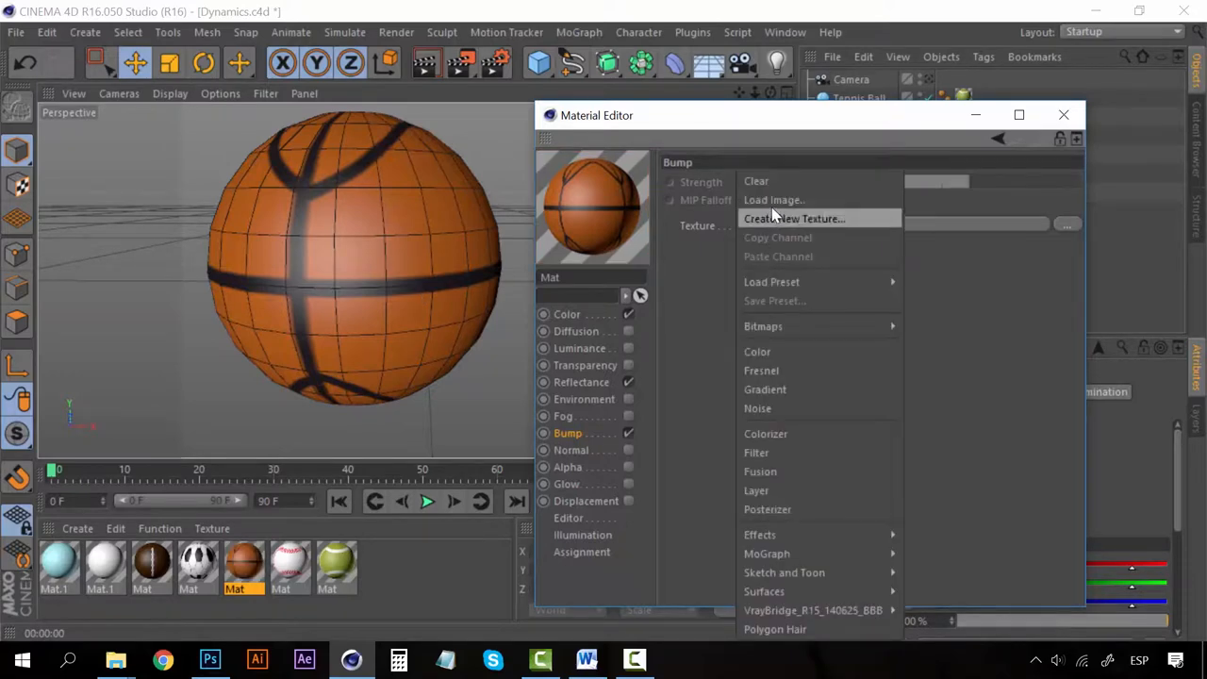
pyautogui.click(773, 200)
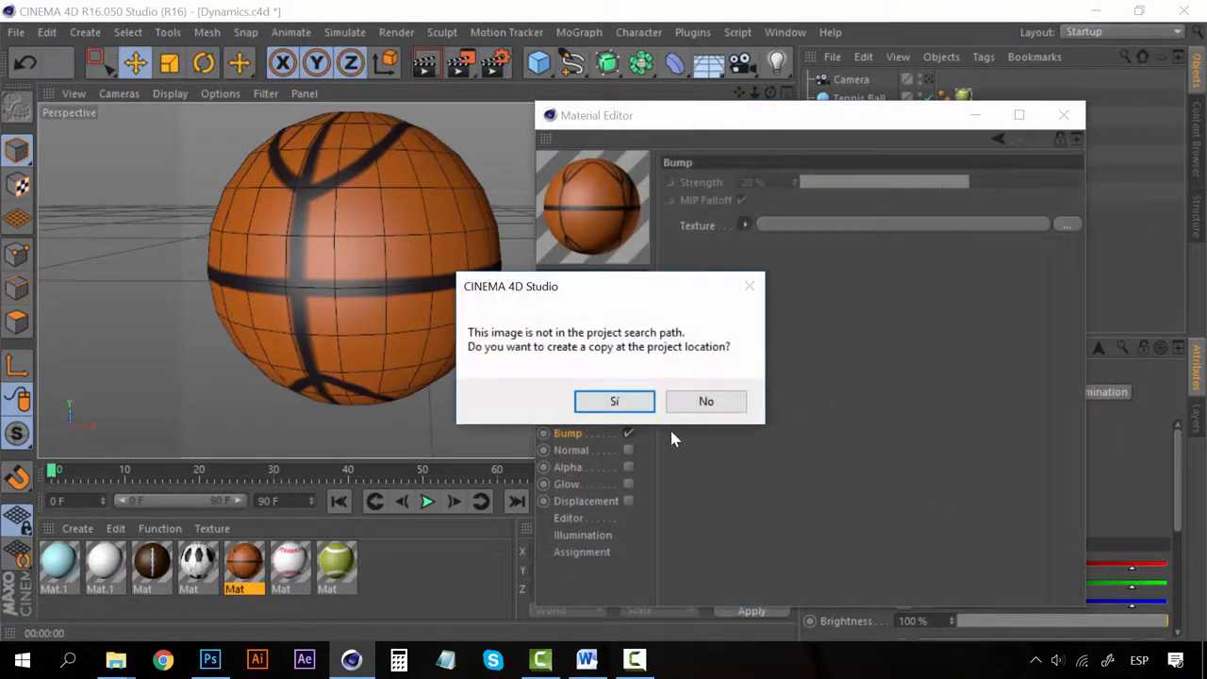
pyautogui.click(615, 399)
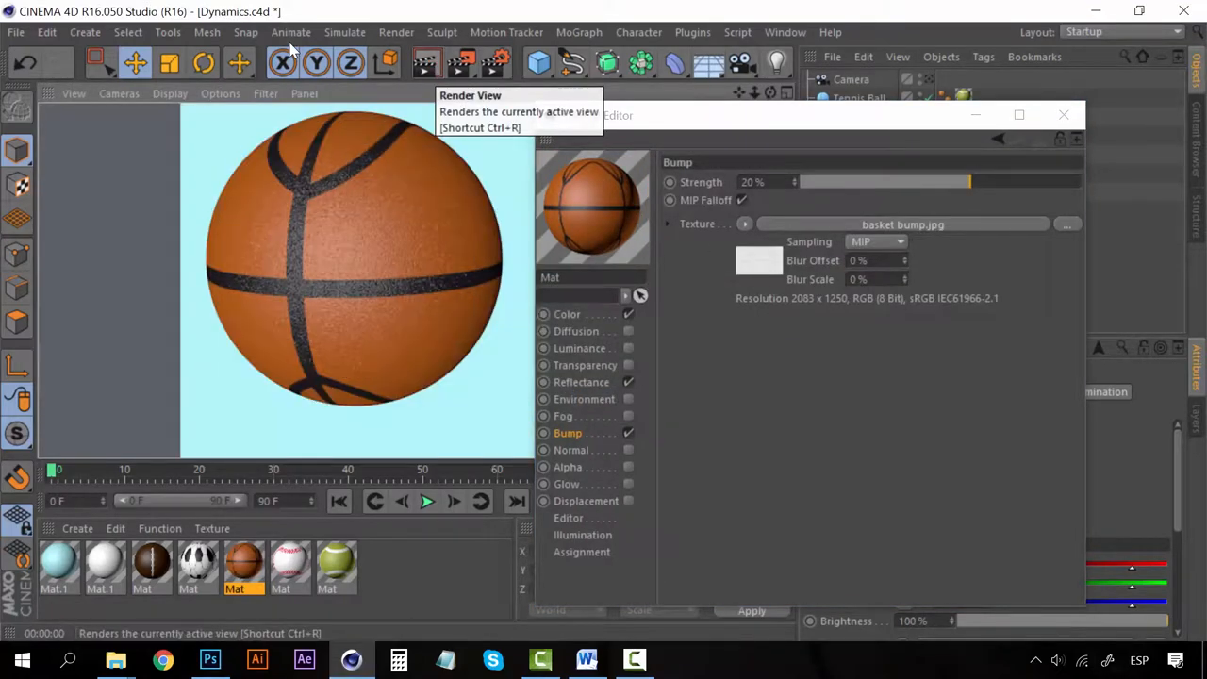
pyautogui.moveTo(698, 237)
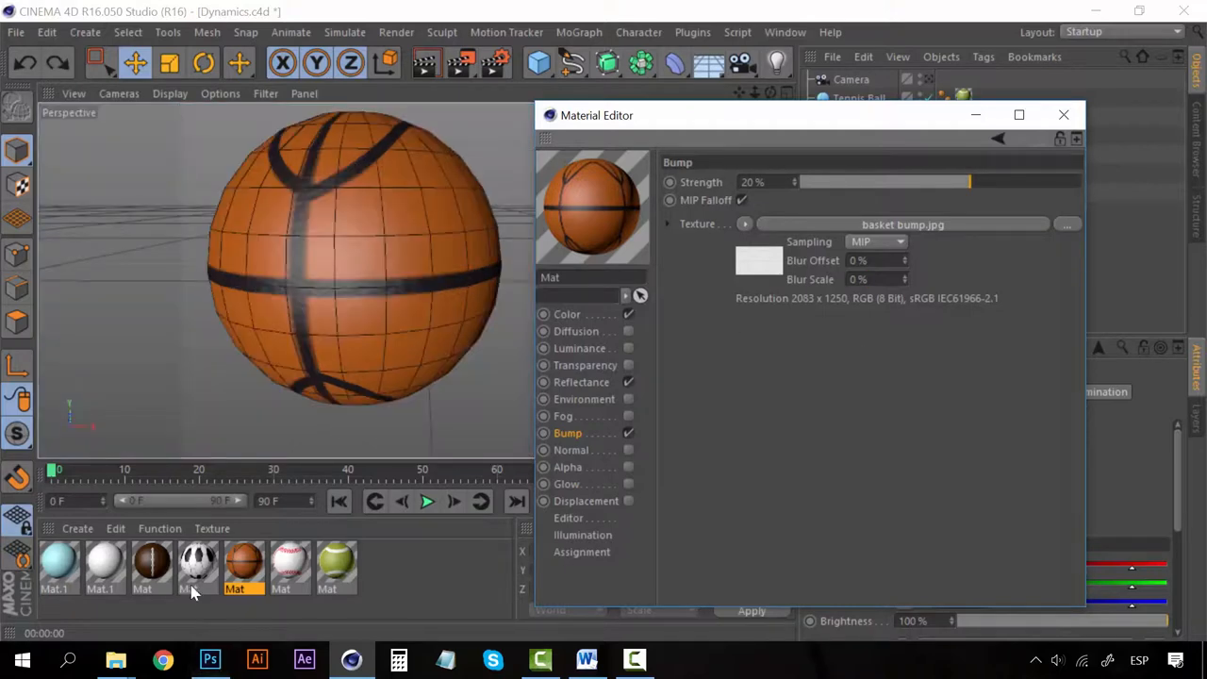
# Enable Bump on the soccer ball material with Football bump.jpg at 5% strength.
pyautogui.click(199, 566)
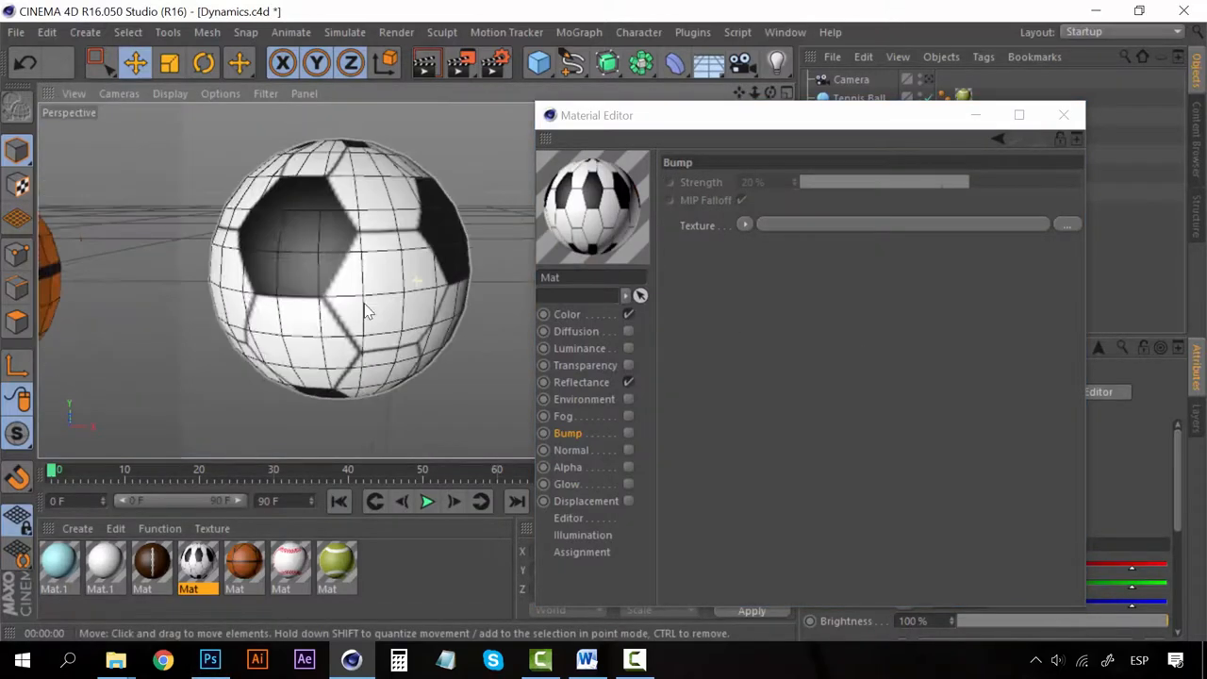
pyautogui.click(744, 224)
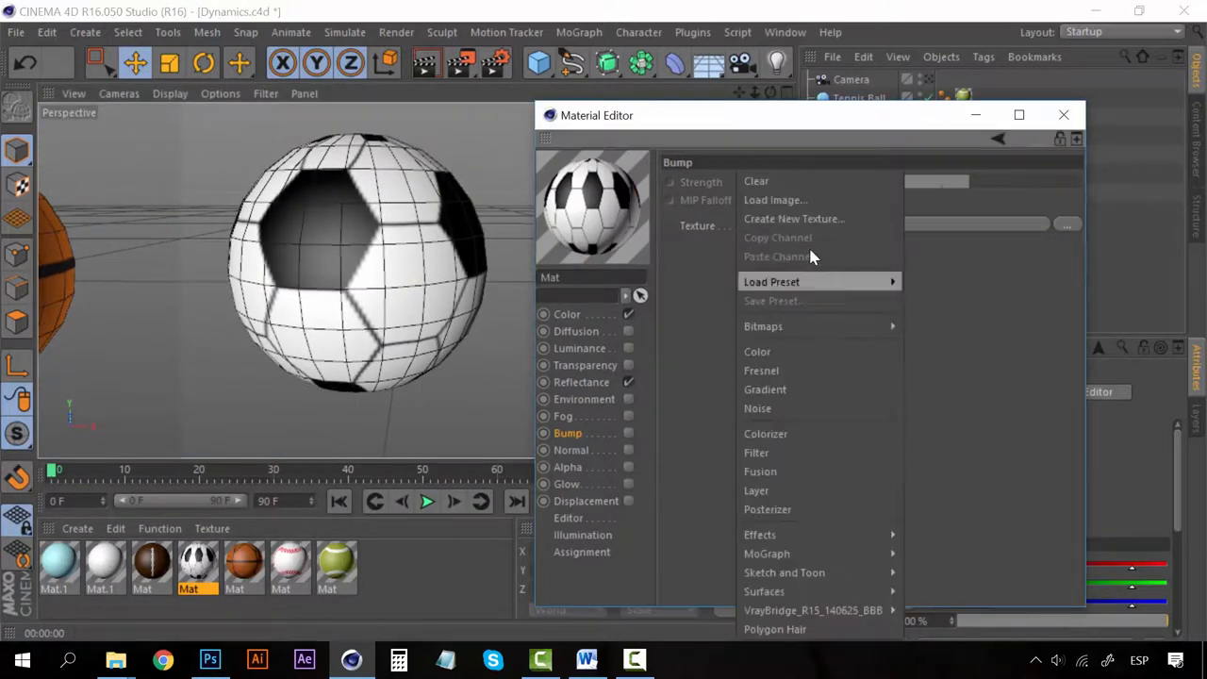
pyautogui.click(776, 200)
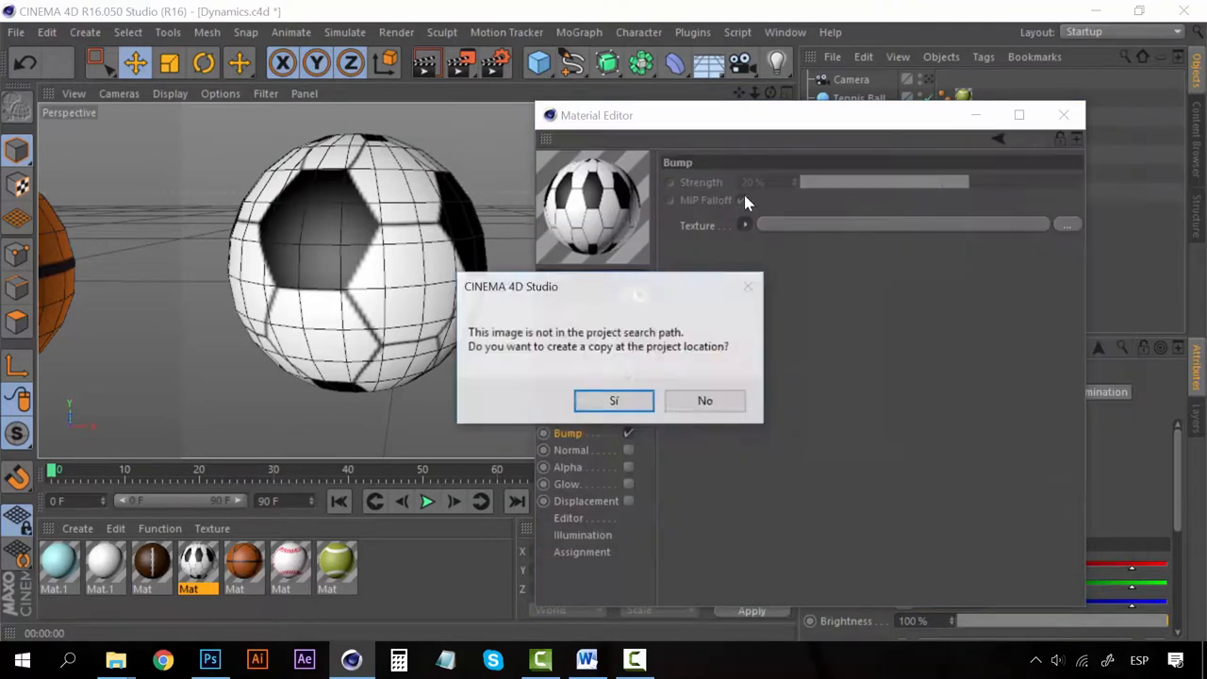
pyautogui.click(613, 400)
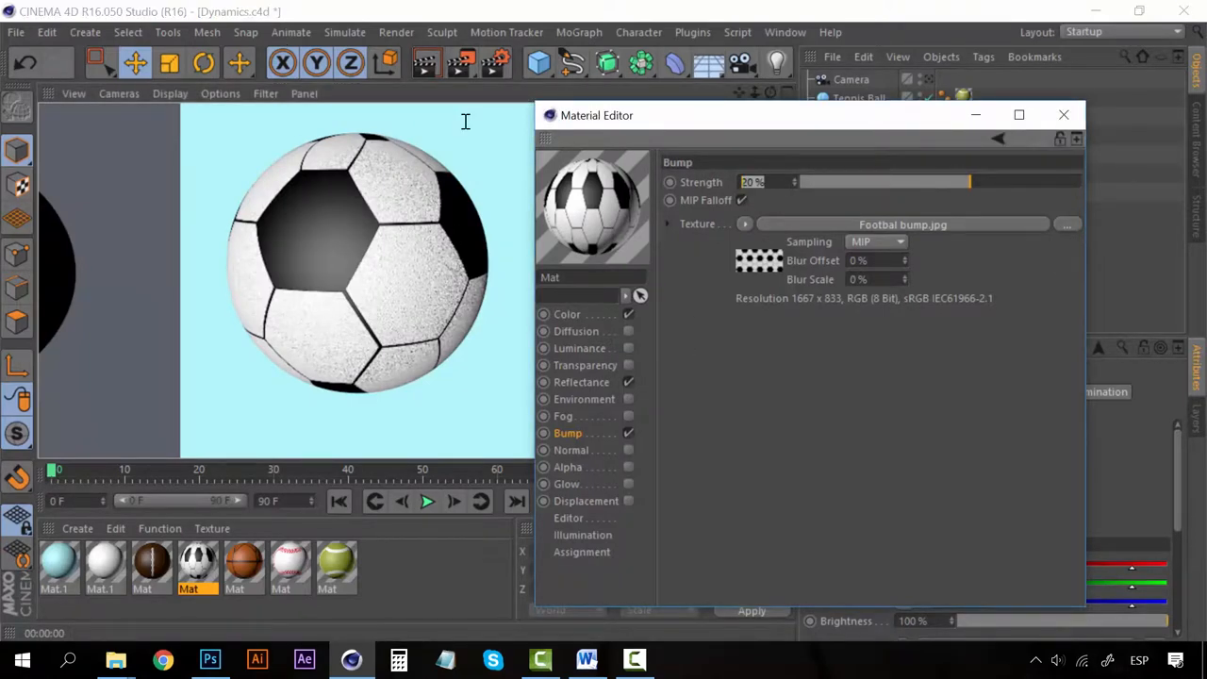
pyautogui.write('5')
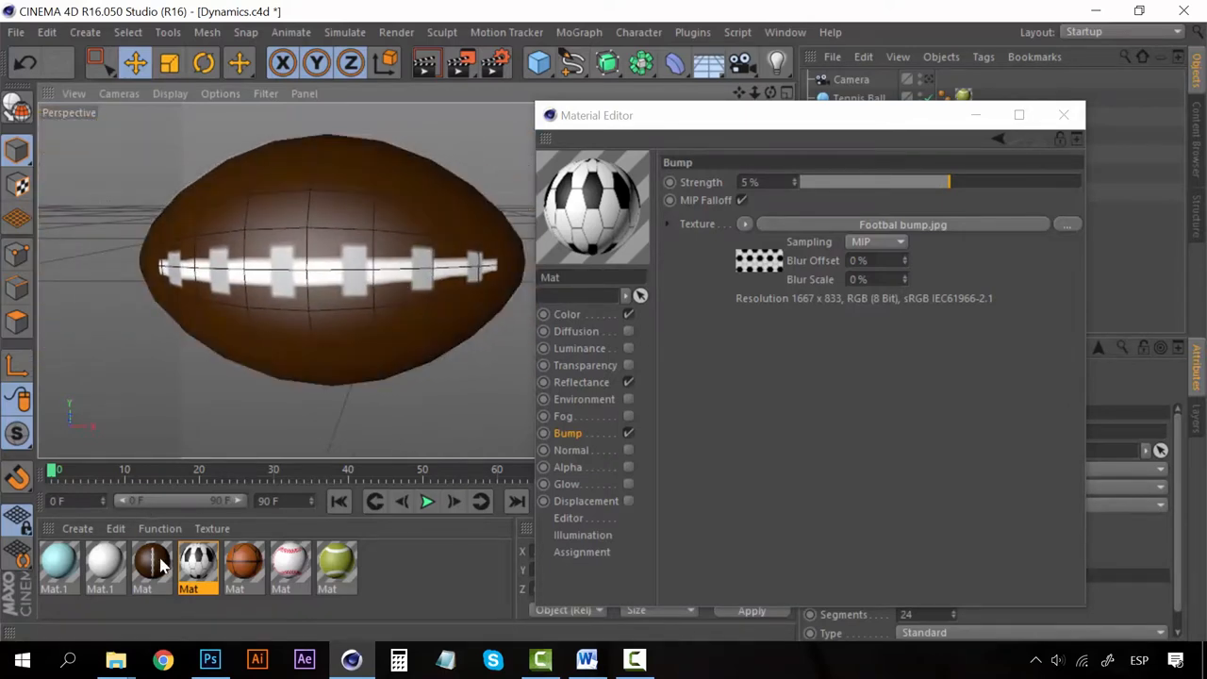
# Load Rugby bump.jpg as the rugby material's 20% bump and close the Material Editor.
pyautogui.click(743, 224)
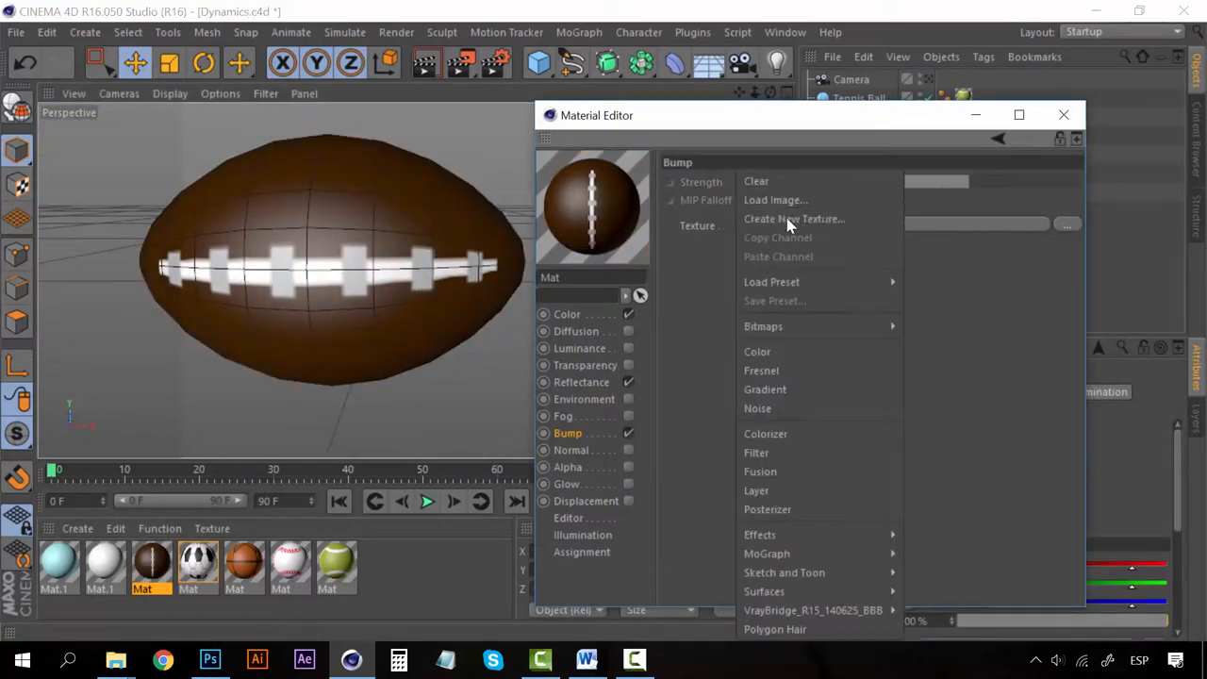
pyautogui.click(775, 200)
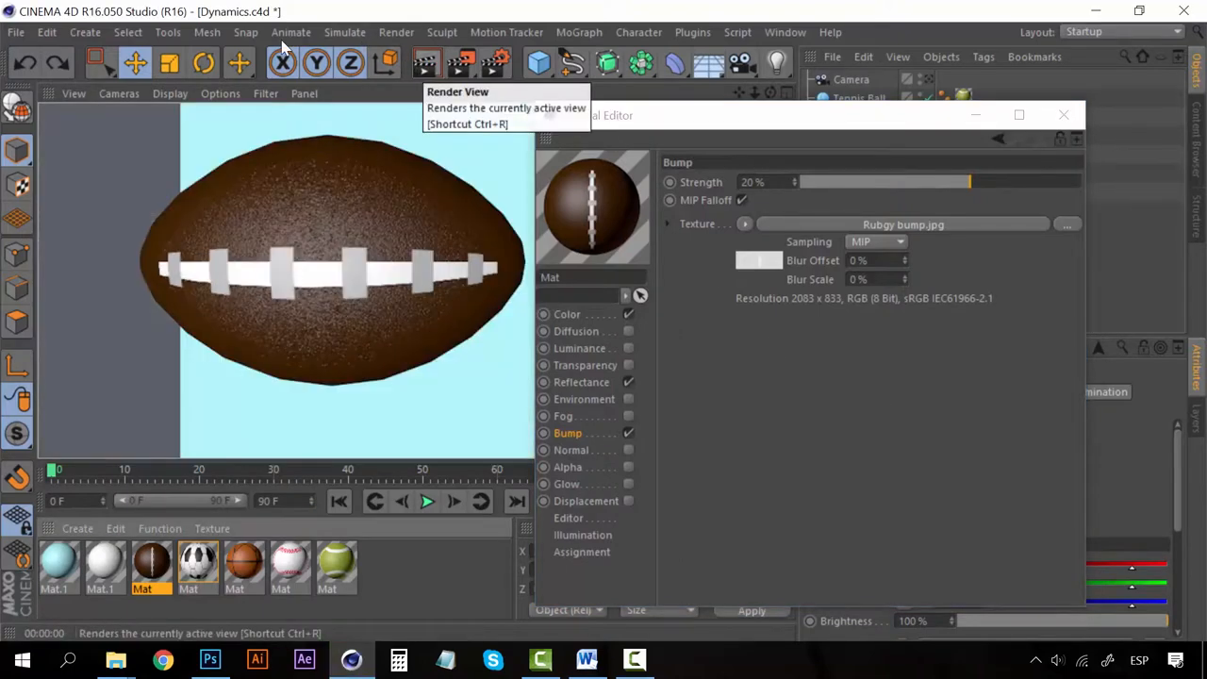
pyautogui.moveTo(1064, 115)
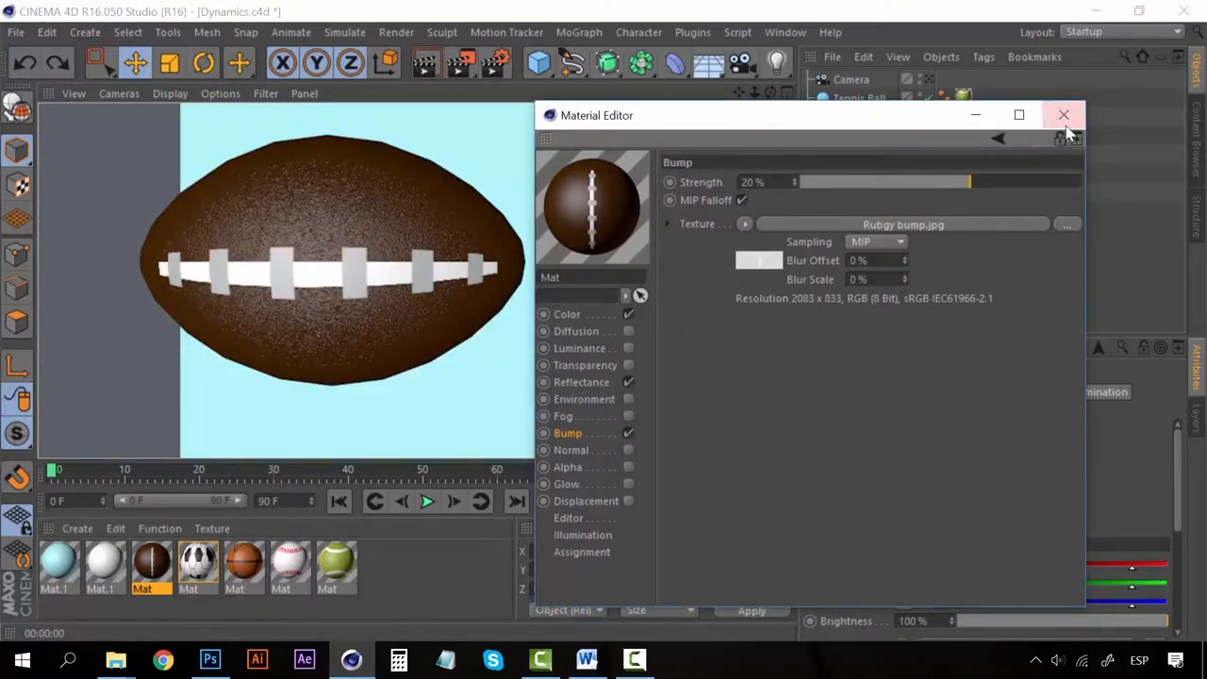
pyautogui.click(1064, 115)
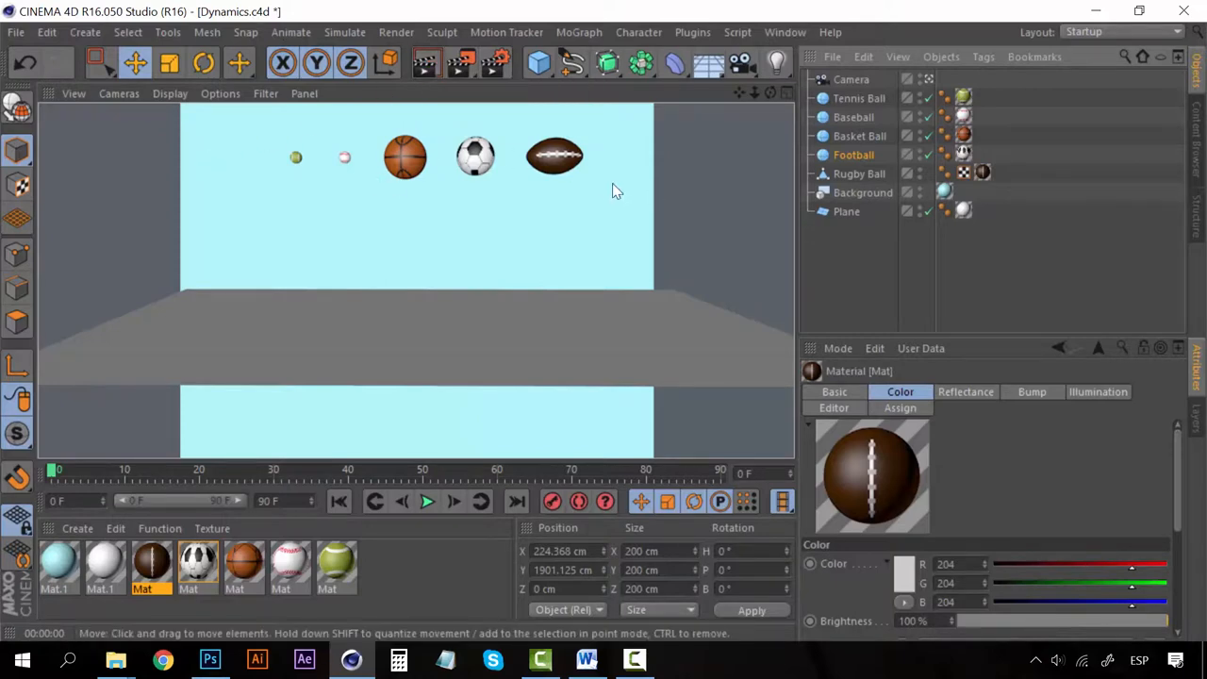
pyautogui.moveTo(375, 166)
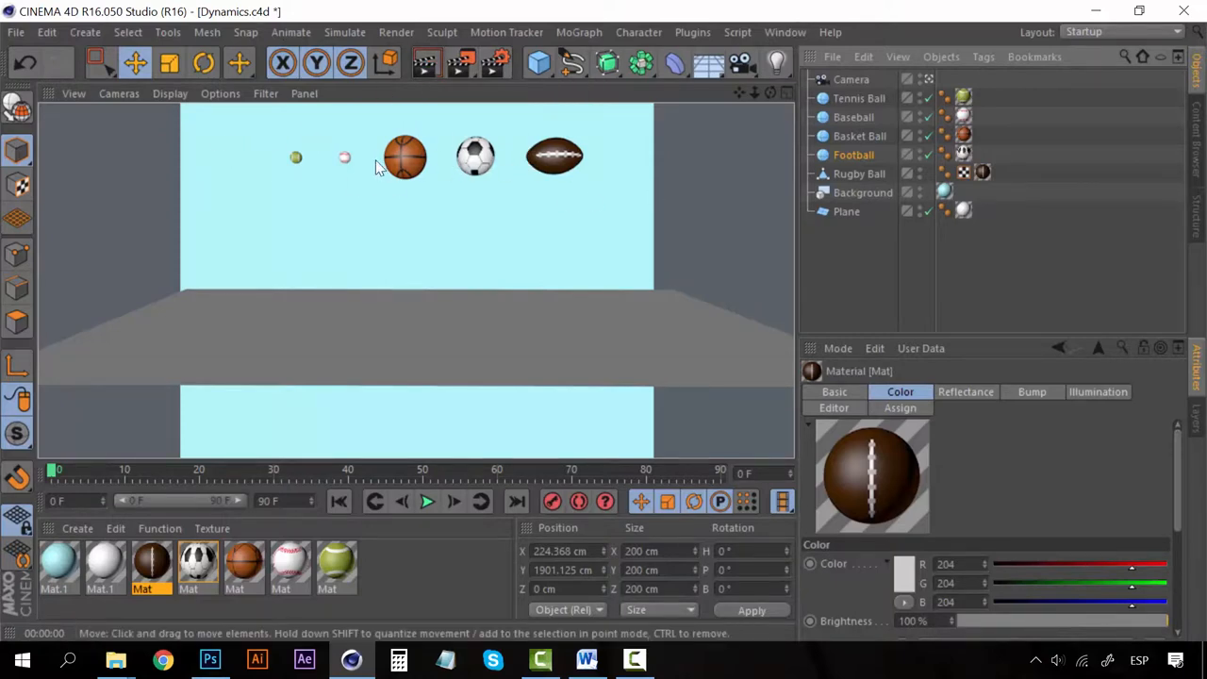